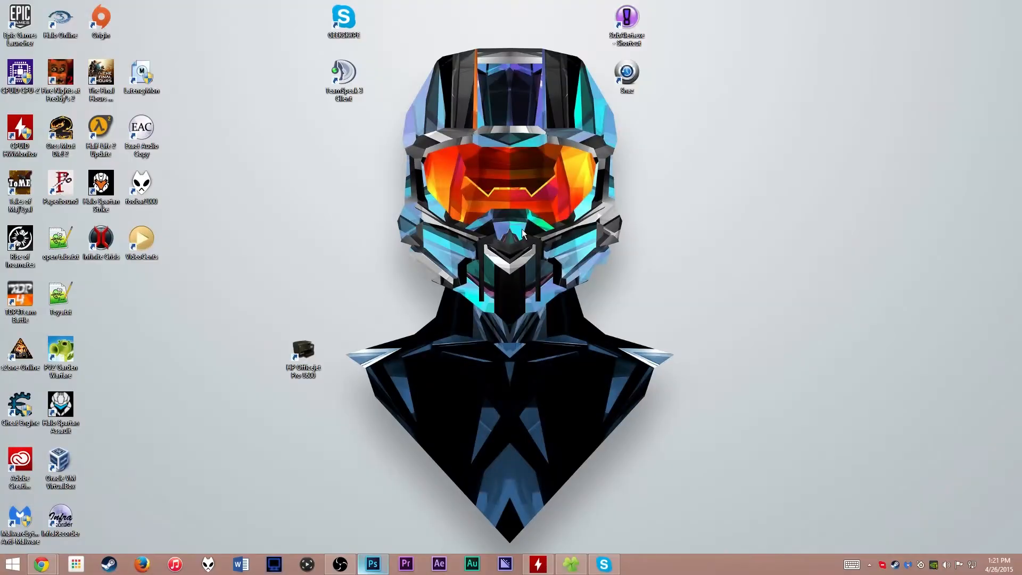
mouse_move(407, 240)
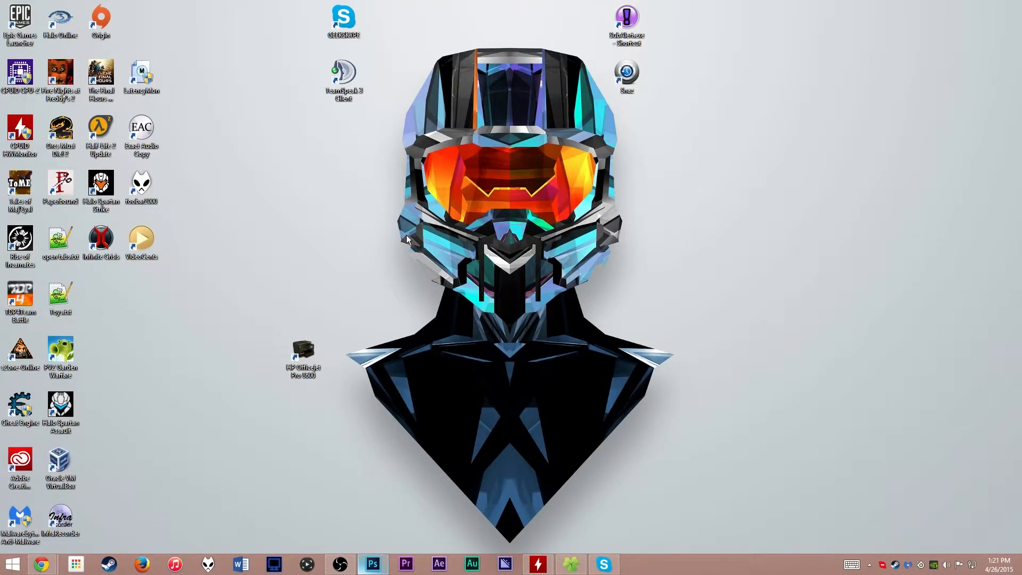
mouse_move(384, 244)
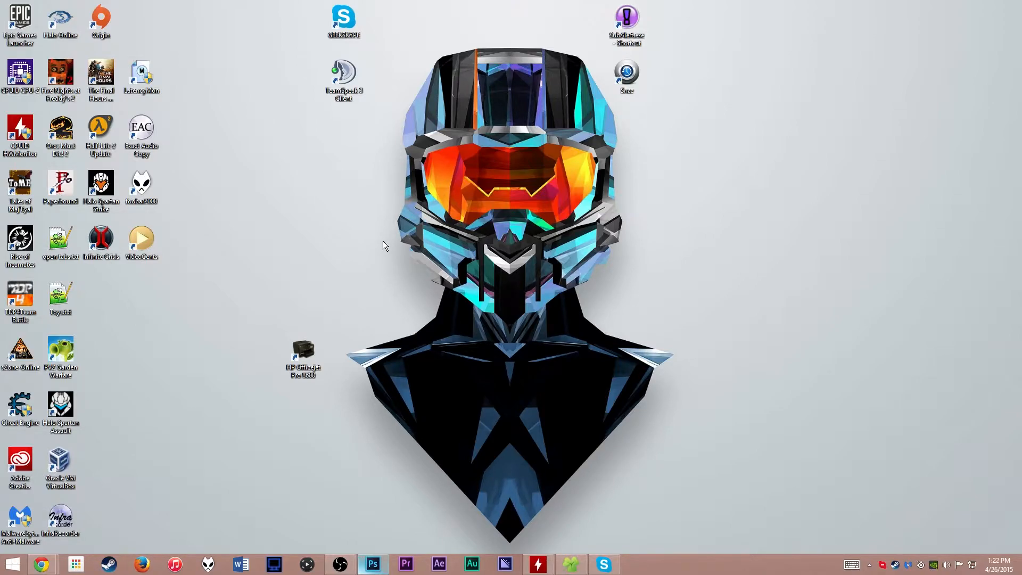
mouse_move(302, 241)
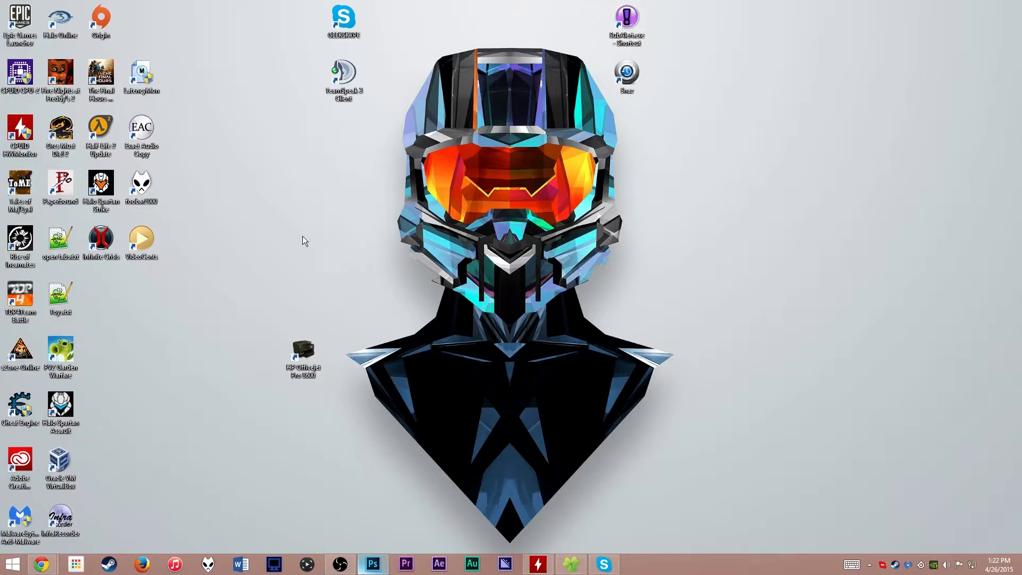
mouse_move(584, 276)
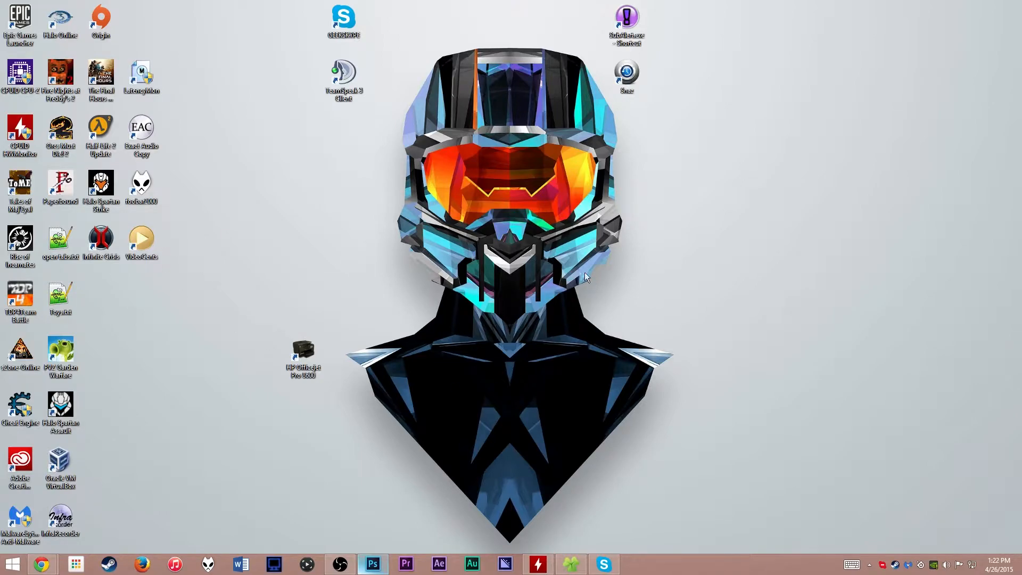
mouse_move(562, 272)
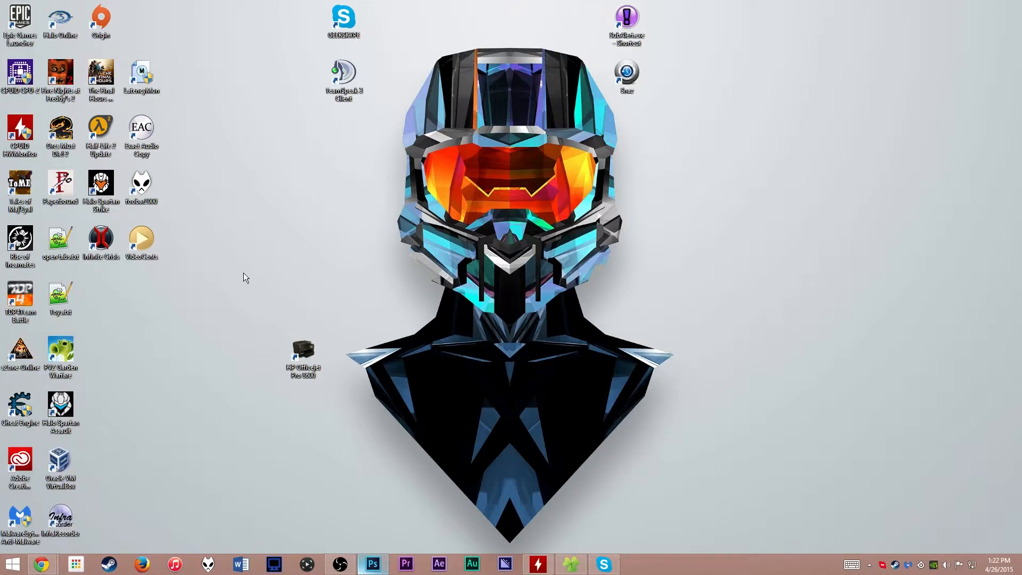
mouse_move(355, 272)
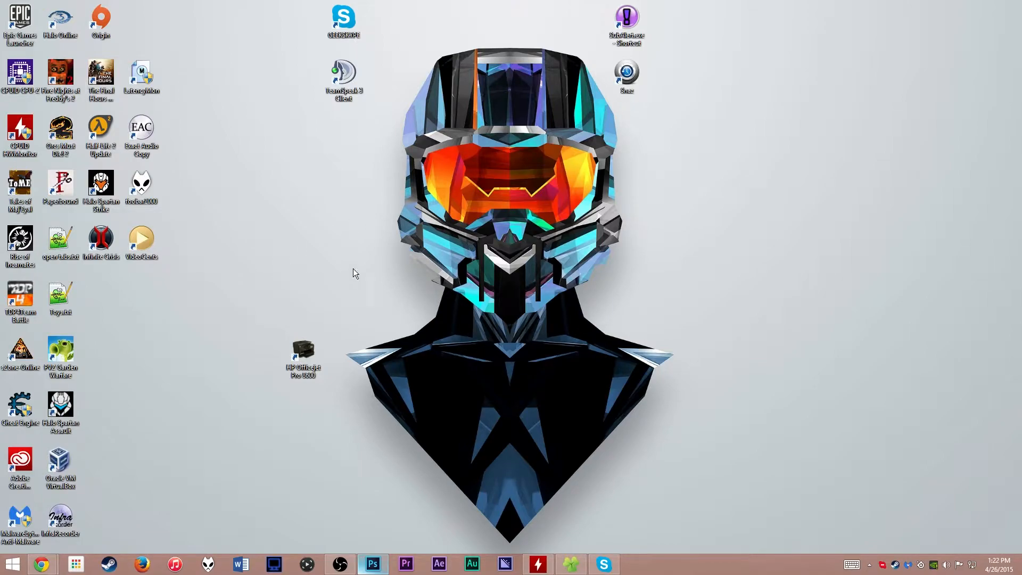
mouse_move(417, 256)
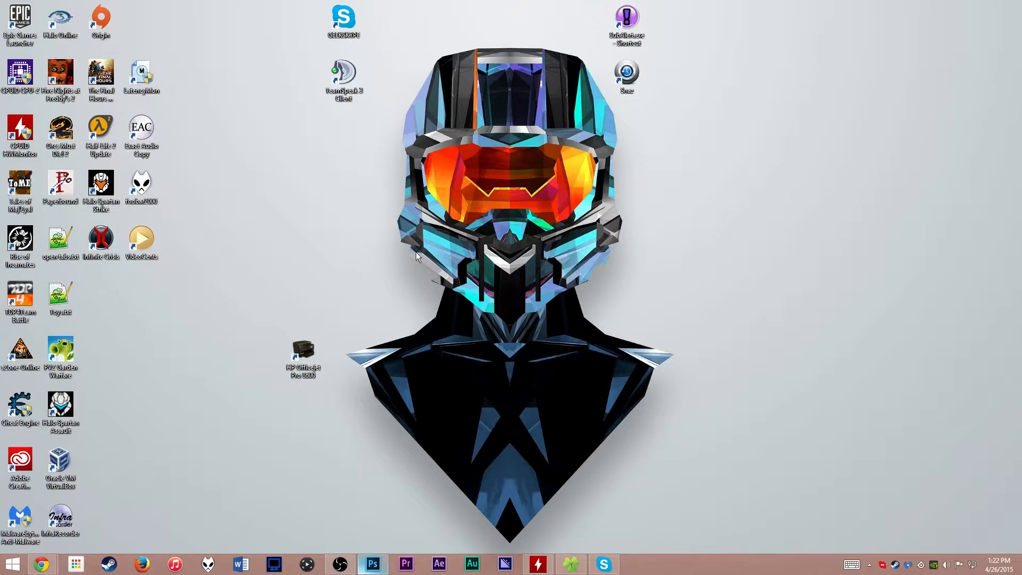
mouse_move(557, 155)
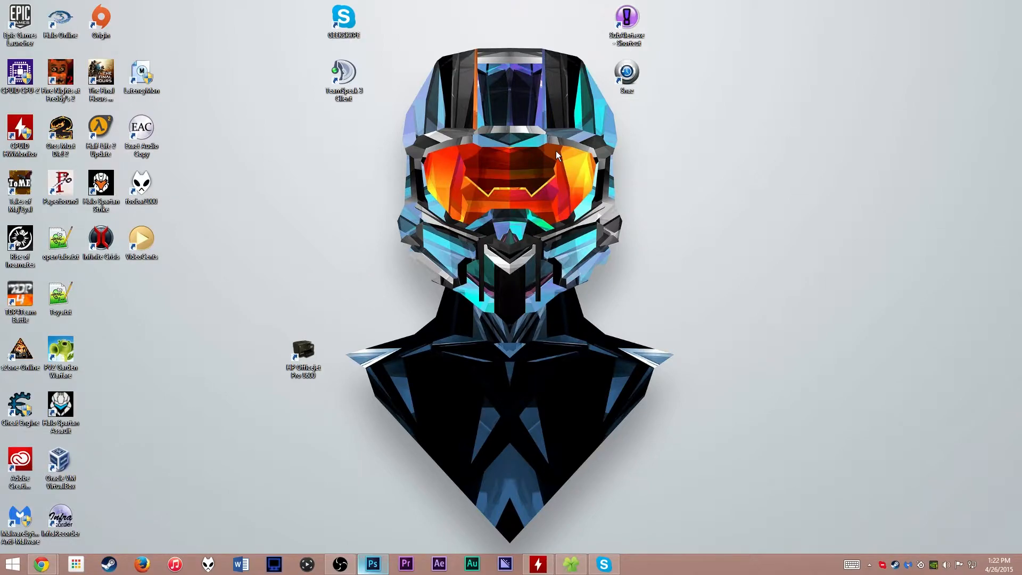
mouse_move(374, 209)
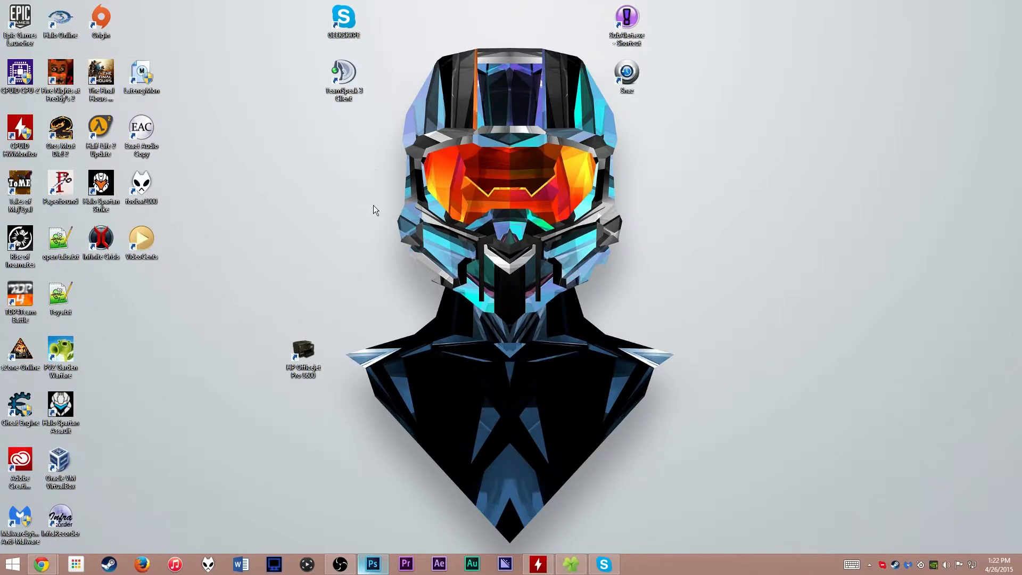
mouse_move(380, 232)
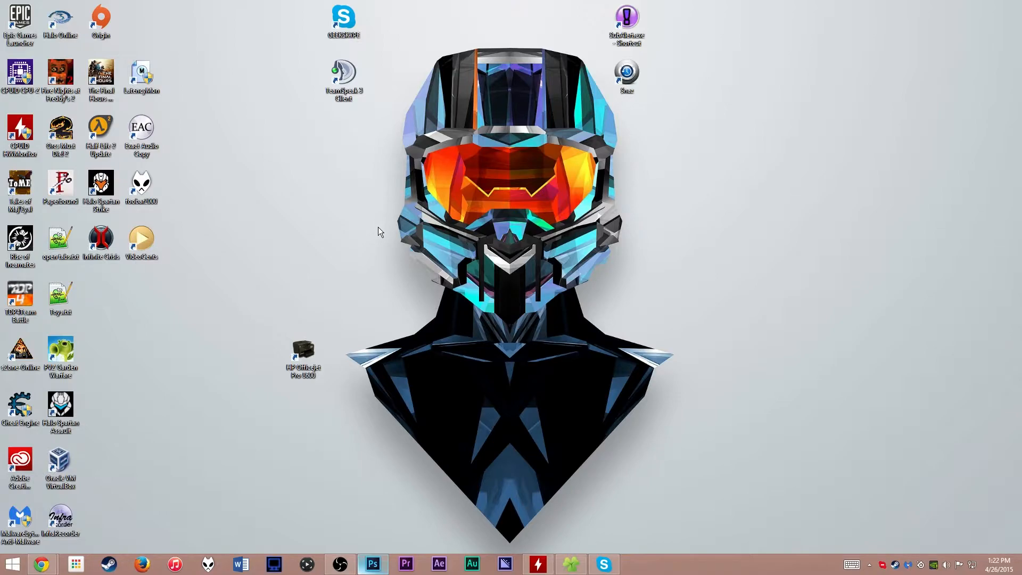
mouse_move(143, 551)
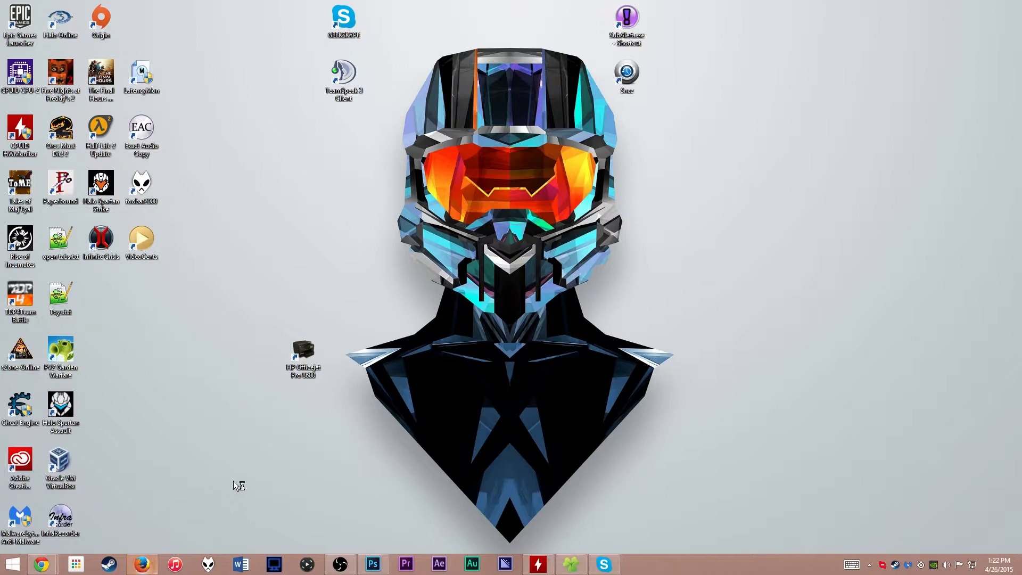
Search Yahoo in Firefox for 'java update' and browse the results.
left_click(140, 563)
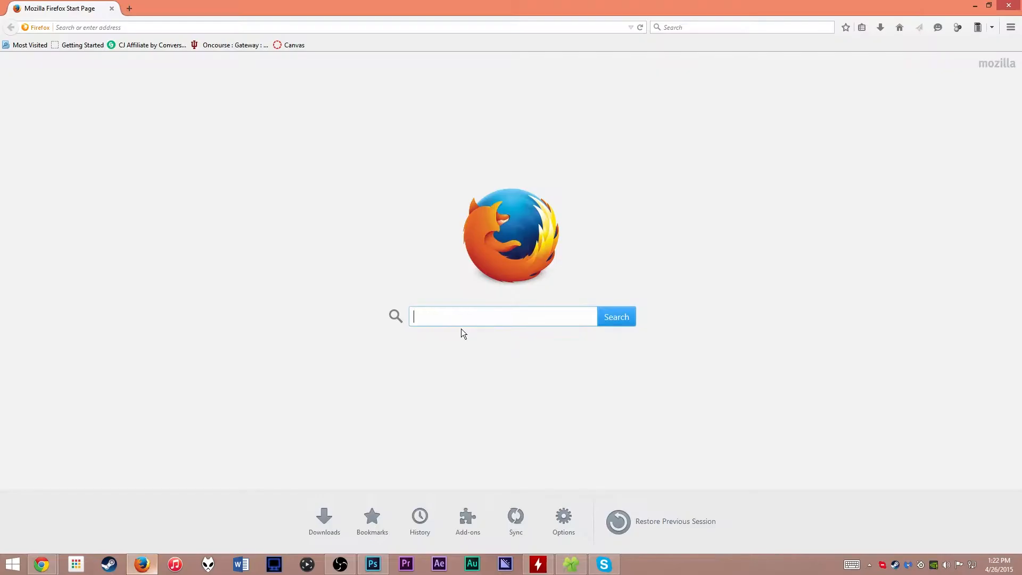
type("java update")
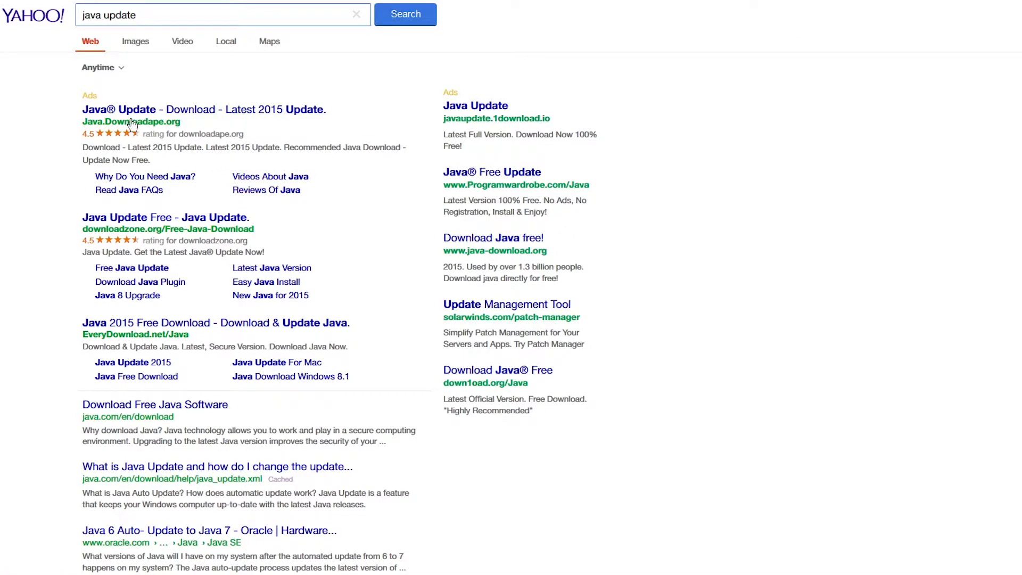
mouse_move(163, 217)
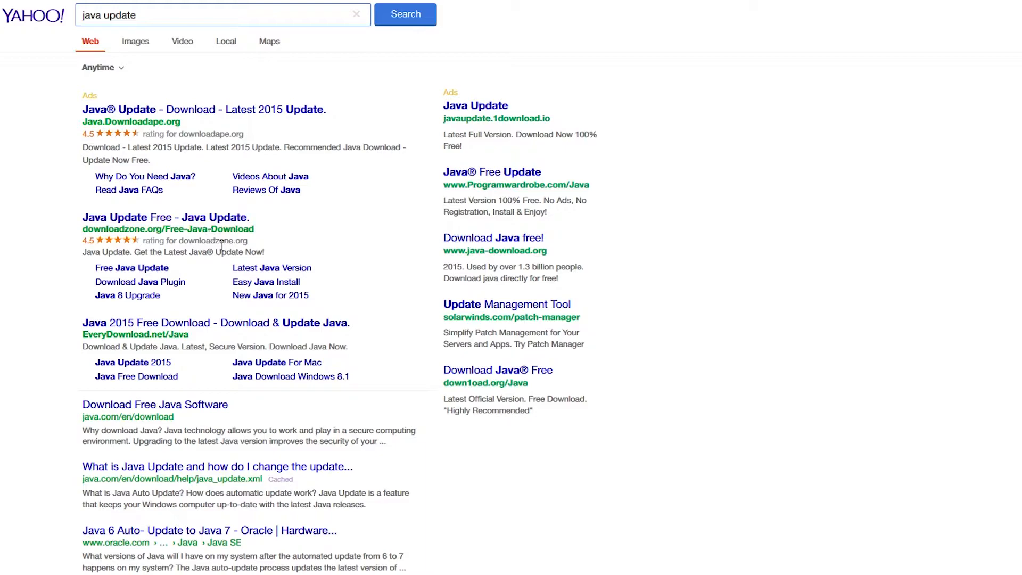
mouse_move(482, 172)
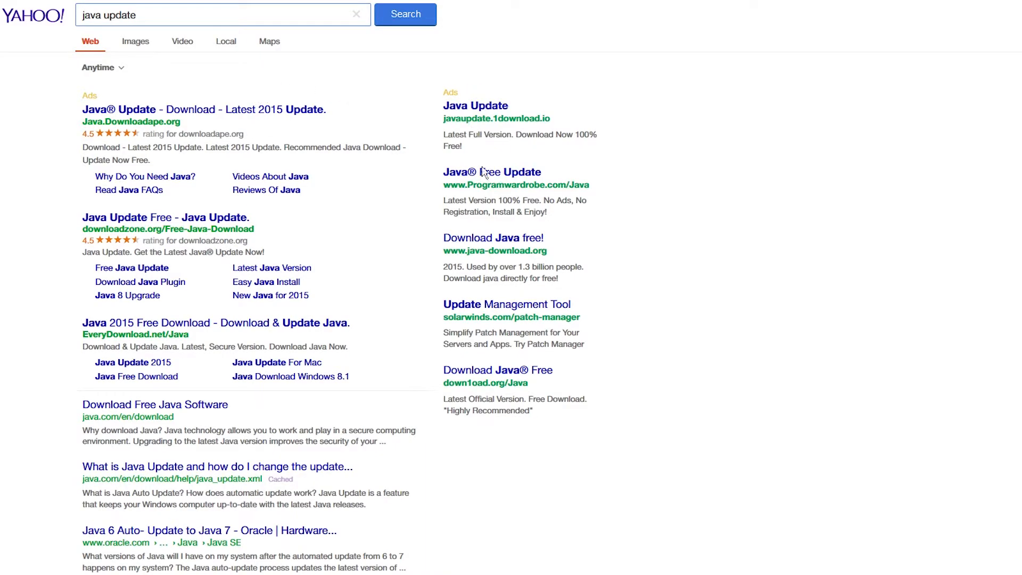
mouse_move(423, 257)
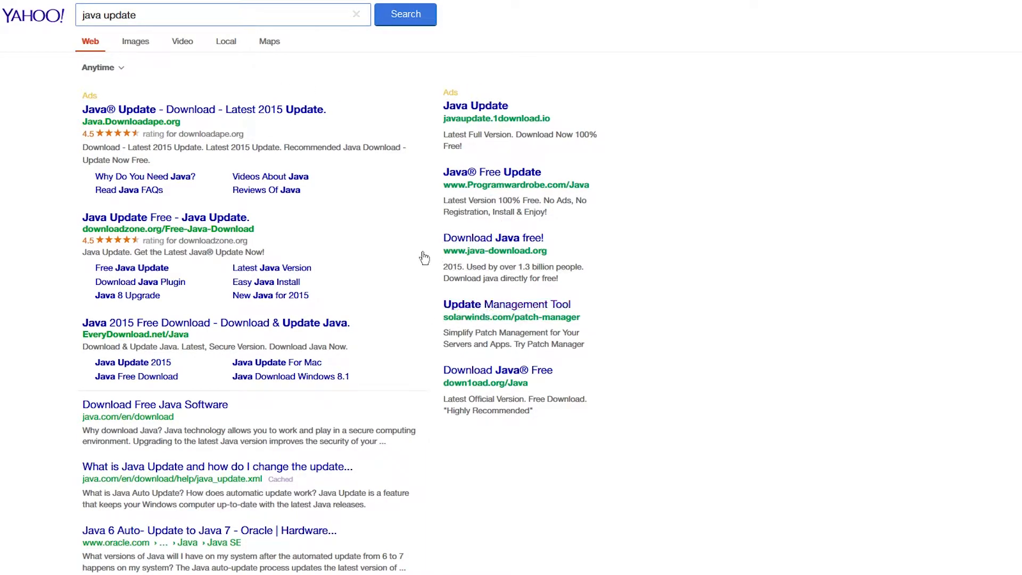
mouse_move(514, 201)
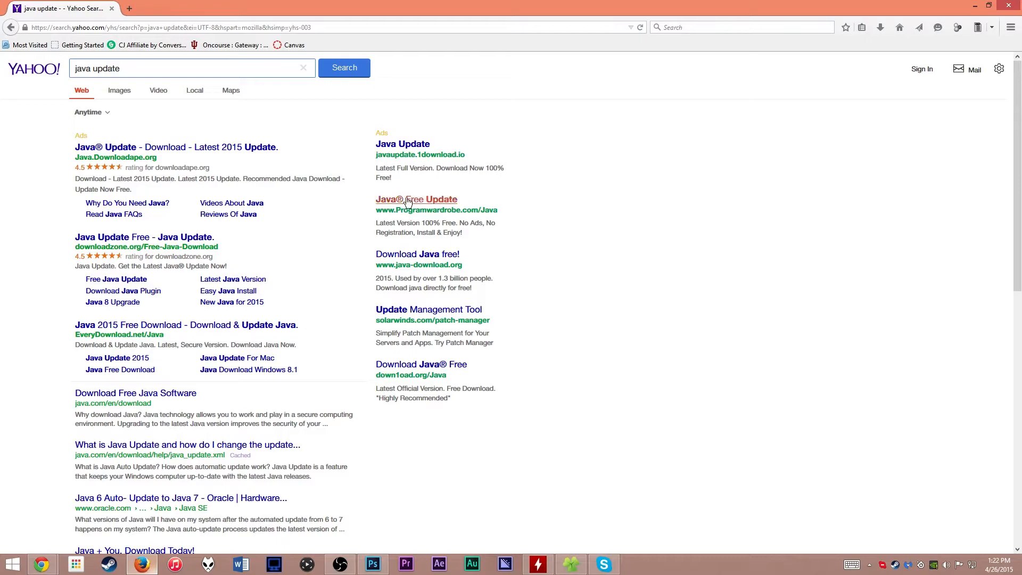
mouse_move(479, 357)
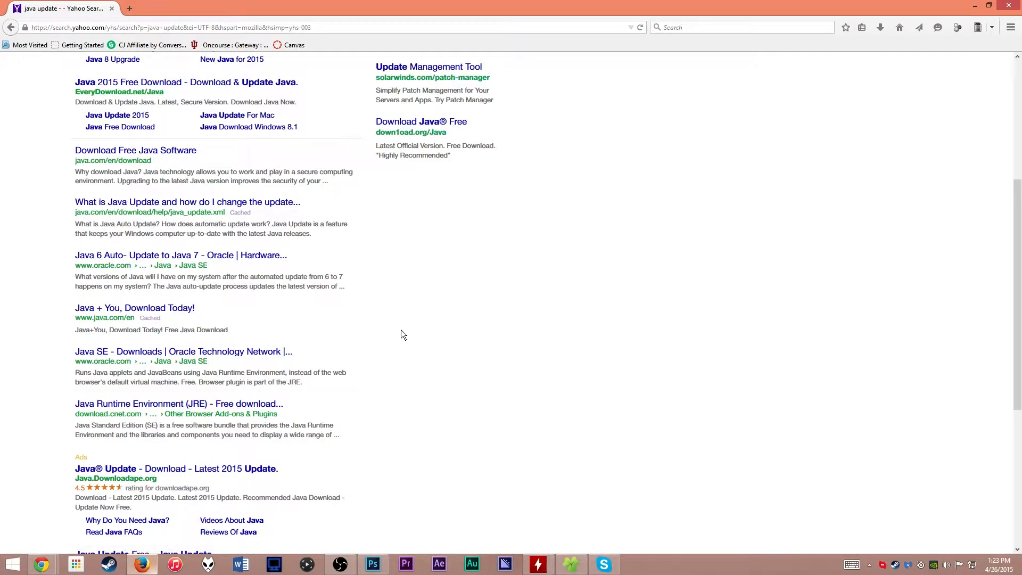
mouse_move(290, 291)
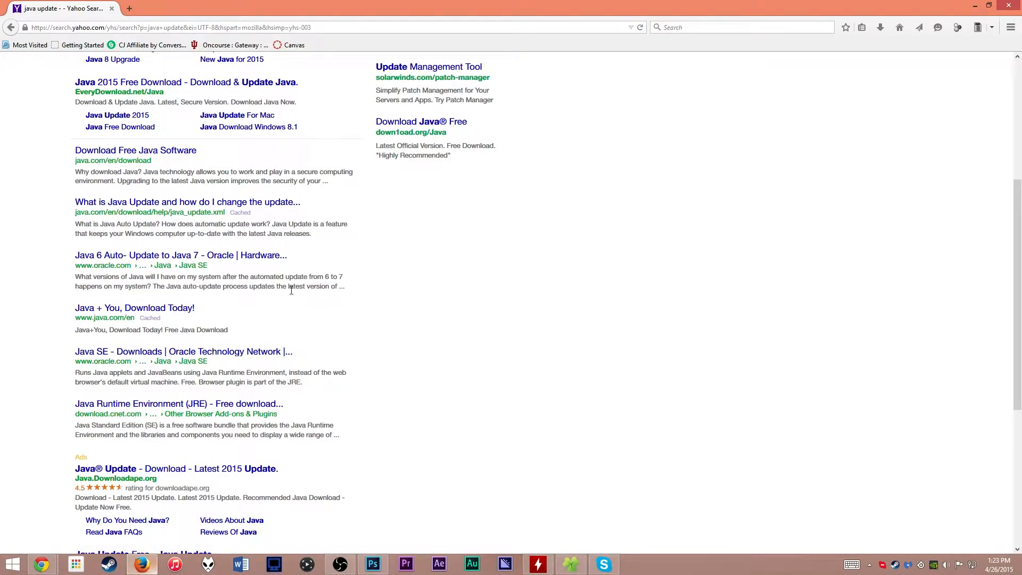
mouse_move(575, 404)
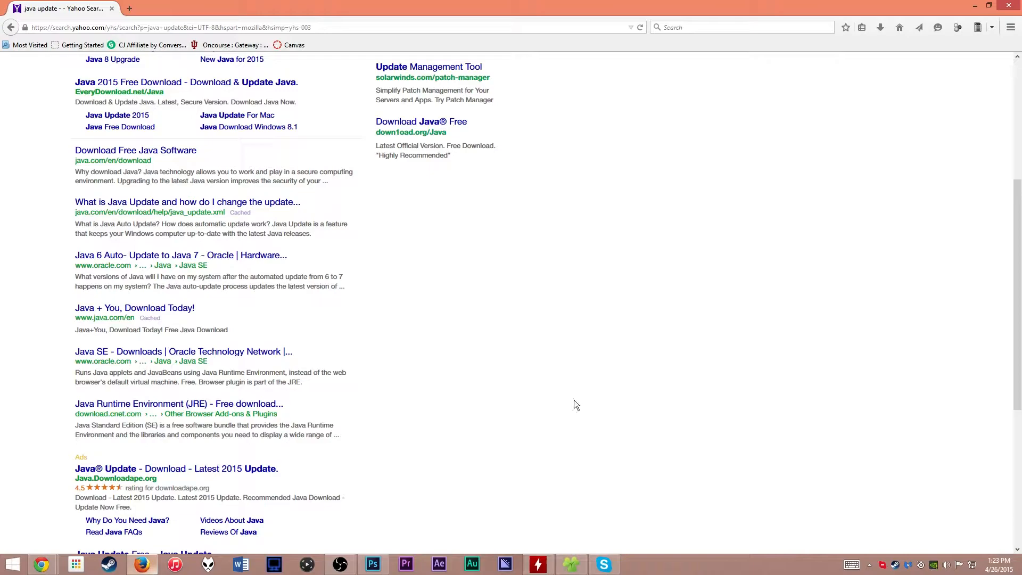
mouse_move(908, 211)
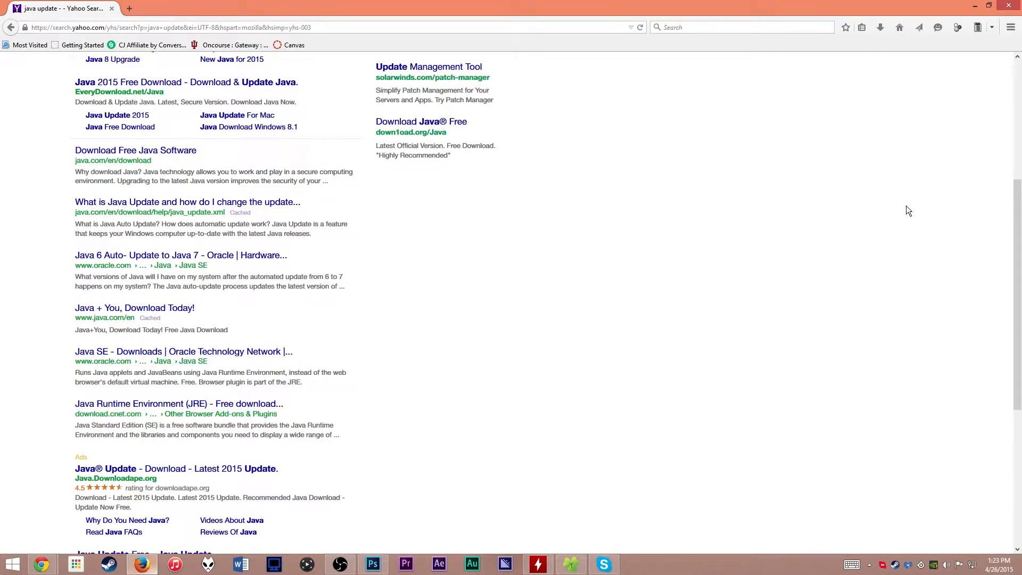
mouse_move(817, 309)
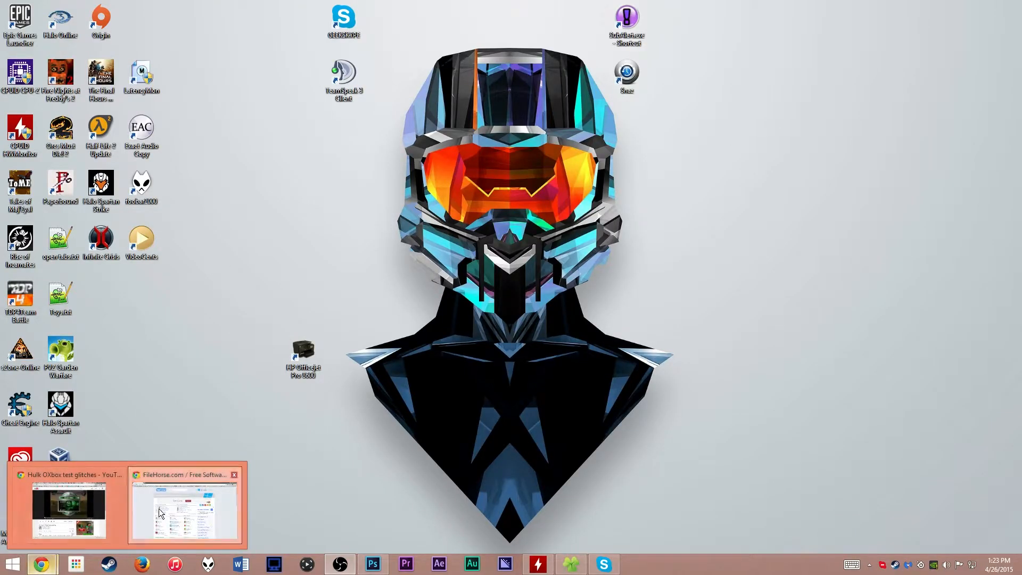
On Chrome's FileHorse homepage, open the Java entry under Browsers and Plugins.
left_click(186, 511)
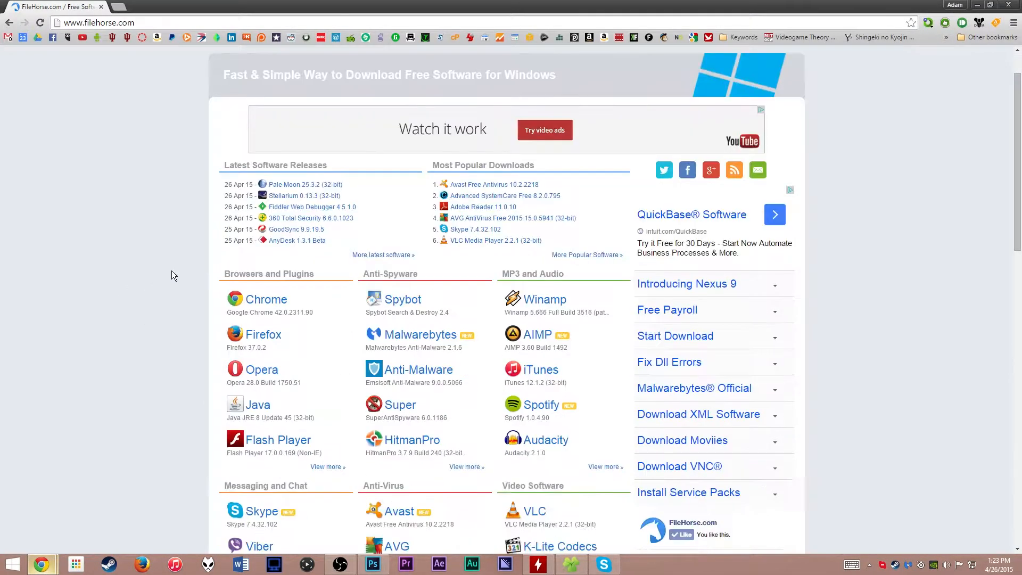
scroll("down", 3)
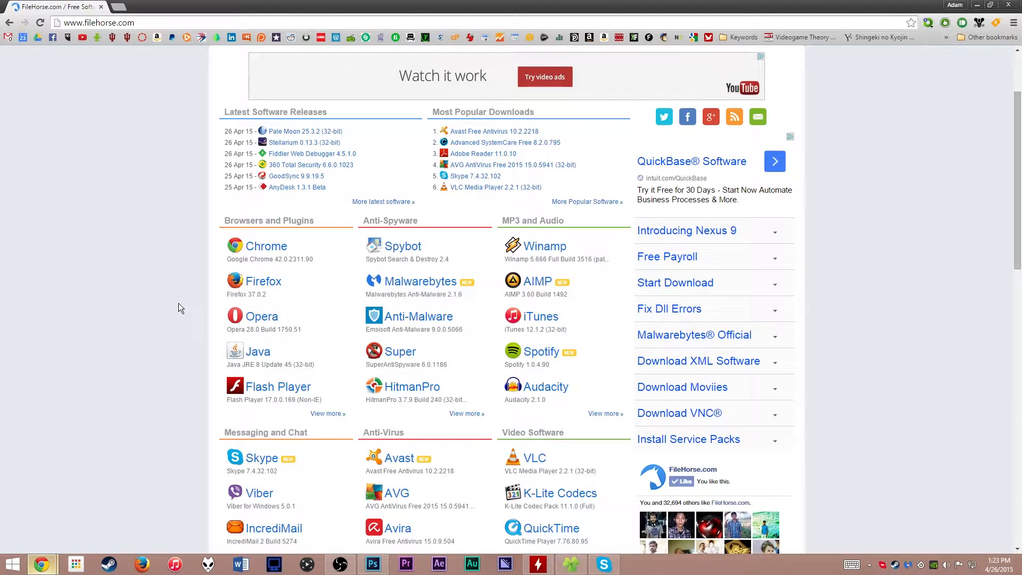
mouse_move(459, 225)
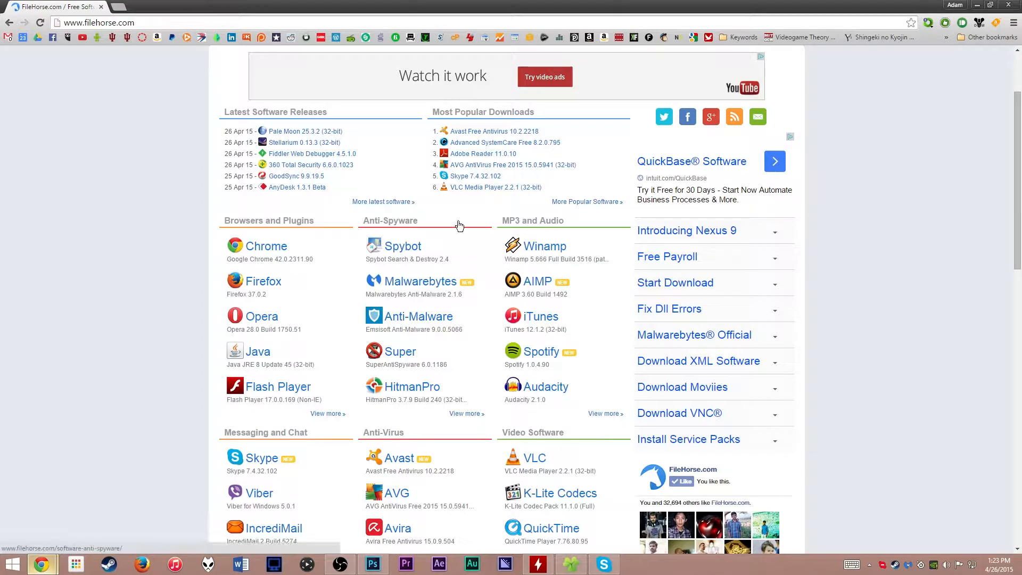
mouse_move(258, 358)
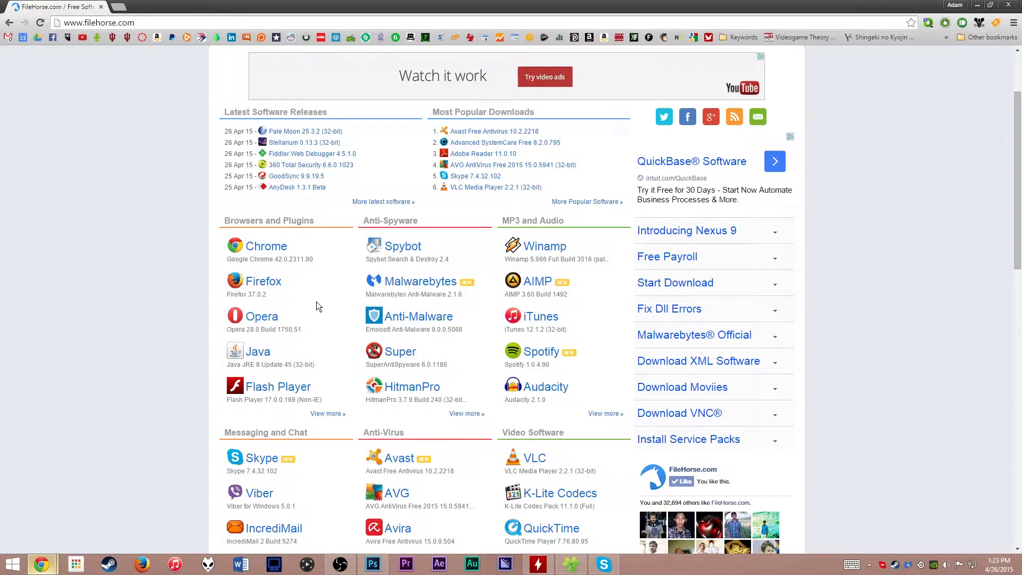
mouse_move(282, 290)
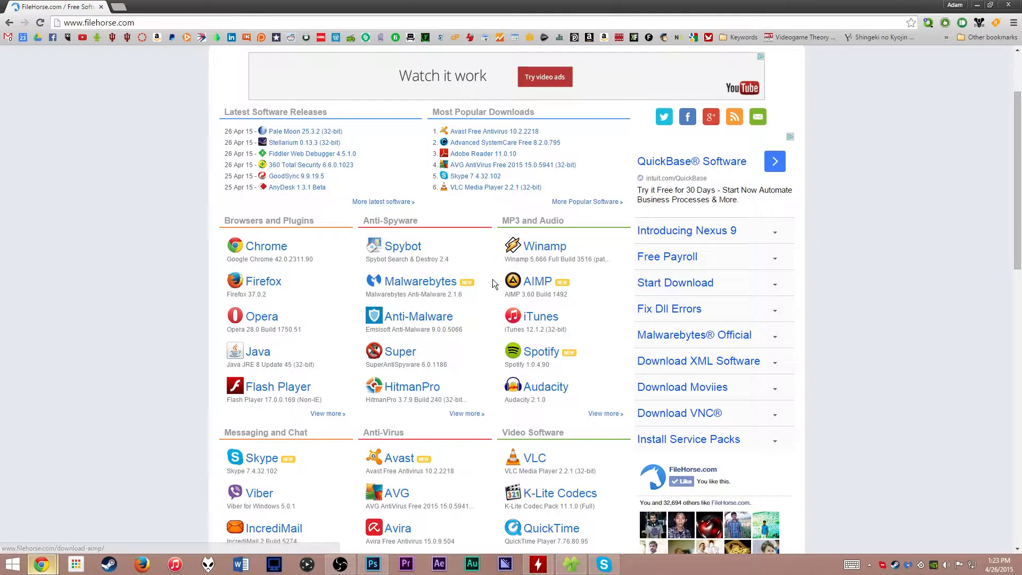
mouse_move(331, 220)
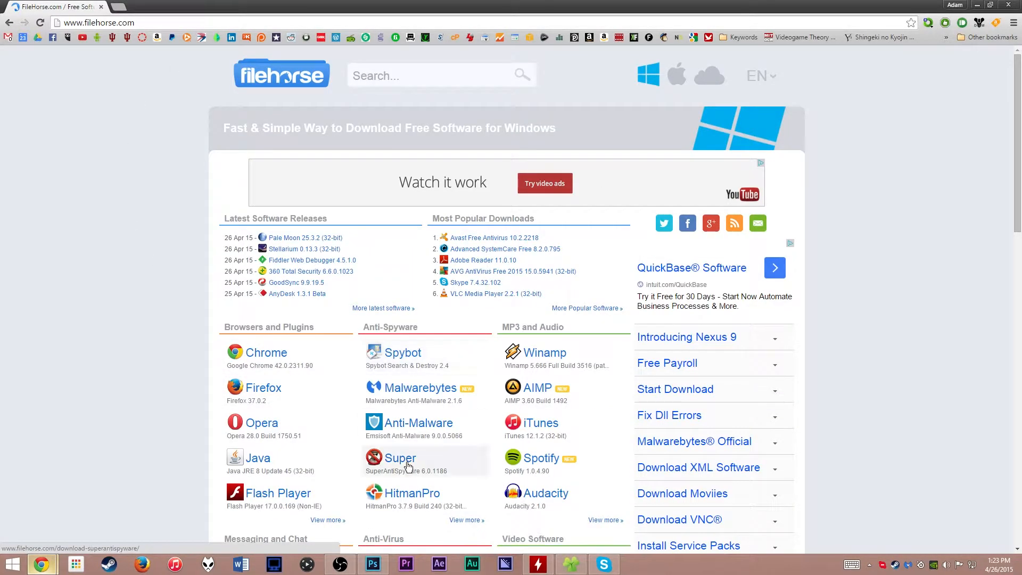
scroll("down", 3)
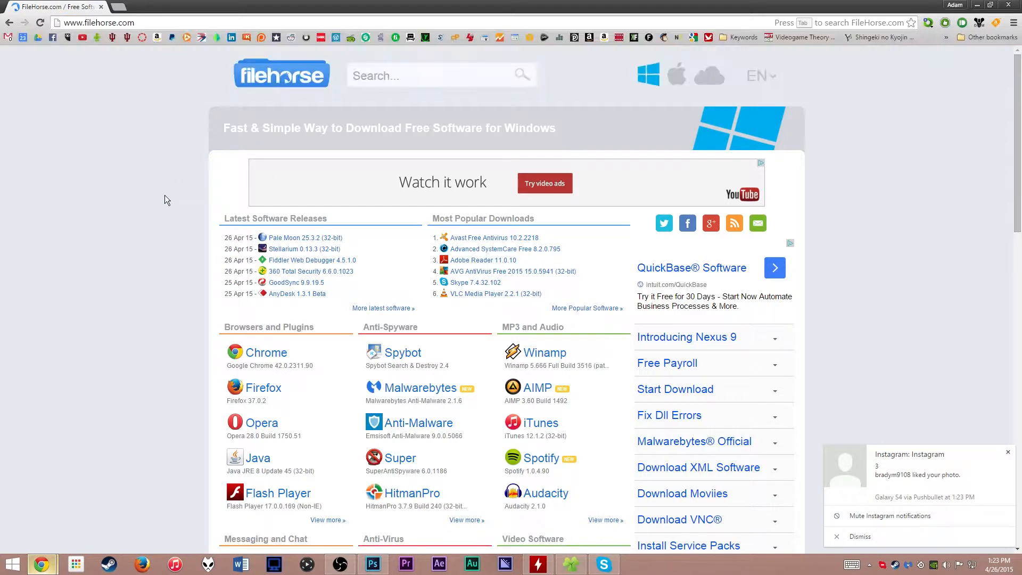
mouse_move(386, 341)
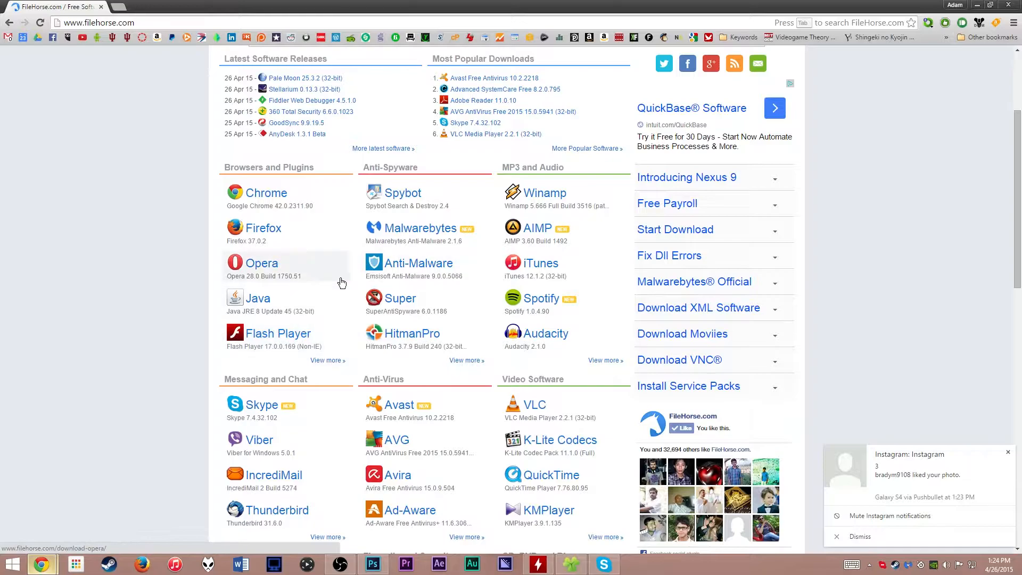
left_click(258, 298)
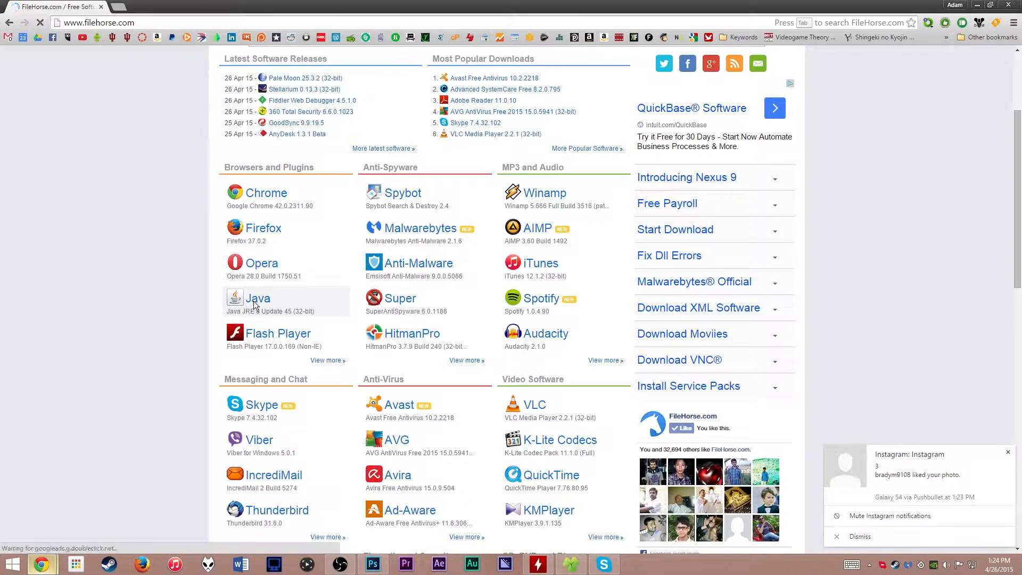
Open the Java JRE 8 Update 45 (32-bit) page and browse its Old Versions list unchanged.
left_click(258, 298)
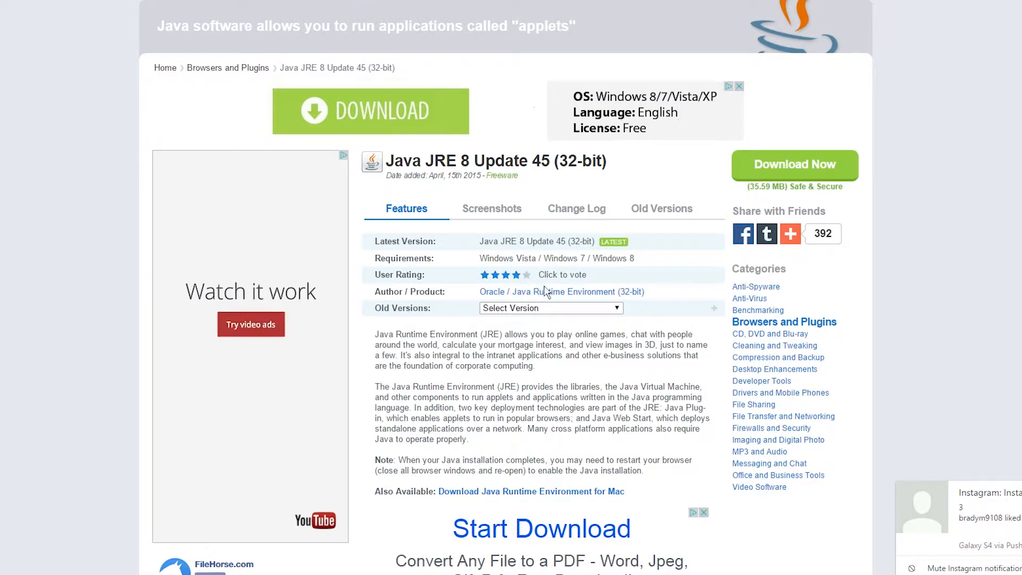
left_click(549, 307)
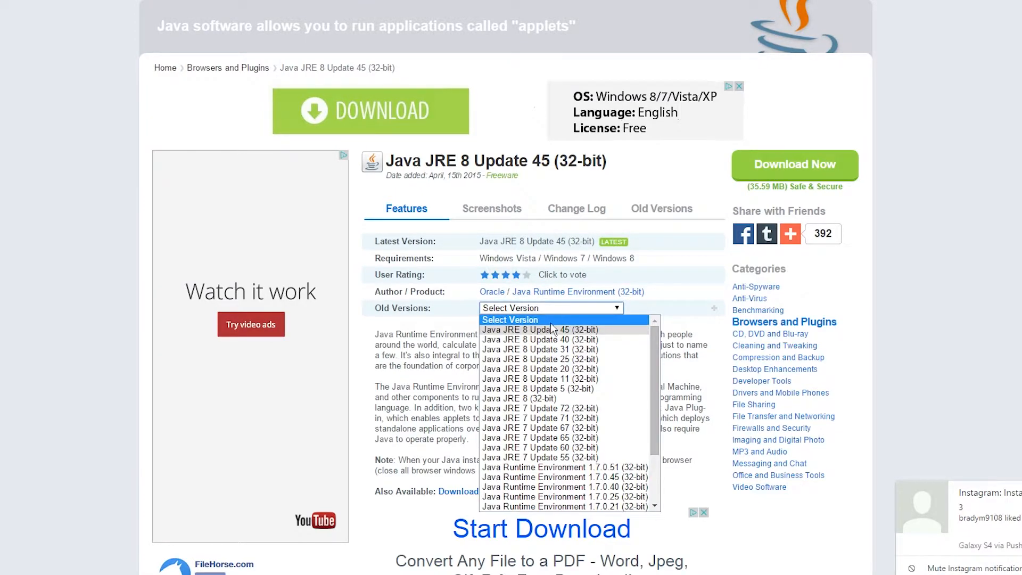
scroll("down", 3)
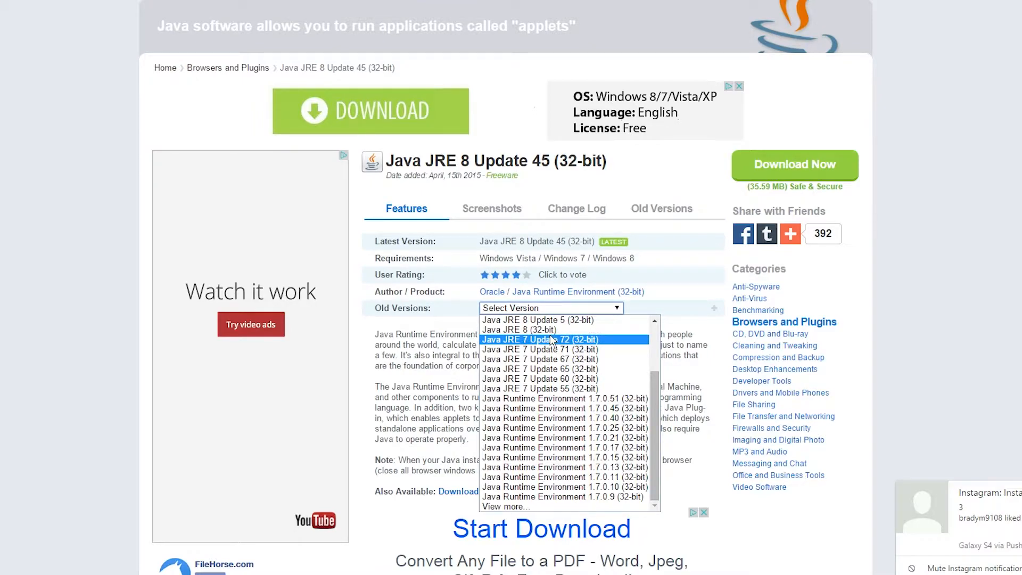
mouse_move(544, 468)
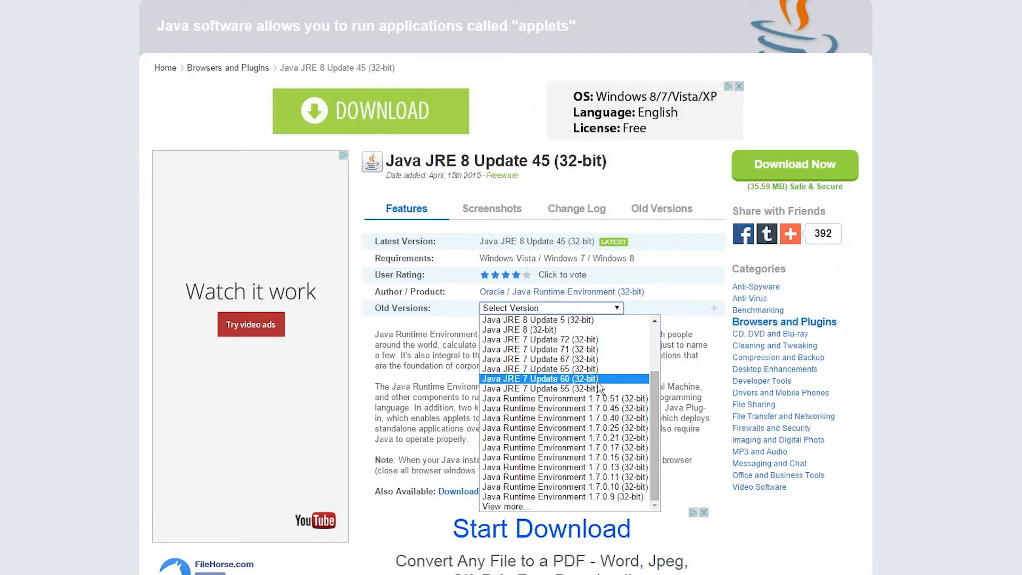
left_click(549, 308)
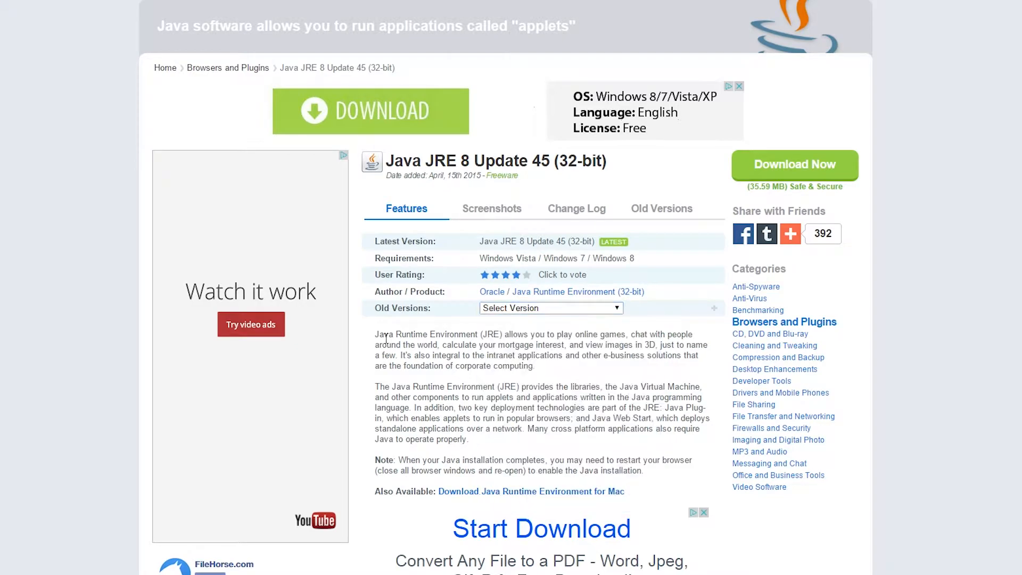
Review the Java JRE 8 Update 45 (32-bit) page and choose Download Now.
scroll("down", 3)
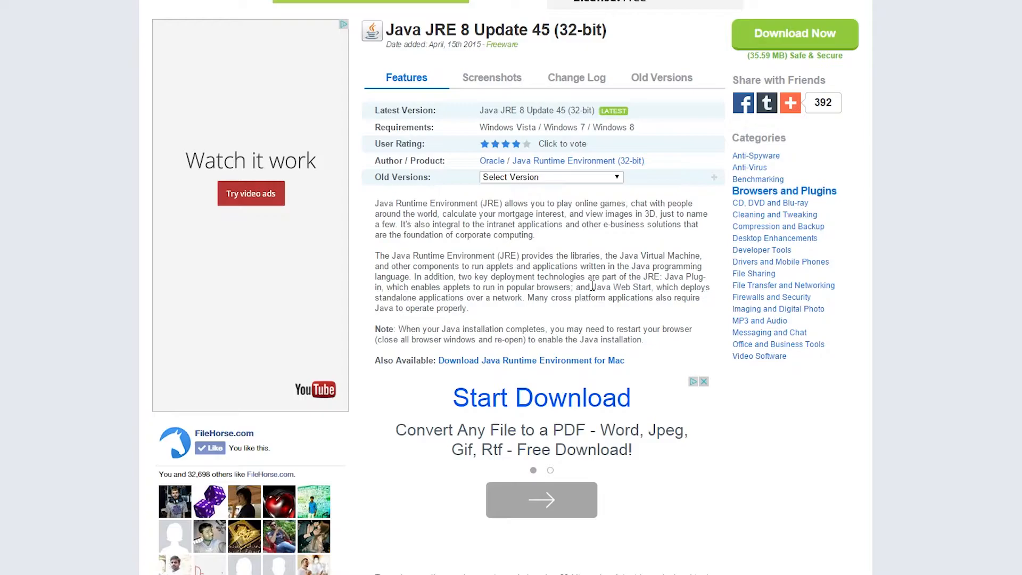
scroll("down", 3)
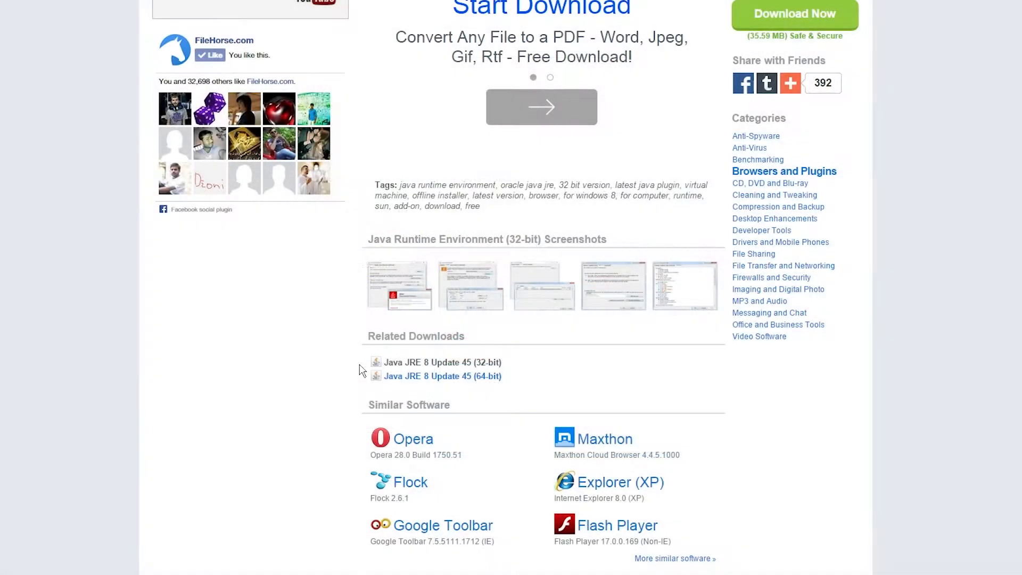
scroll("up", 3)
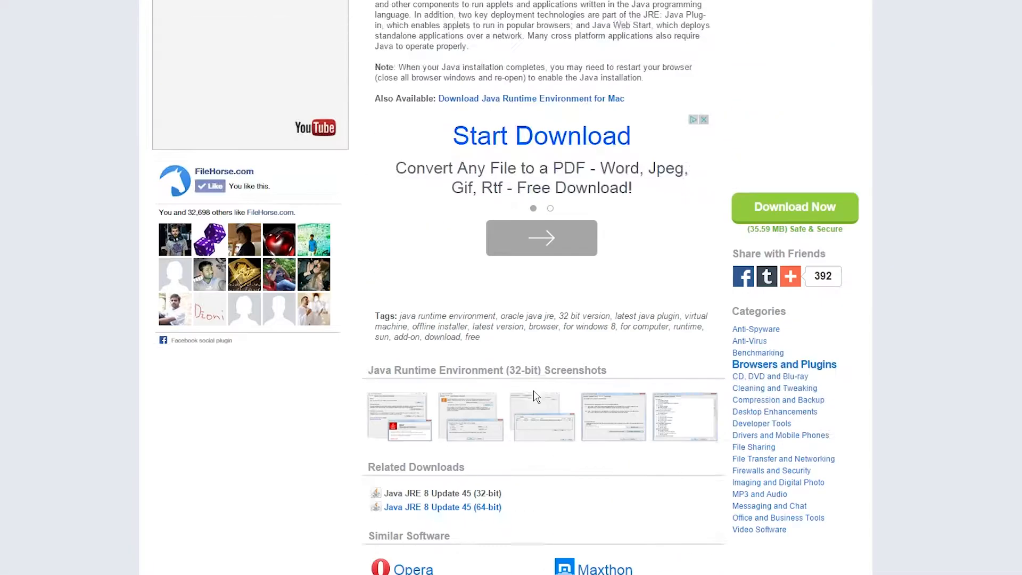
scroll("up", 3)
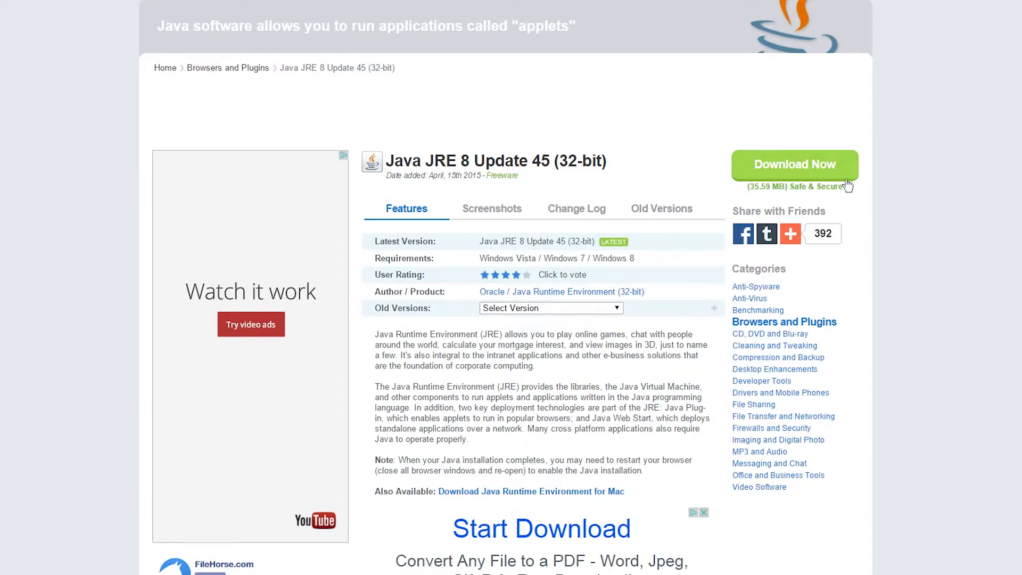
left_click(794, 164)
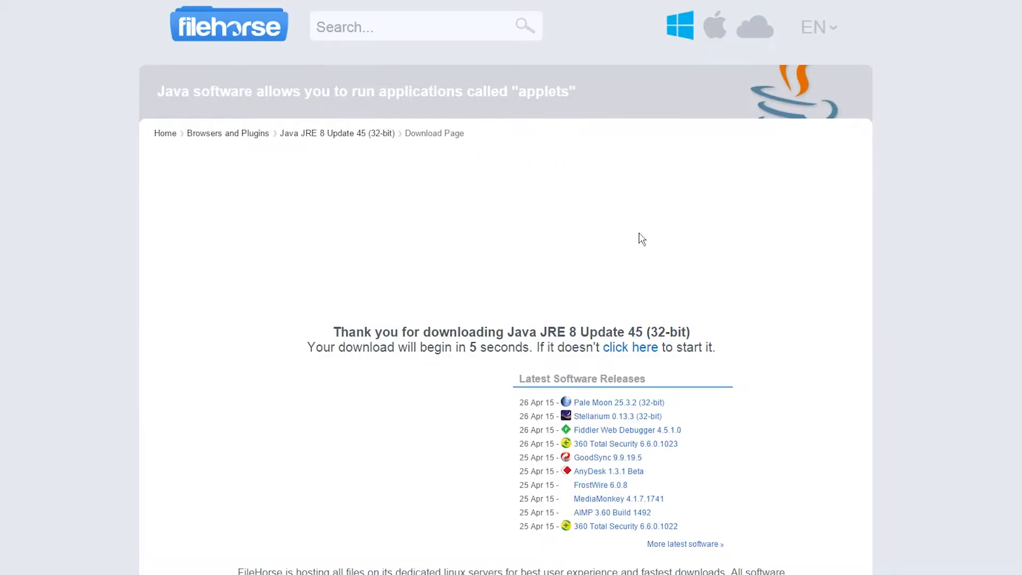
Save jre-8u45-windows-i586.exe into the Downloads folder.
scroll("down", 3)
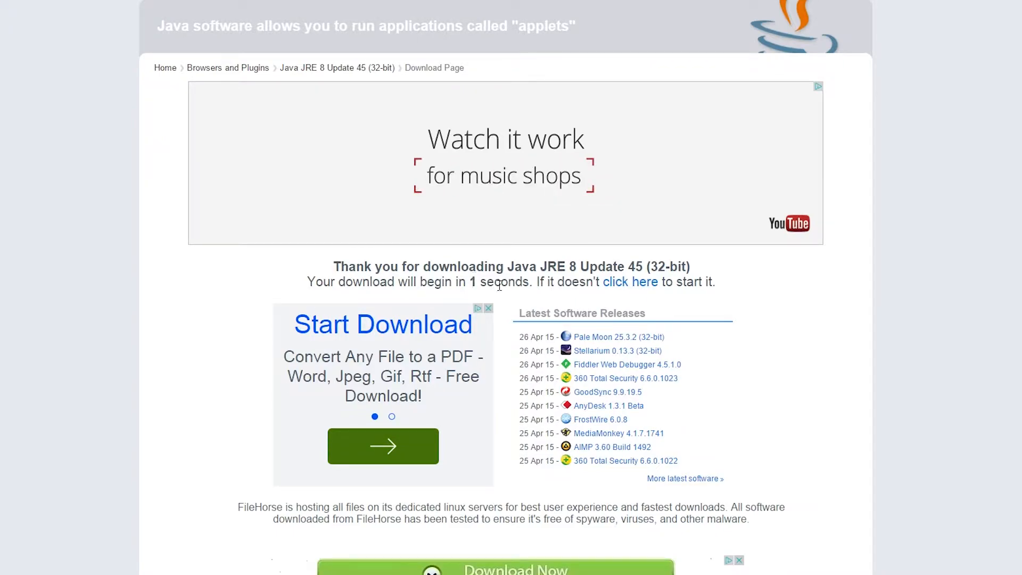
left_click(629, 281)
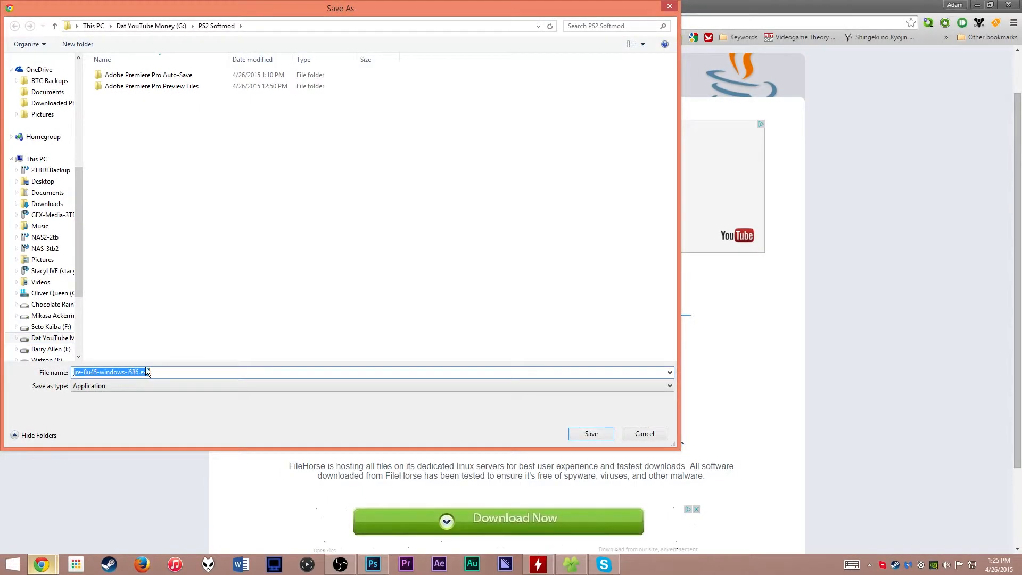
left_click(47, 203)
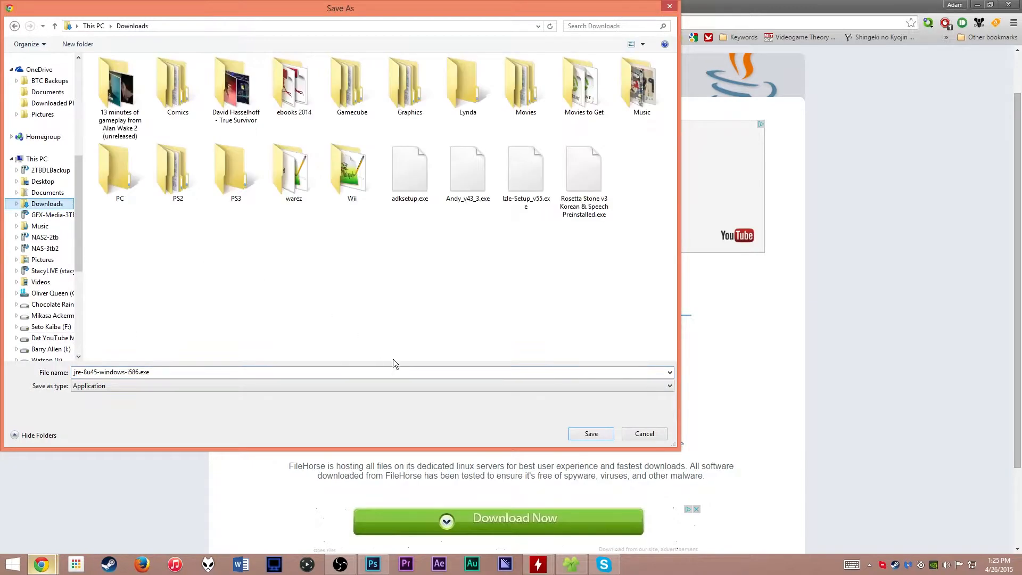
left_click(589, 433)
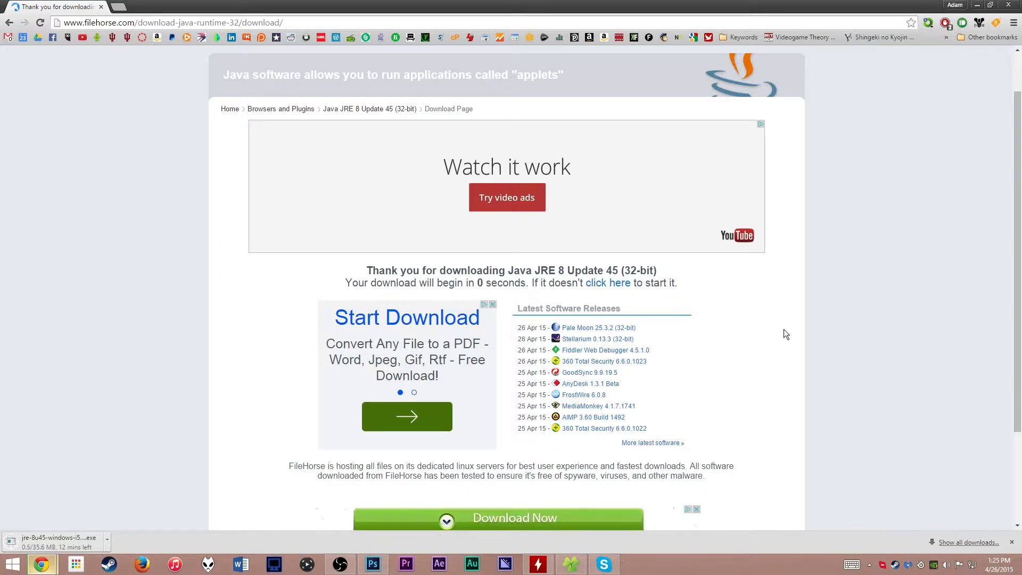
Return to the FileHorse home page and open the full Most Popular Downloads list.
scroll("down", 3)
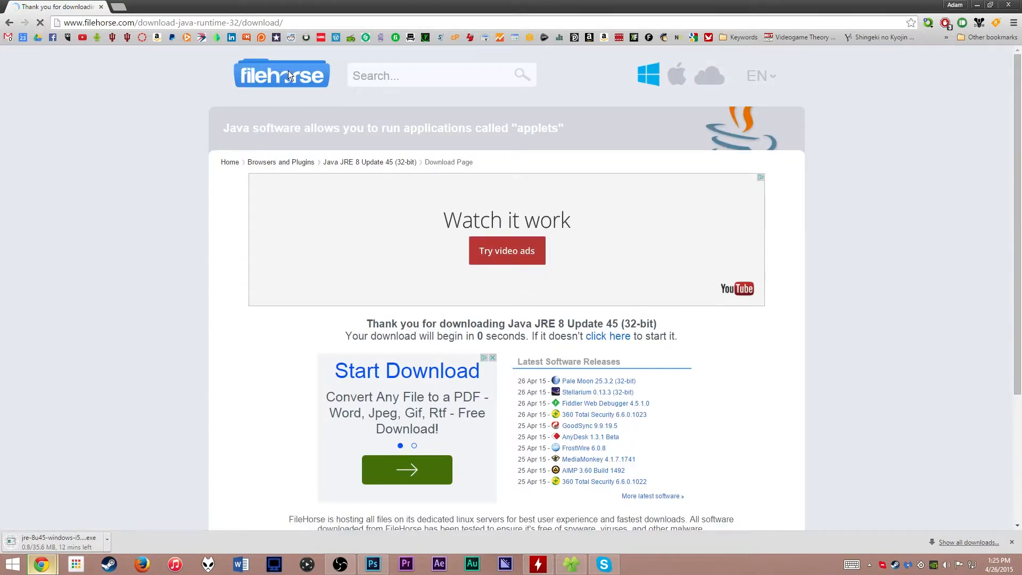
left_click(282, 74)
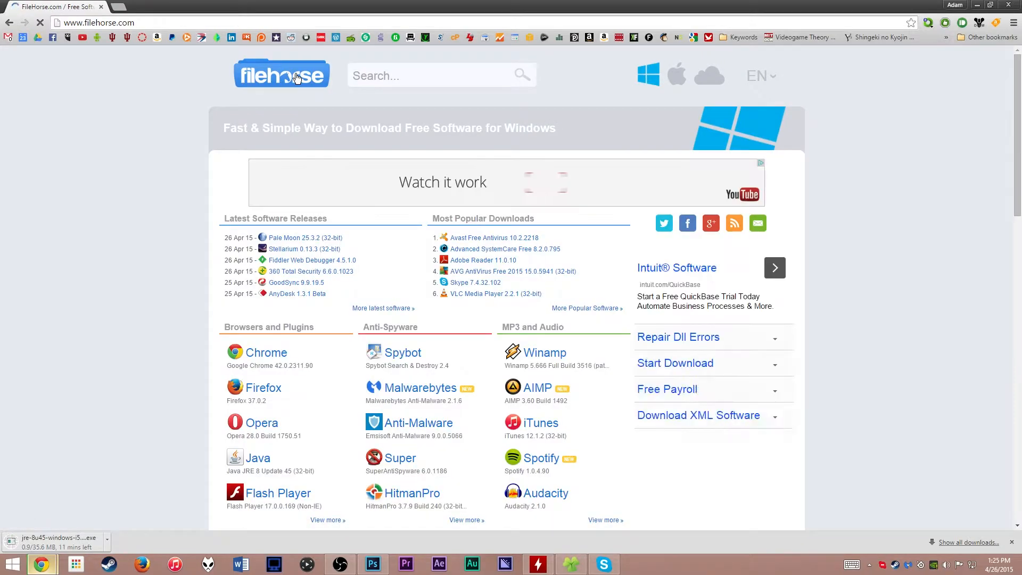
scroll("down", 3)
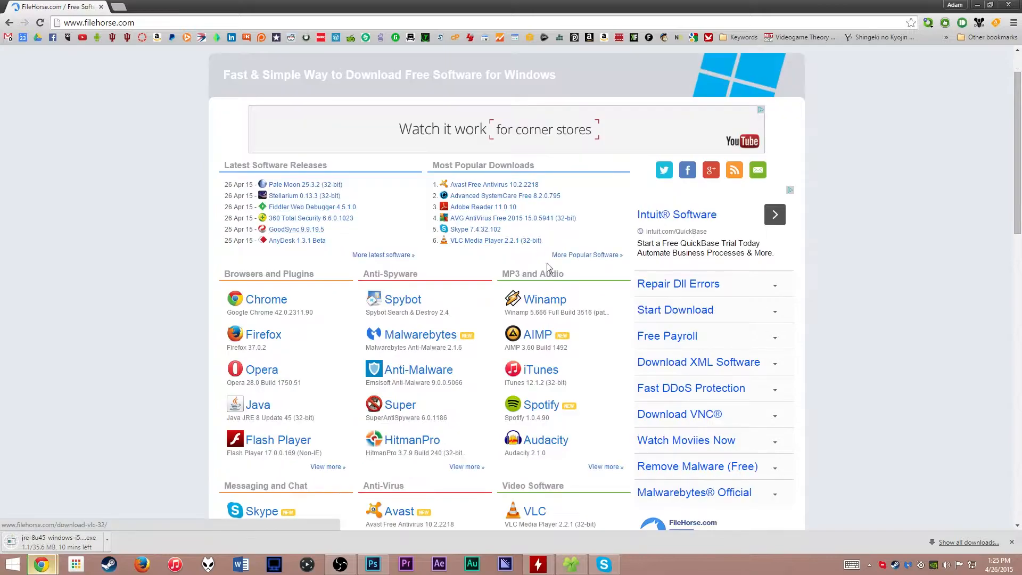
left_click(585, 255)
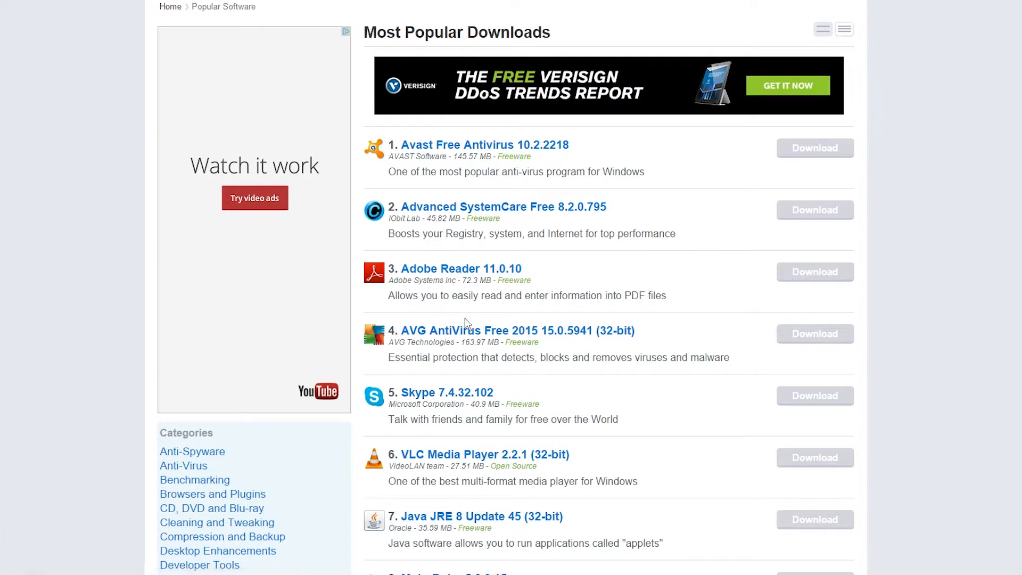
mouse_move(461, 268)
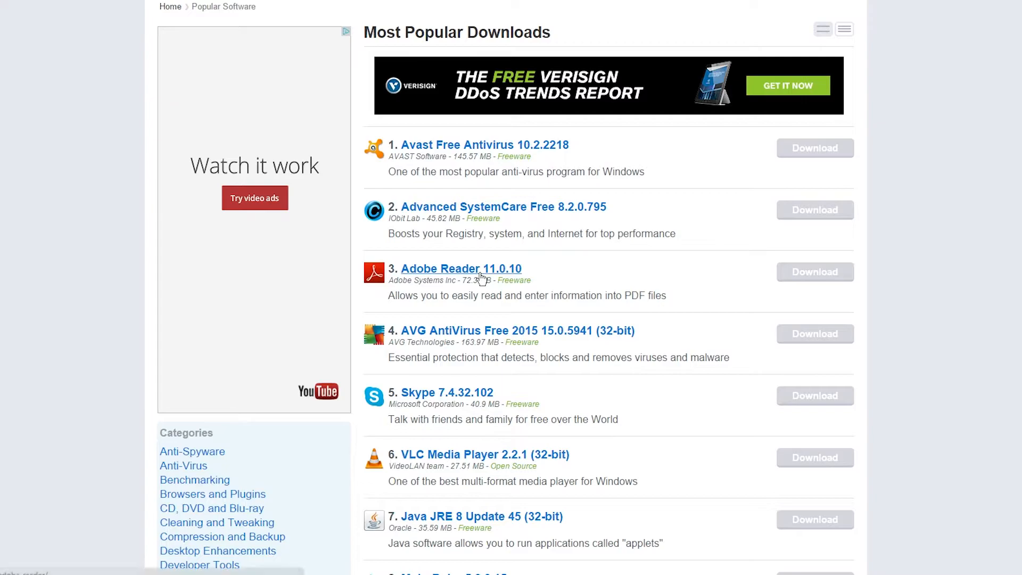
Page through Most Popular Downloads to page 3, reaching entry 30.
scroll("down", 3)
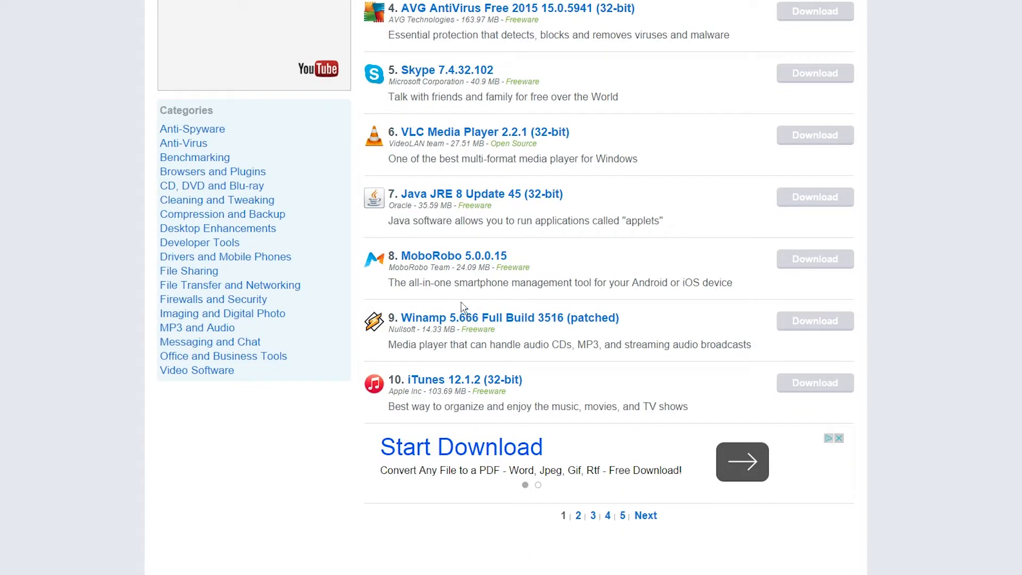
mouse_move(495, 326)
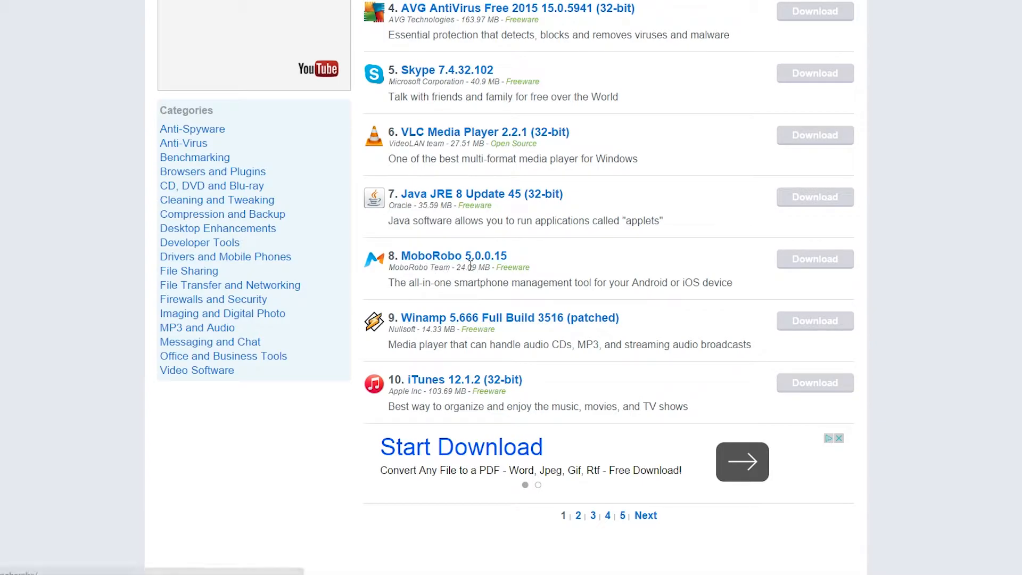
scroll("down", 3)
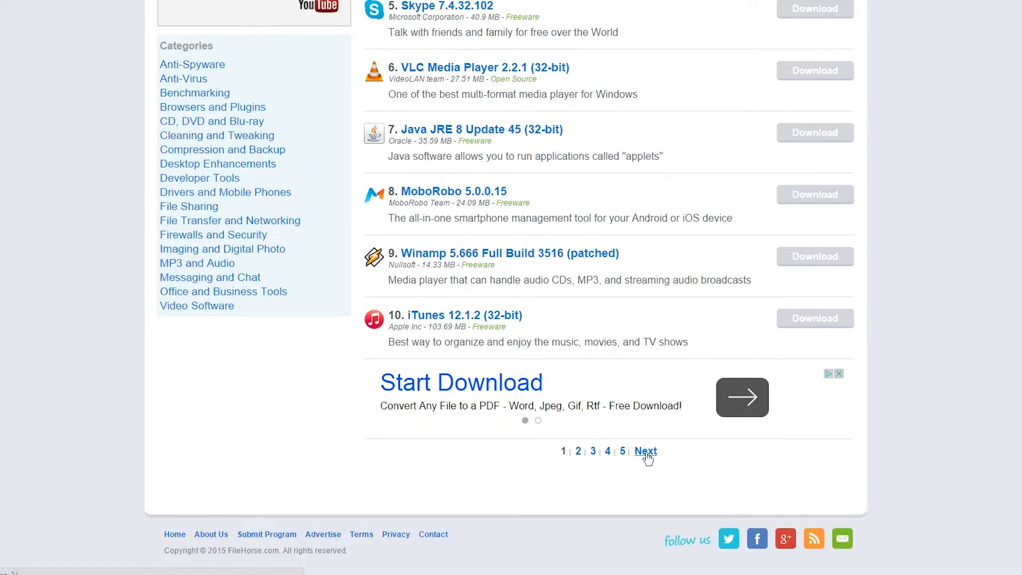
left_click(645, 451)
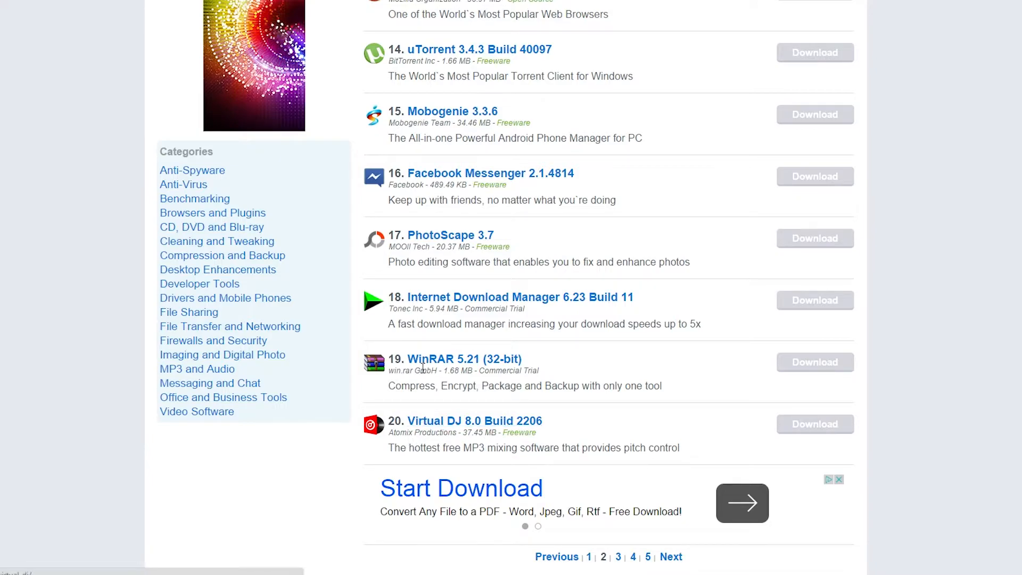
mouse_move(518, 329)
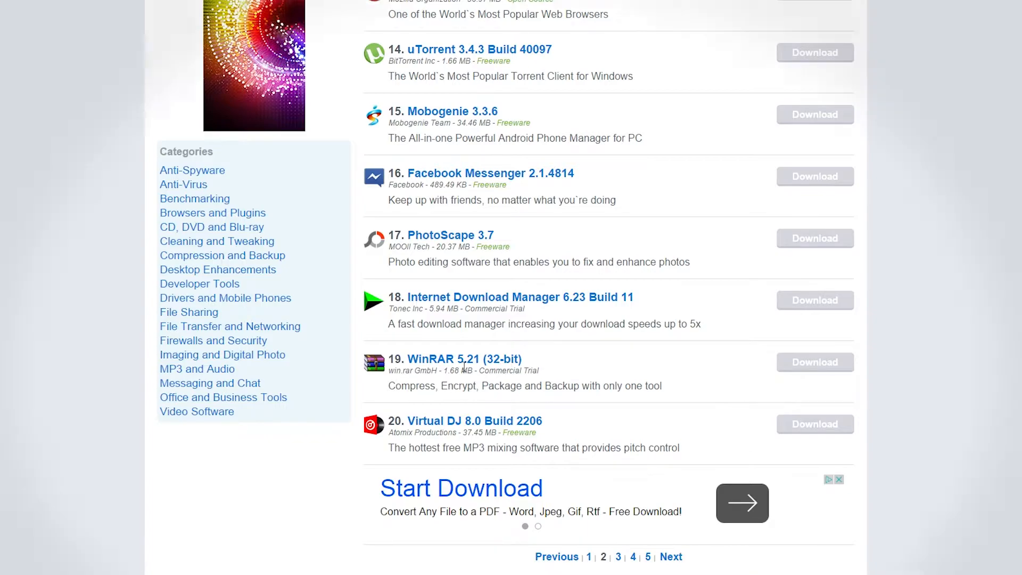
scroll("down", 3)
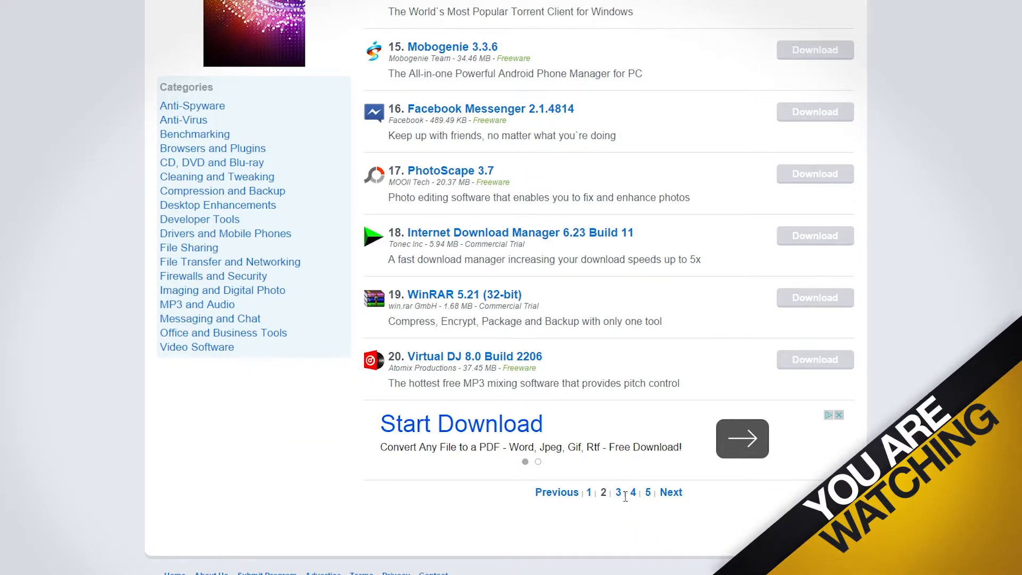
left_click(618, 492)
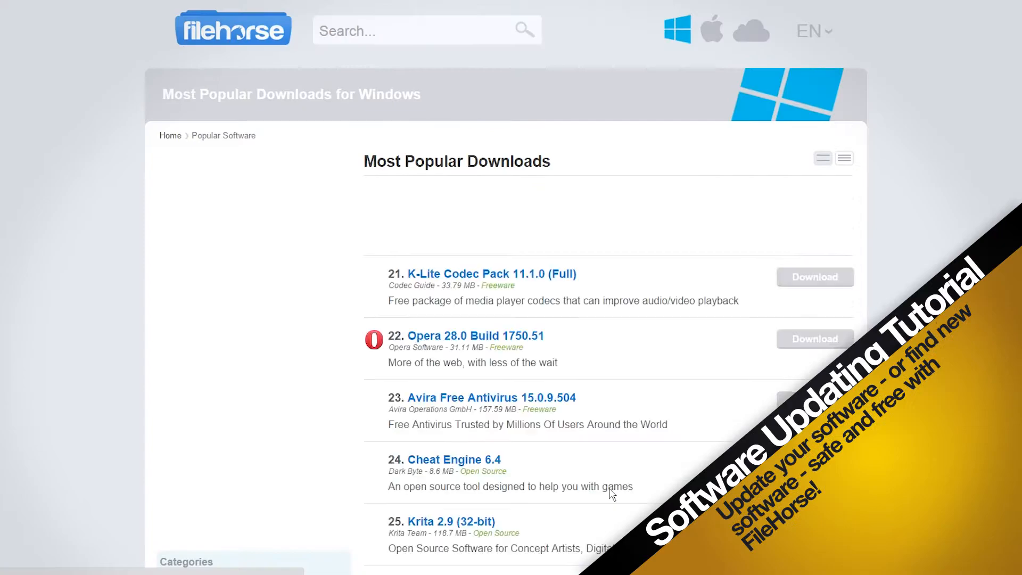
scroll("down", 3)
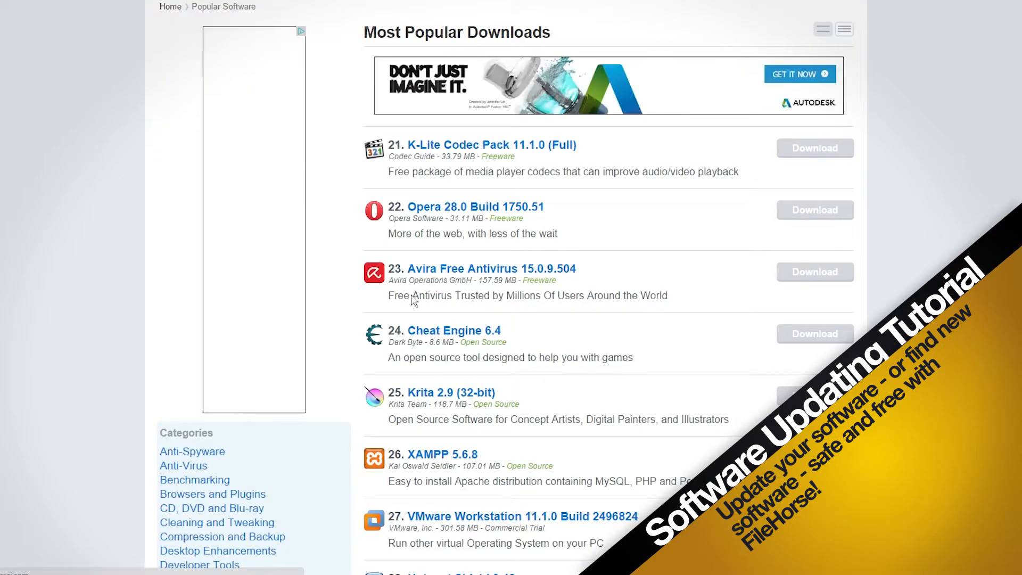
scroll("down", 3)
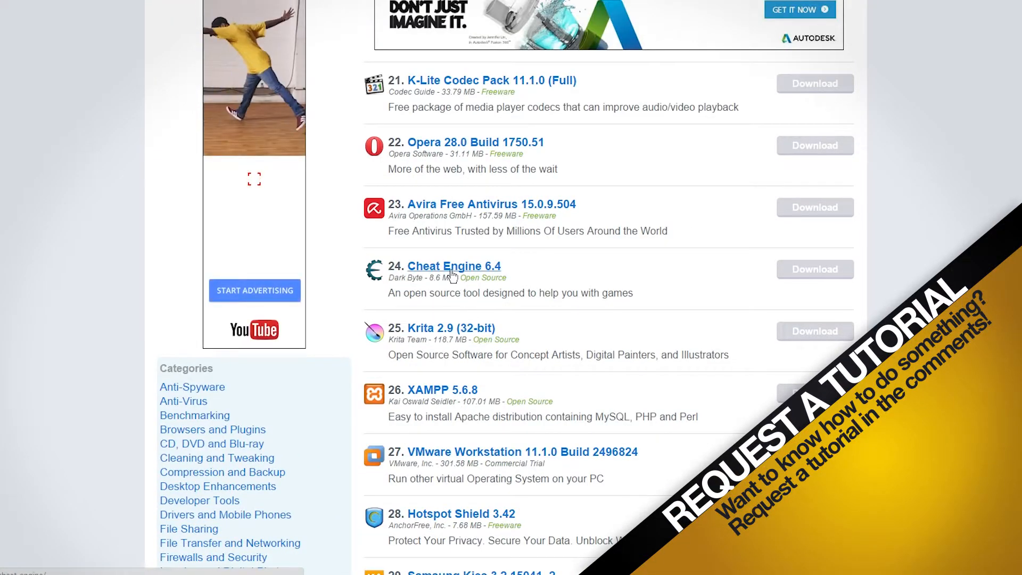
scroll("down", 3)
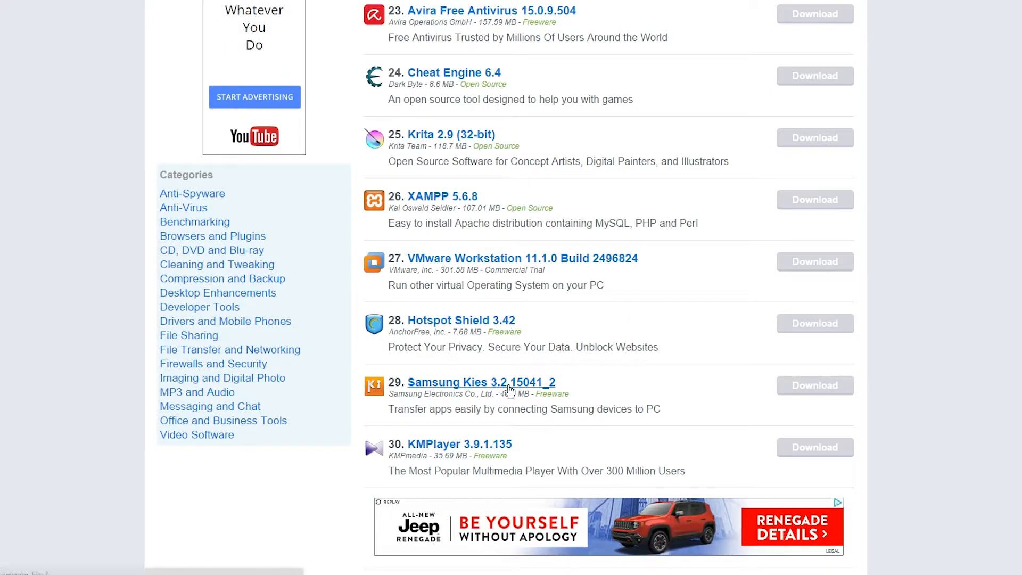
scroll("up", 3)
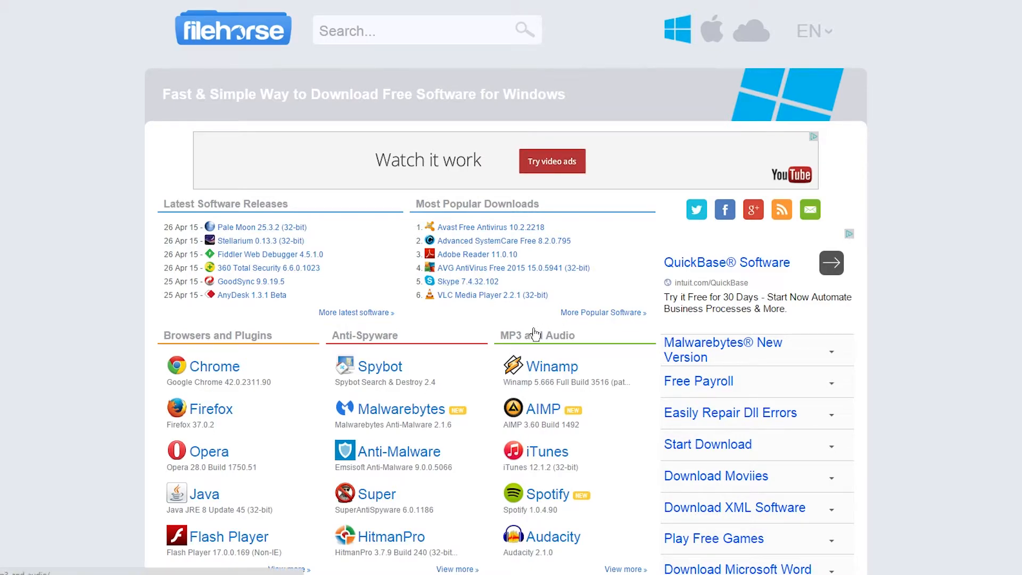
mouse_move(467, 281)
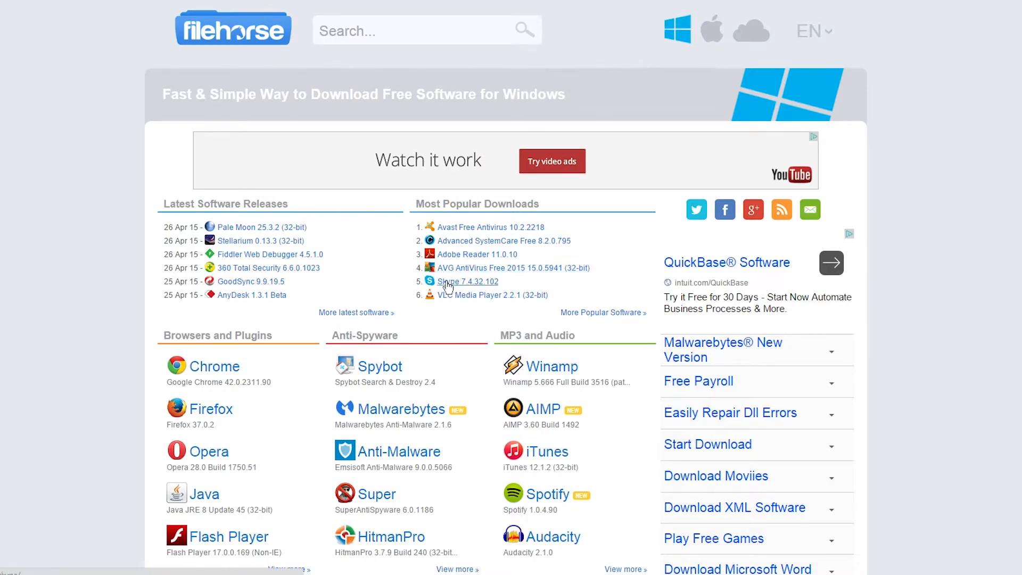
mouse_move(448, 224)
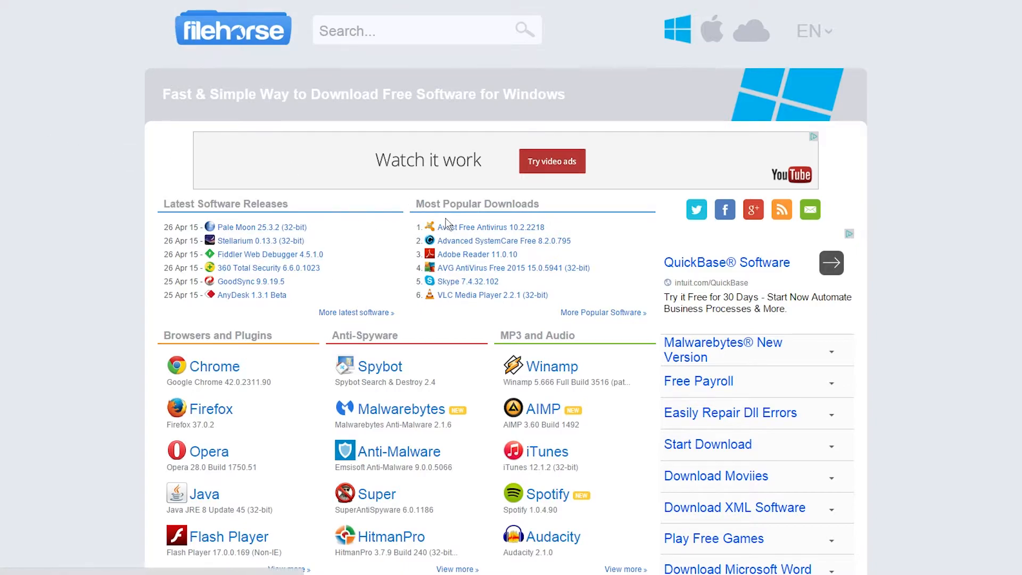
scroll("down", 3)
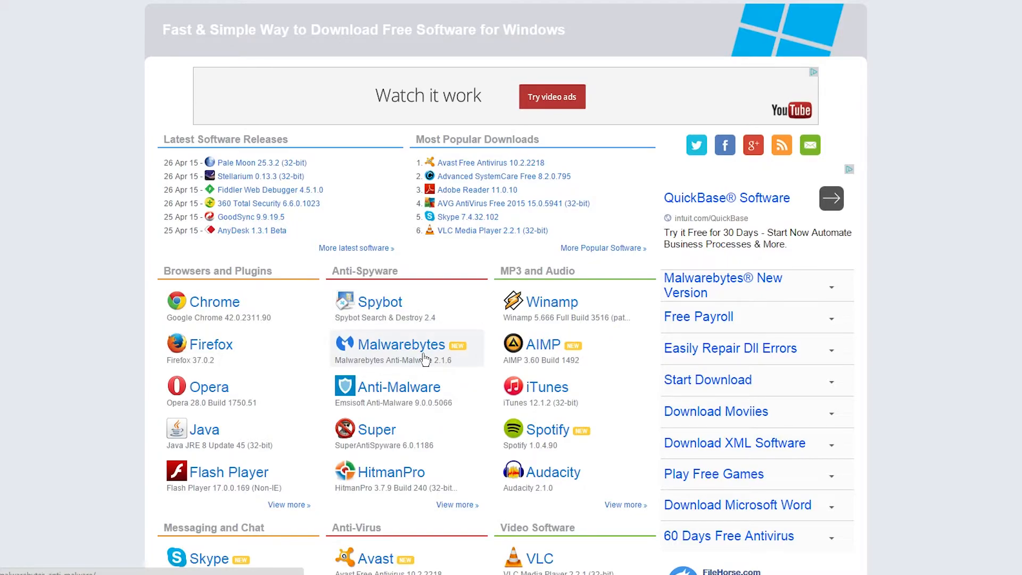
mouse_move(185, 262)
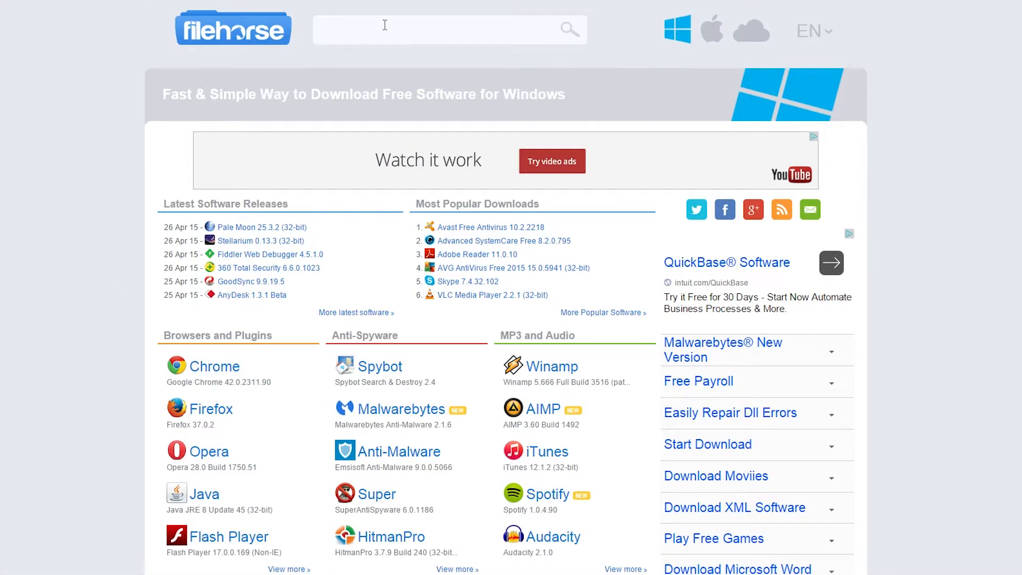
type("media pla")
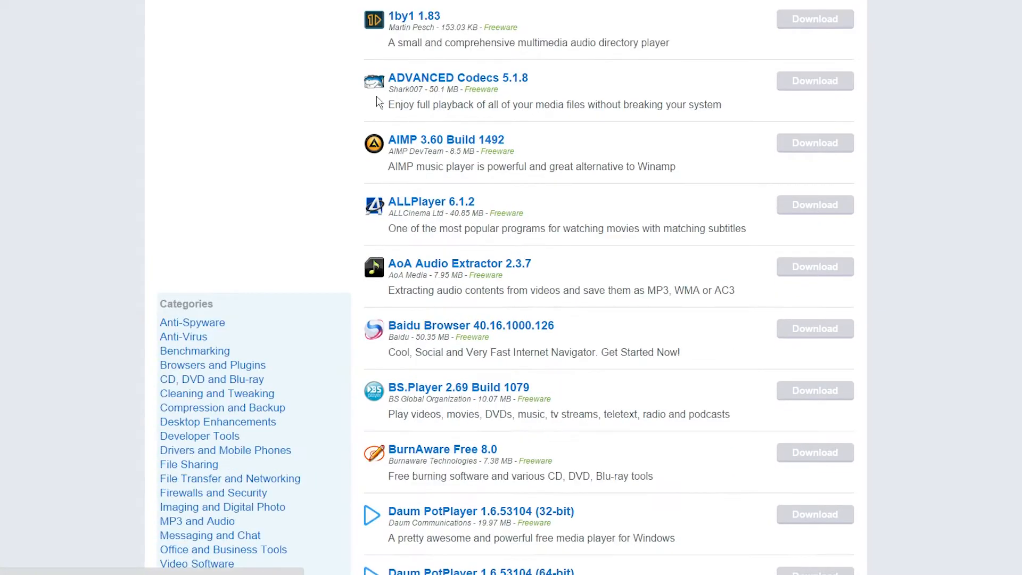
scroll("down", 3)
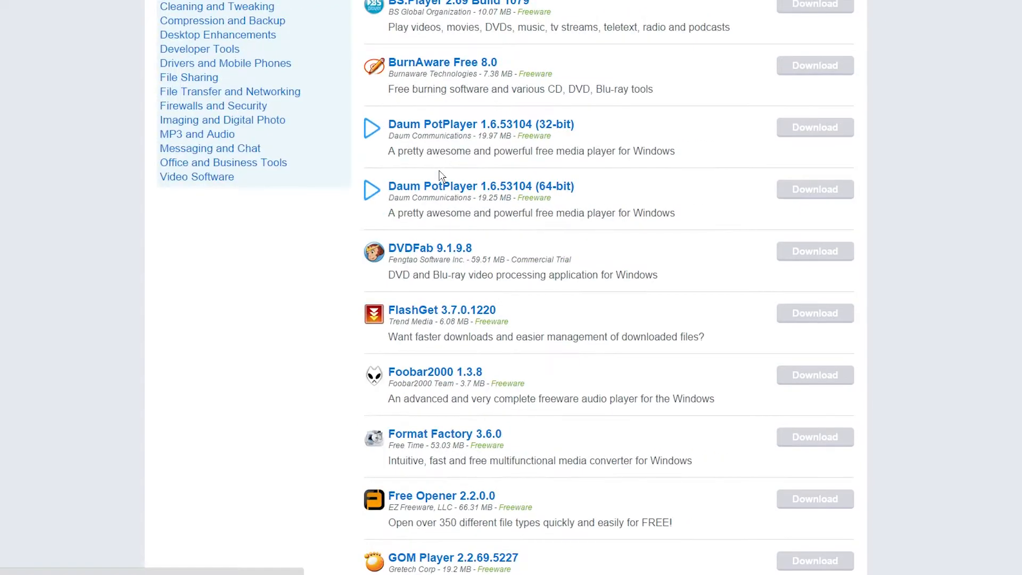
scroll("down", 3)
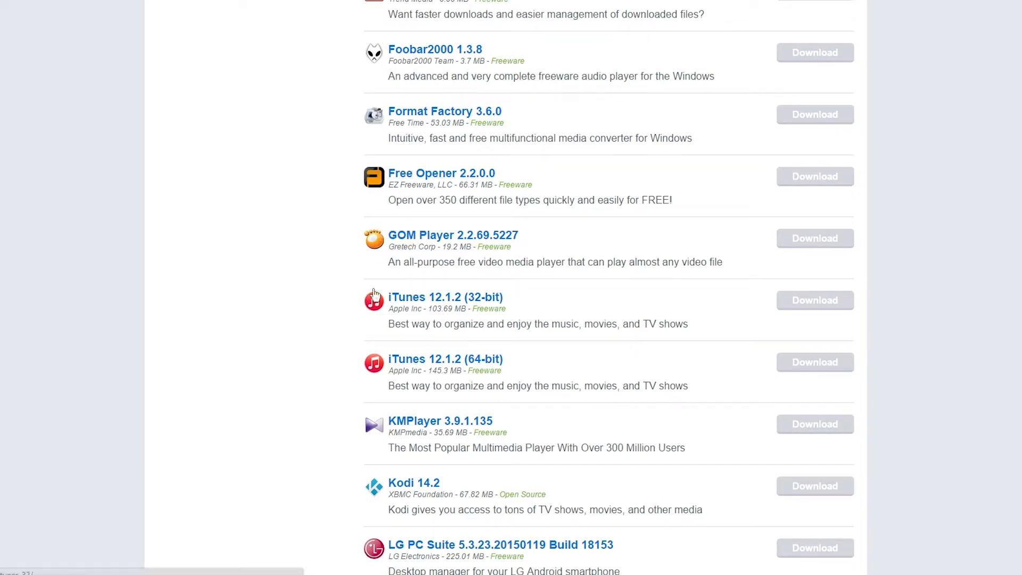
mouse_move(473, 112)
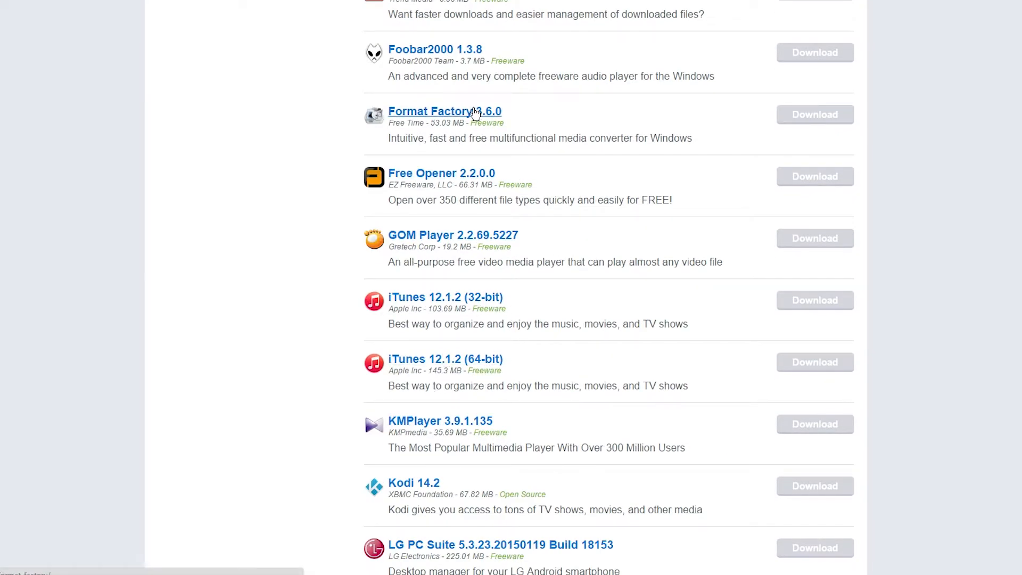
scroll("down", 3)
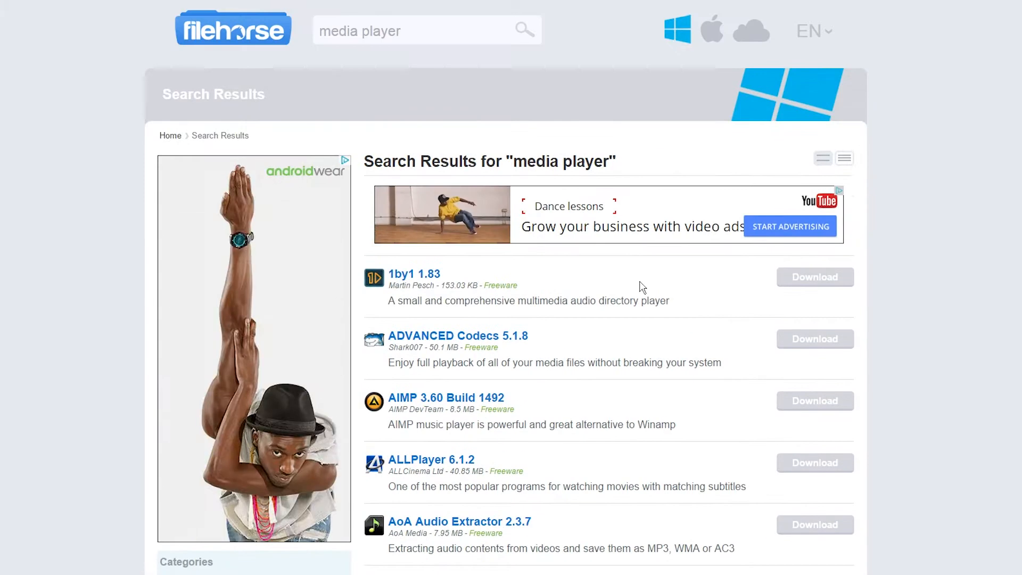
mouse_move(581, 337)
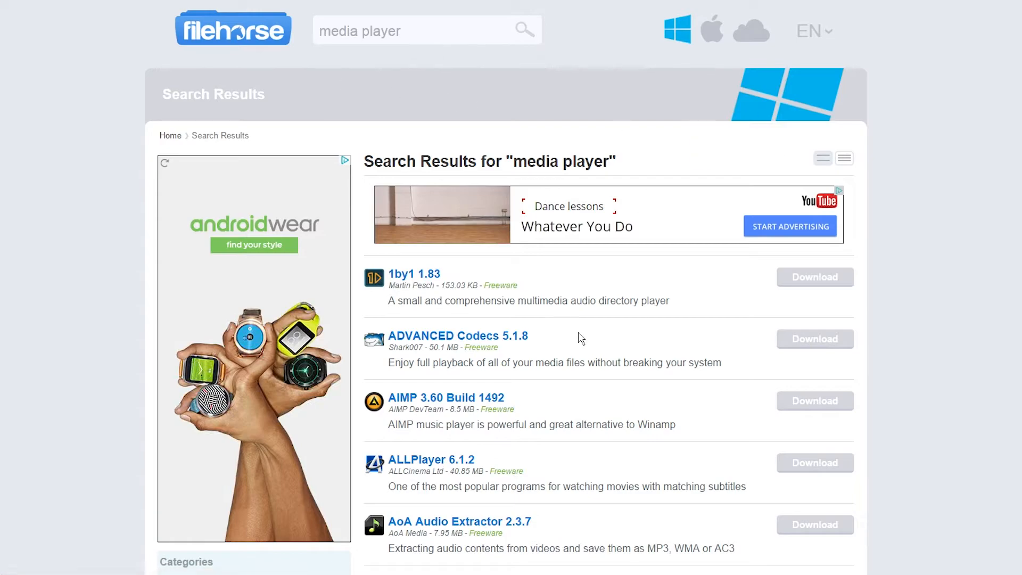
left_click(233, 29)
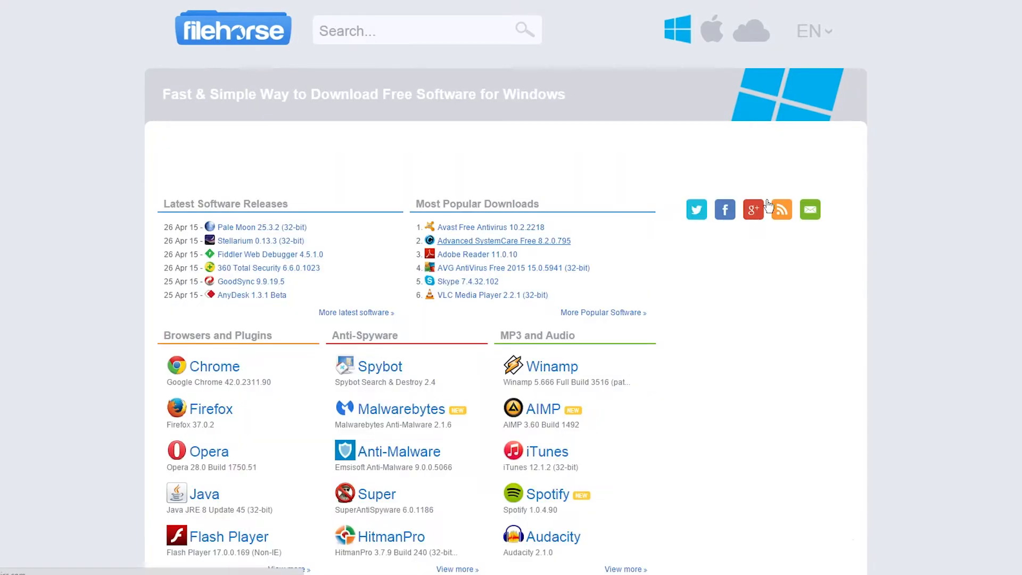
From the Mac section, save Firefox 37.0.2.dmg into Downloads.
scroll("down", 3)
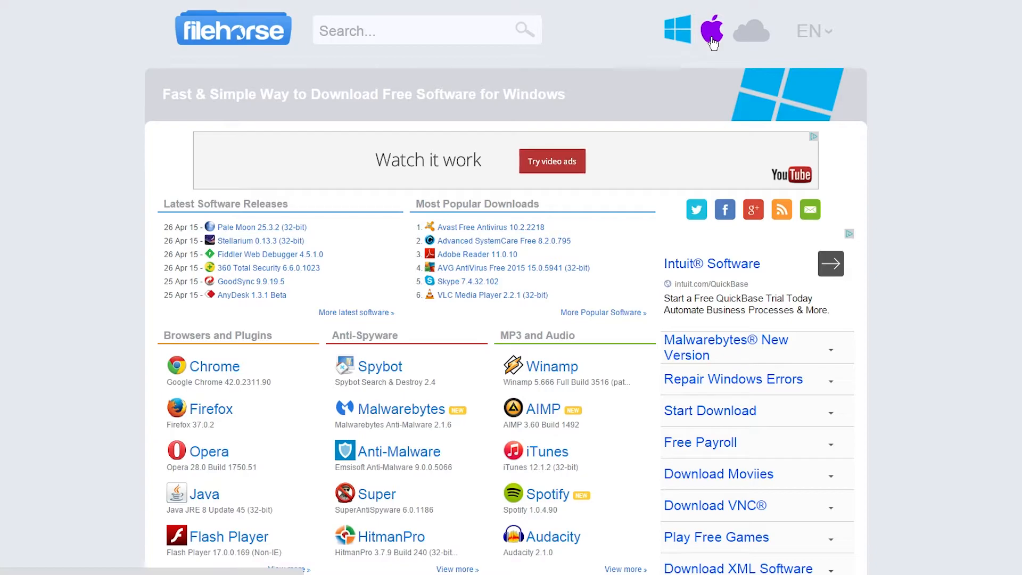
left_click(711, 31)
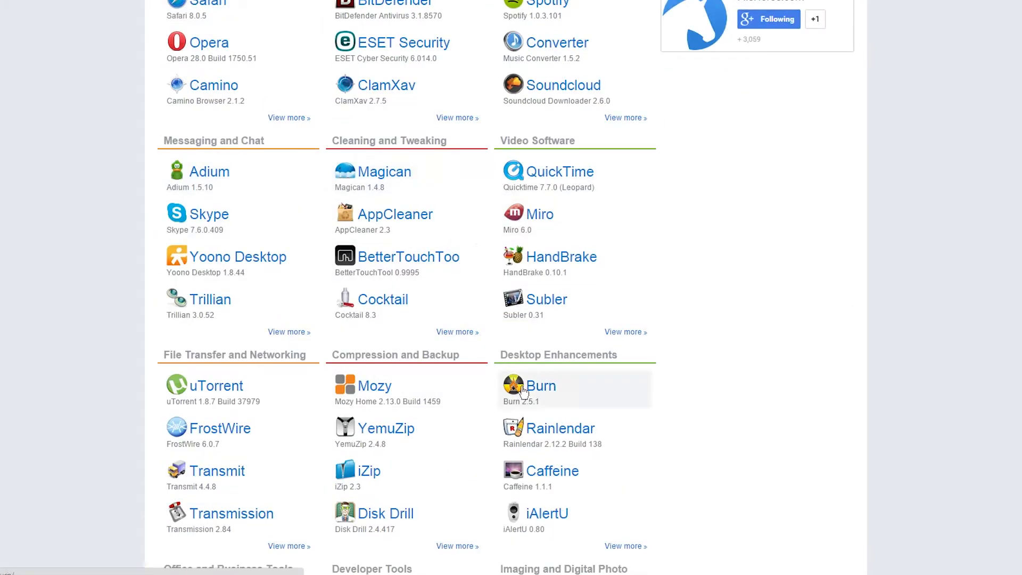
scroll("up", 3)
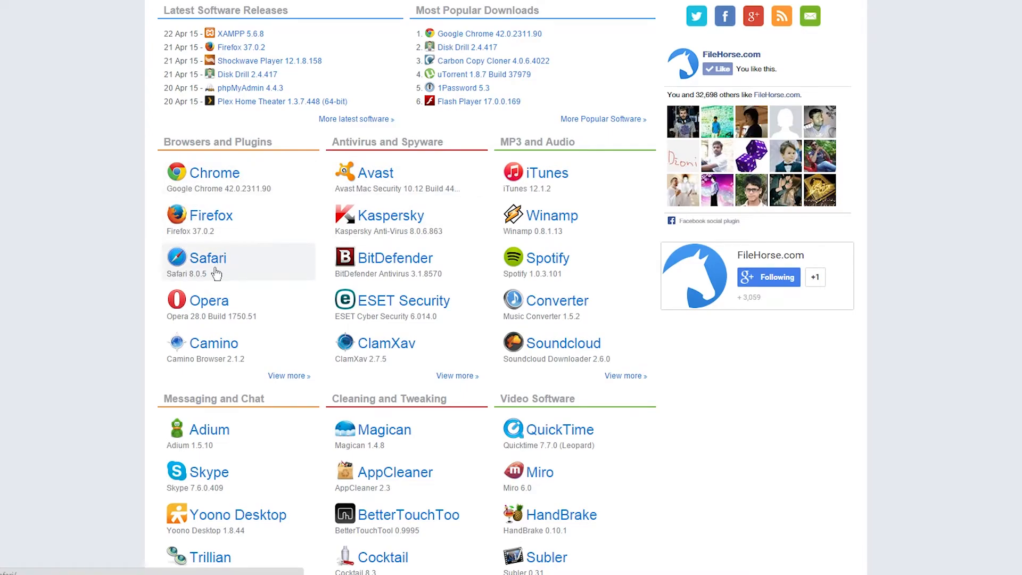
left_click(212, 215)
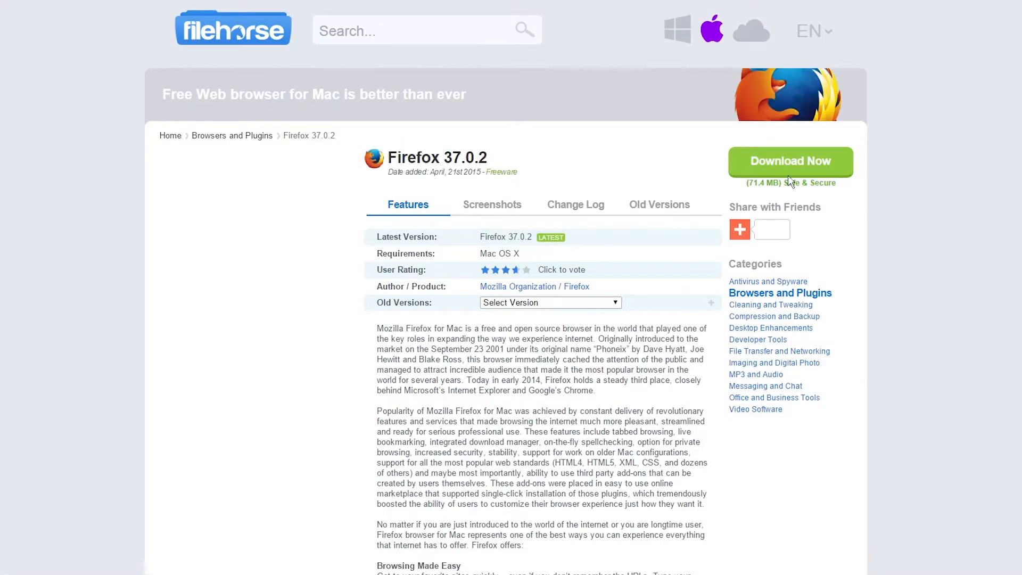
left_click(789, 160)
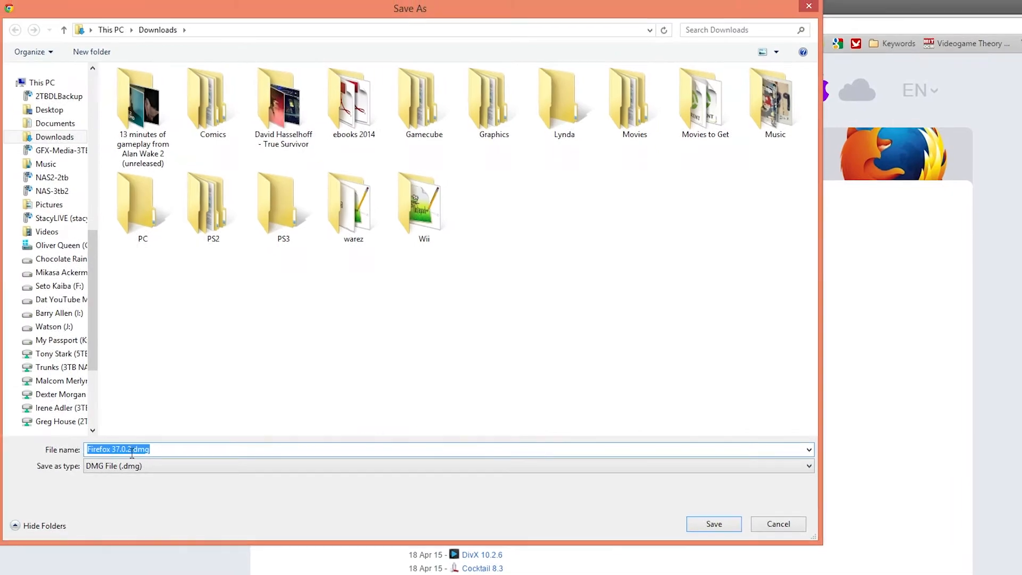
mouse_move(713, 528)
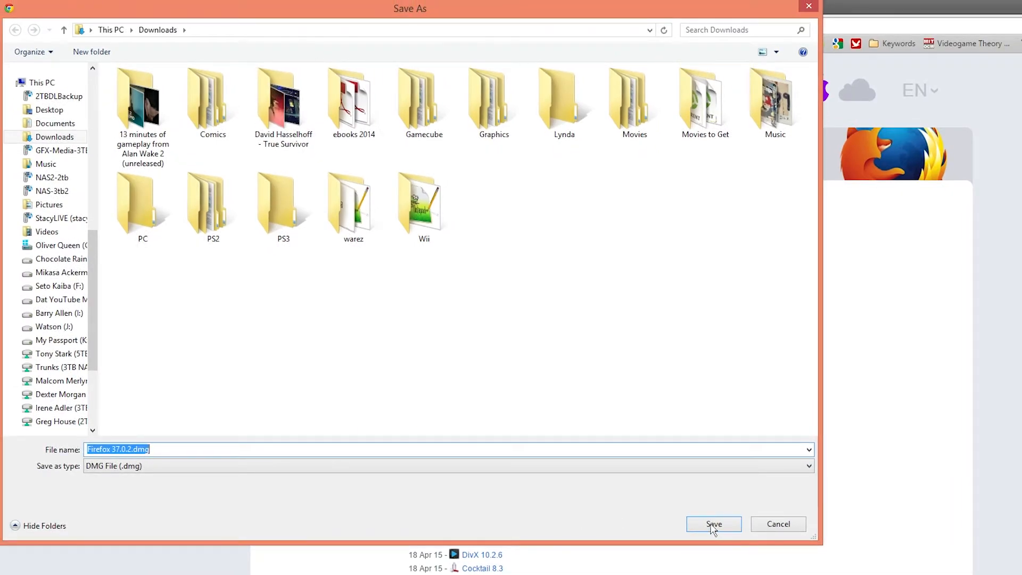
left_click(713, 523)
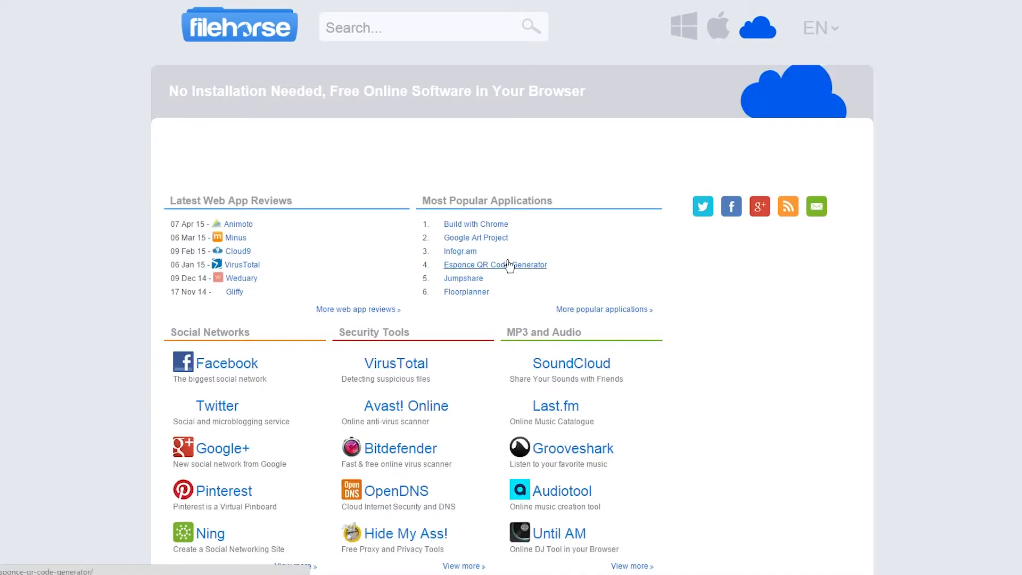
Scroll to Video Software on the web-apps page and open YouTube Editor.
scroll("down", 3)
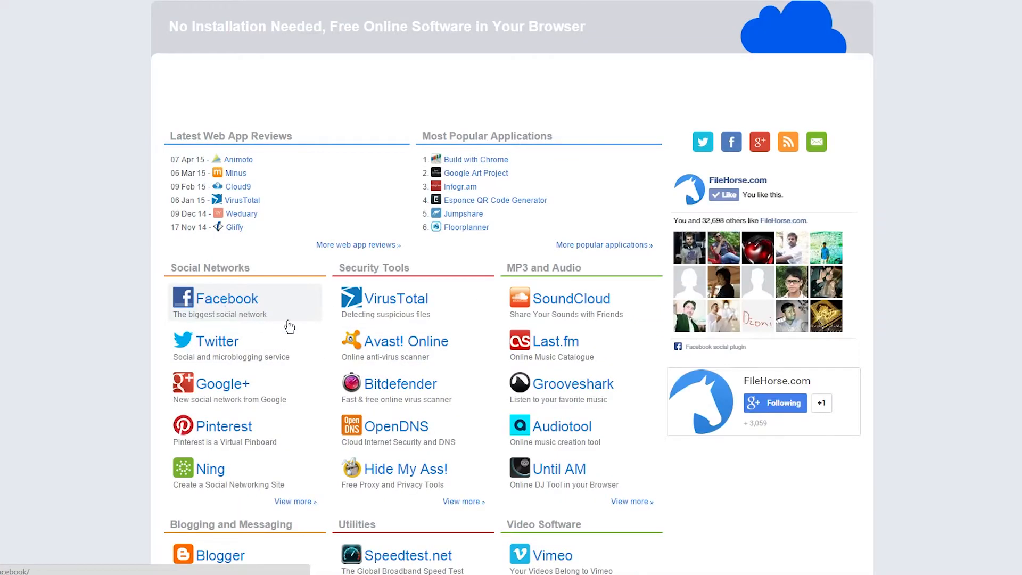
scroll("down", 3)
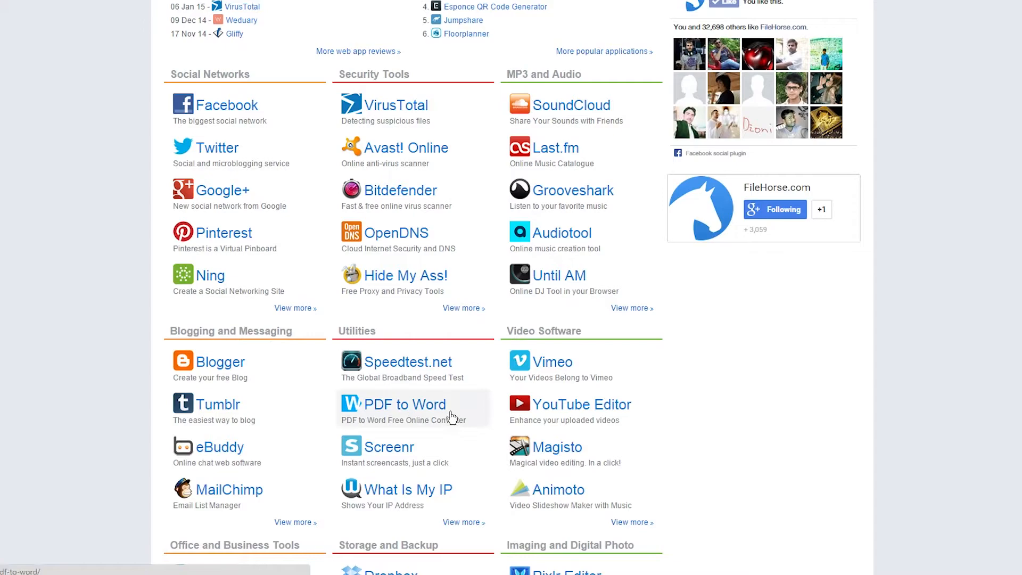
left_click(405, 404)
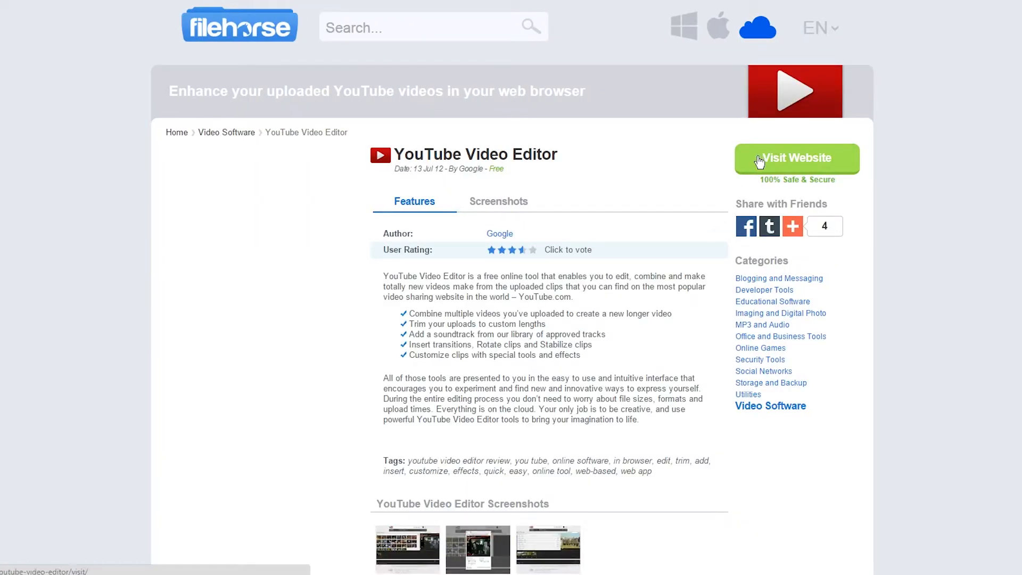
Return to web.filehorse.com and scroll through the web-app category lists to Online Games.
left_click(796, 157)
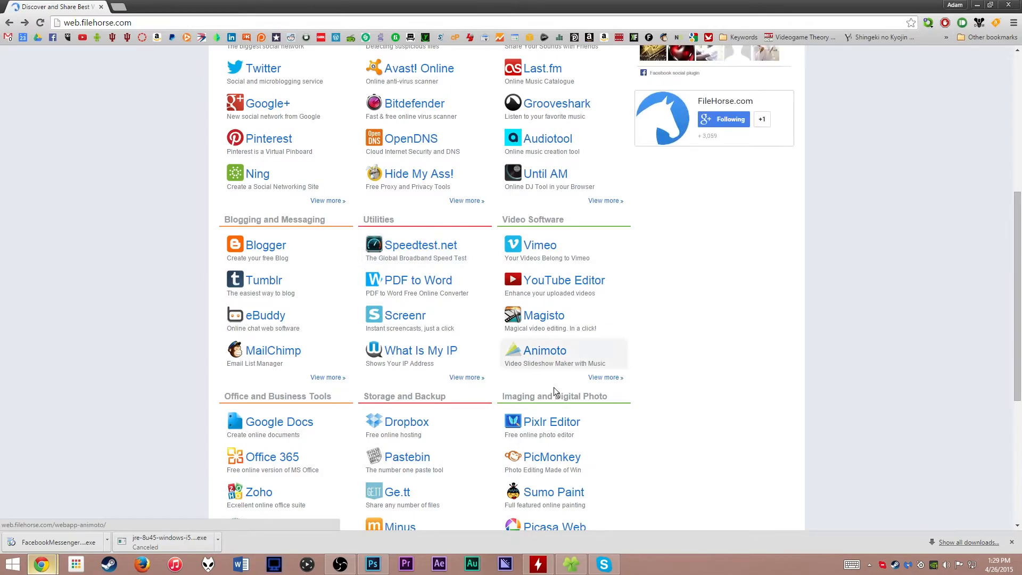
scroll("down", 3)
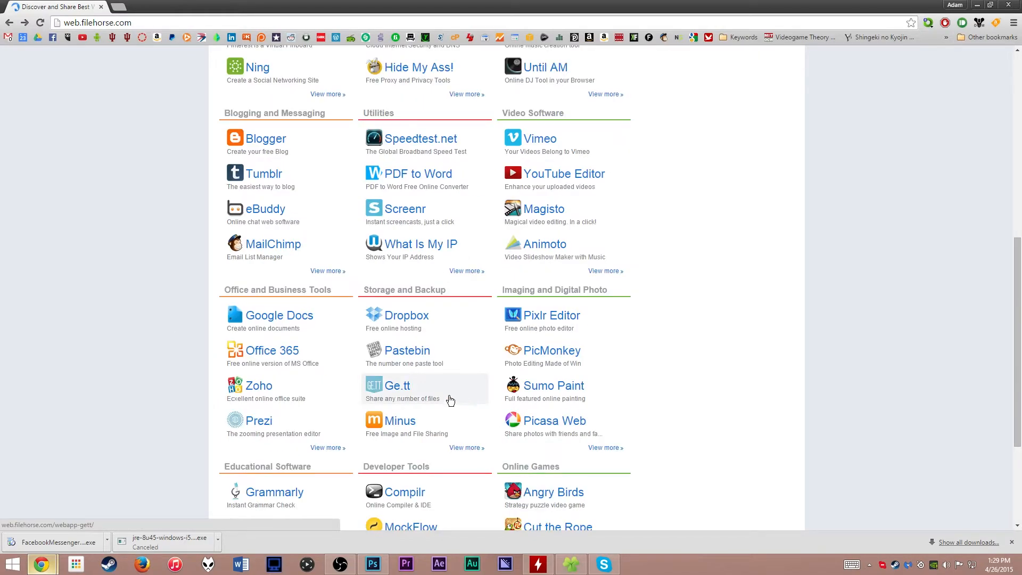
scroll("down", 3)
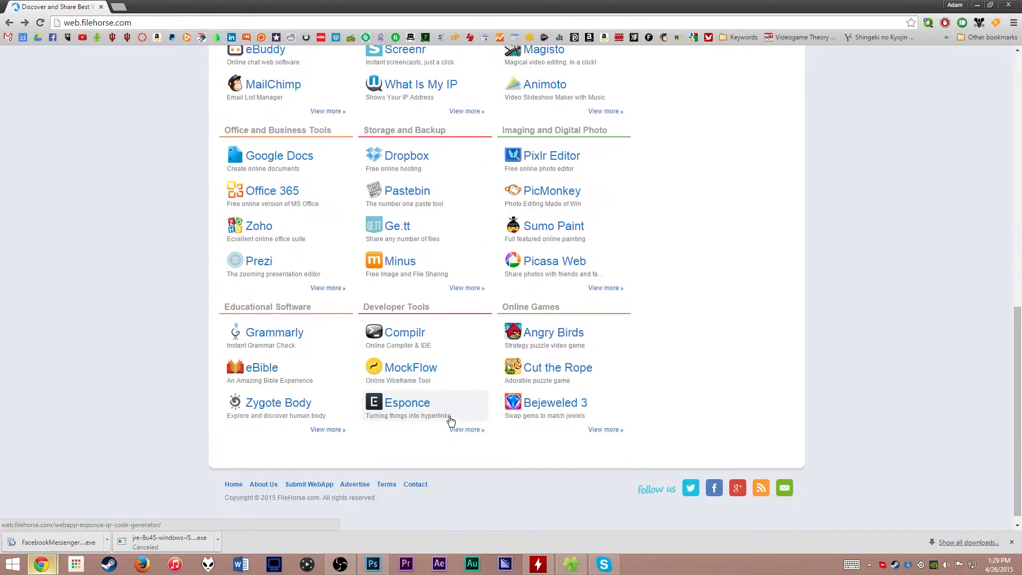
scroll("up", 3)
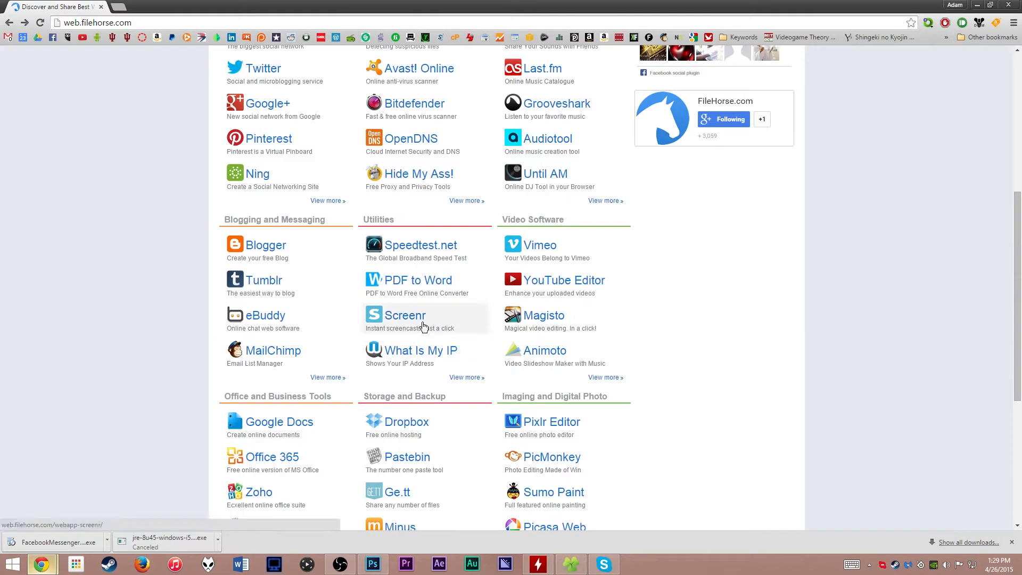
scroll("up", 3)
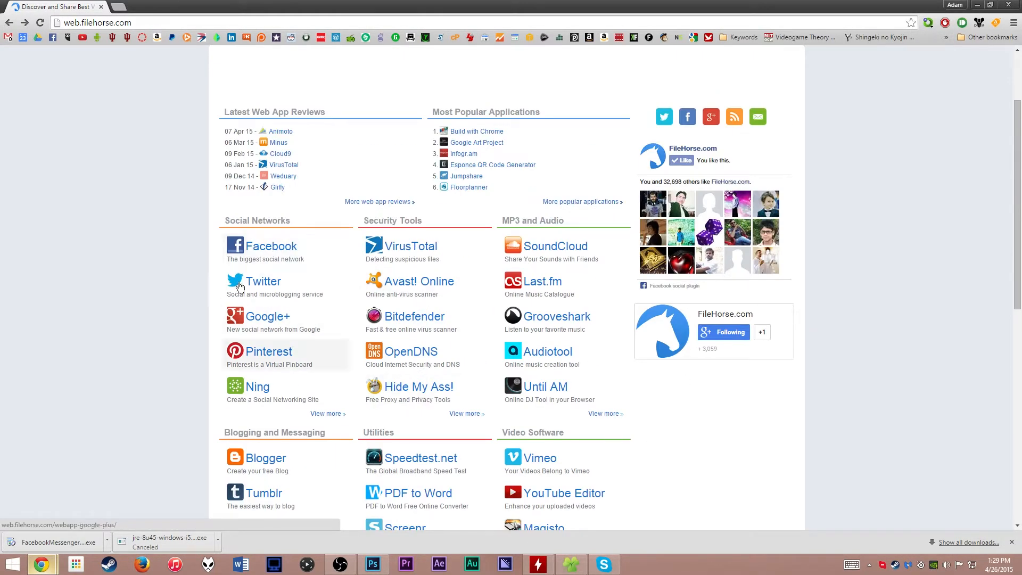
mouse_move(410, 247)
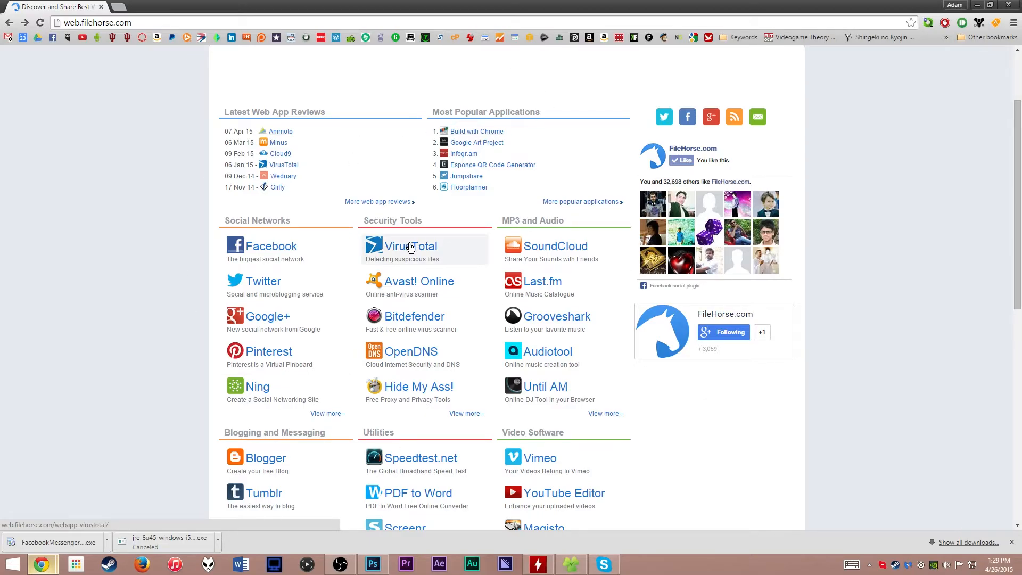
scroll("down", 3)
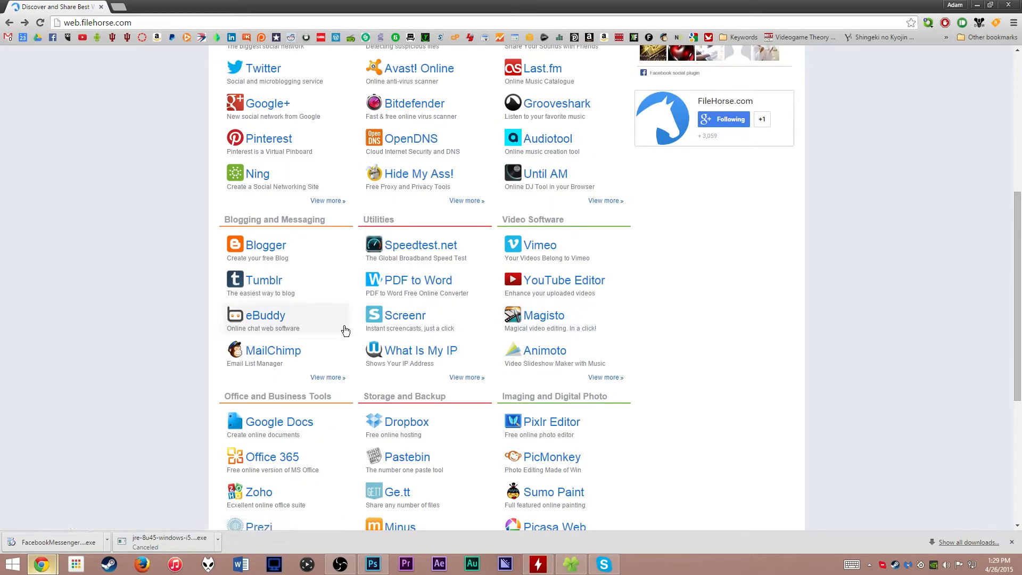
scroll("up", 3)
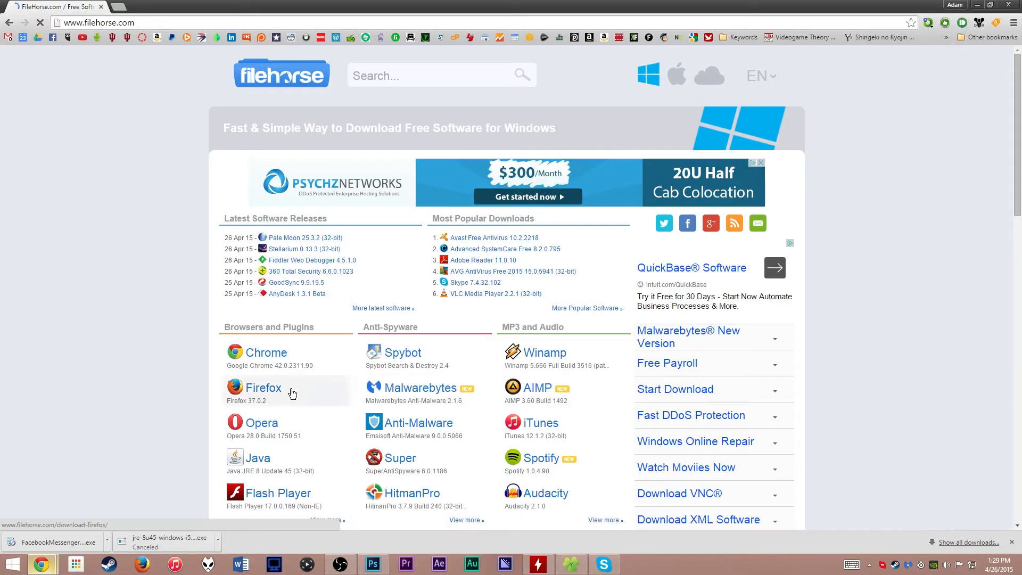
scroll("down", 3)
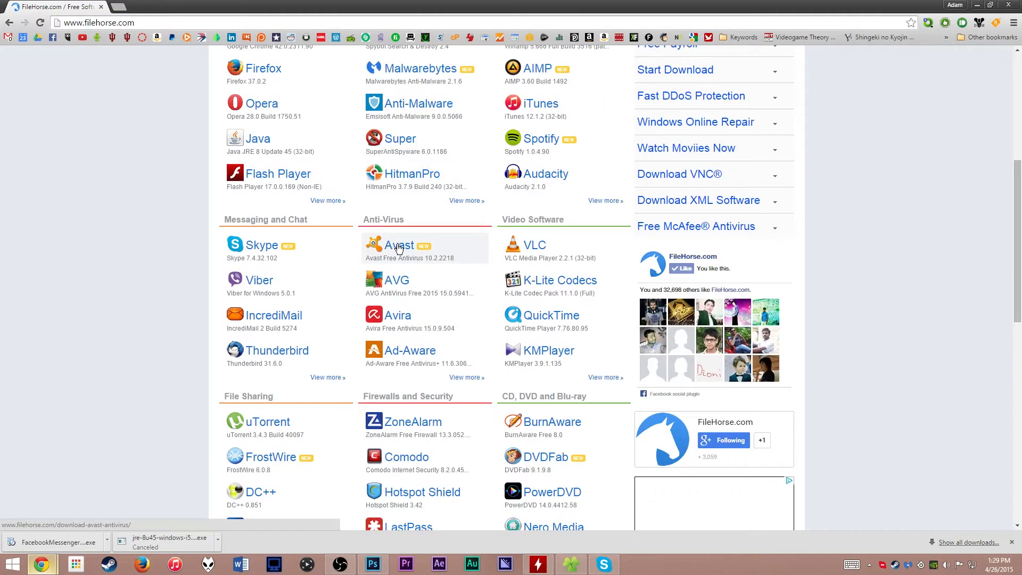
mouse_move(422, 253)
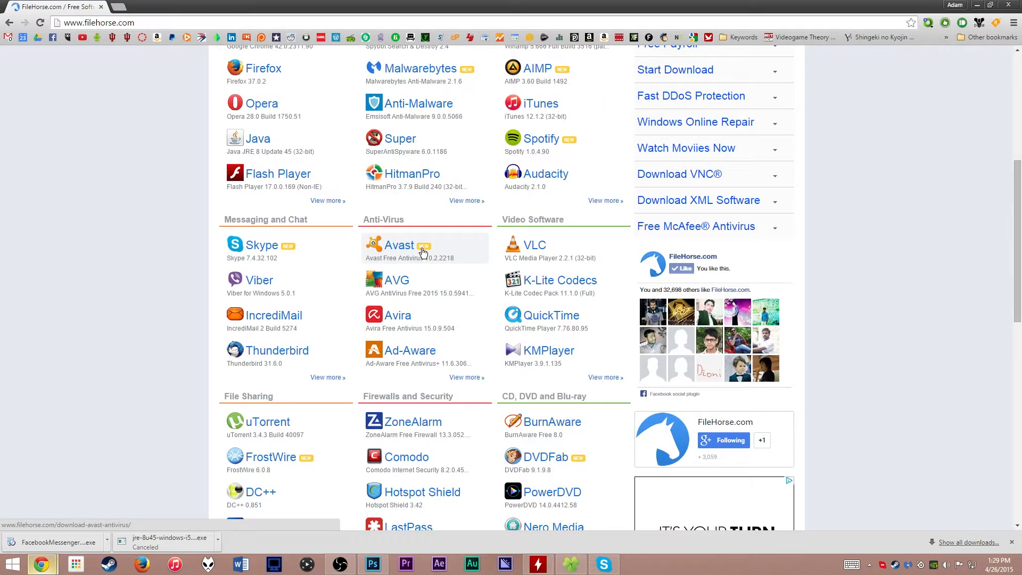
scroll("up", 3)
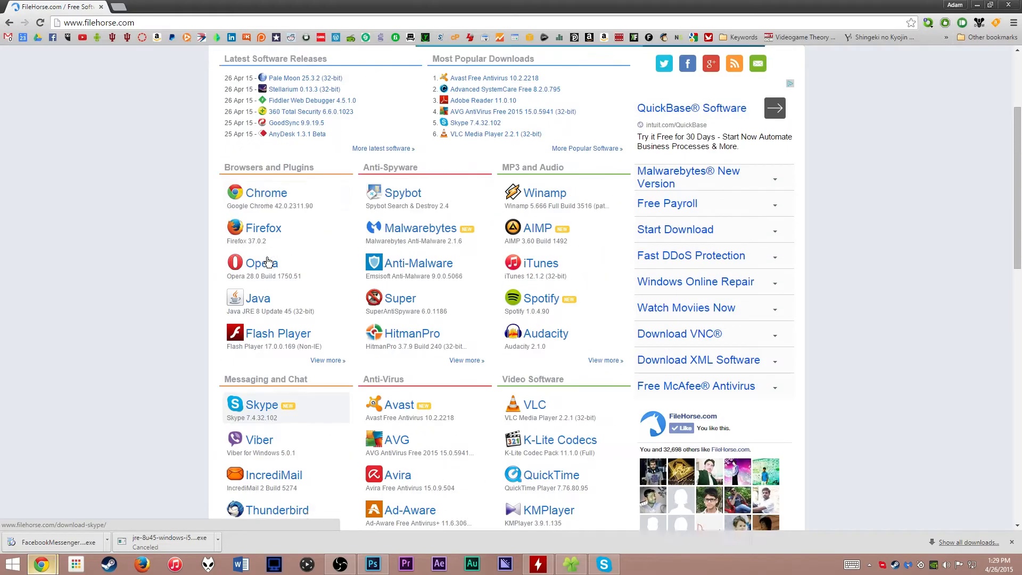
left_click(98, 22)
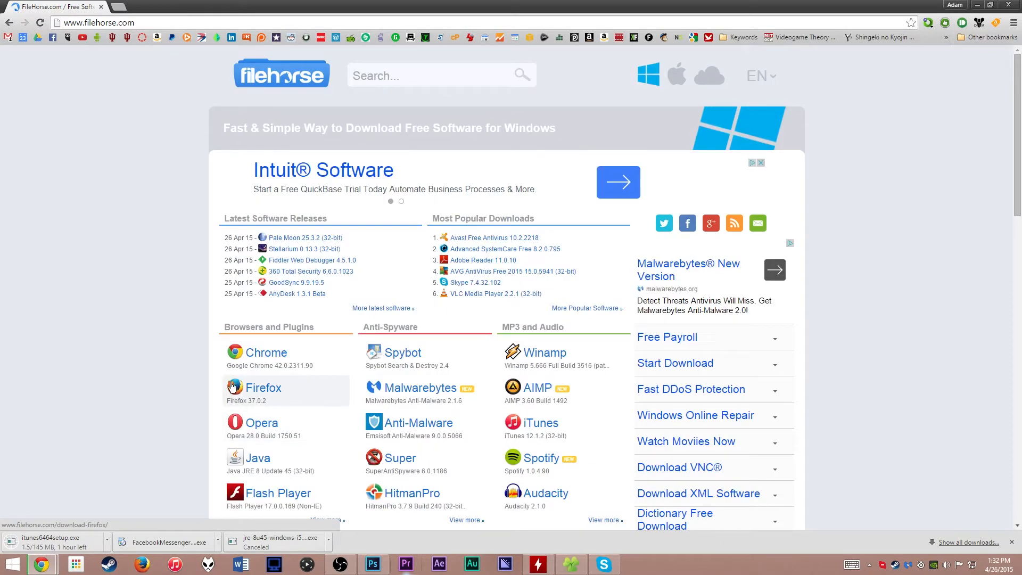
mouse_move(260, 421)
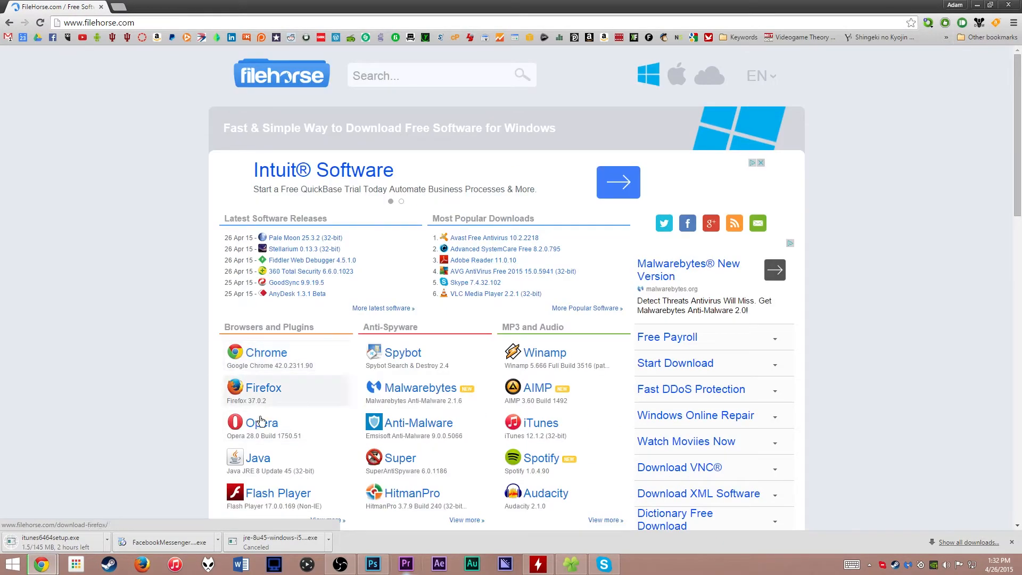
mouse_move(304, 386)
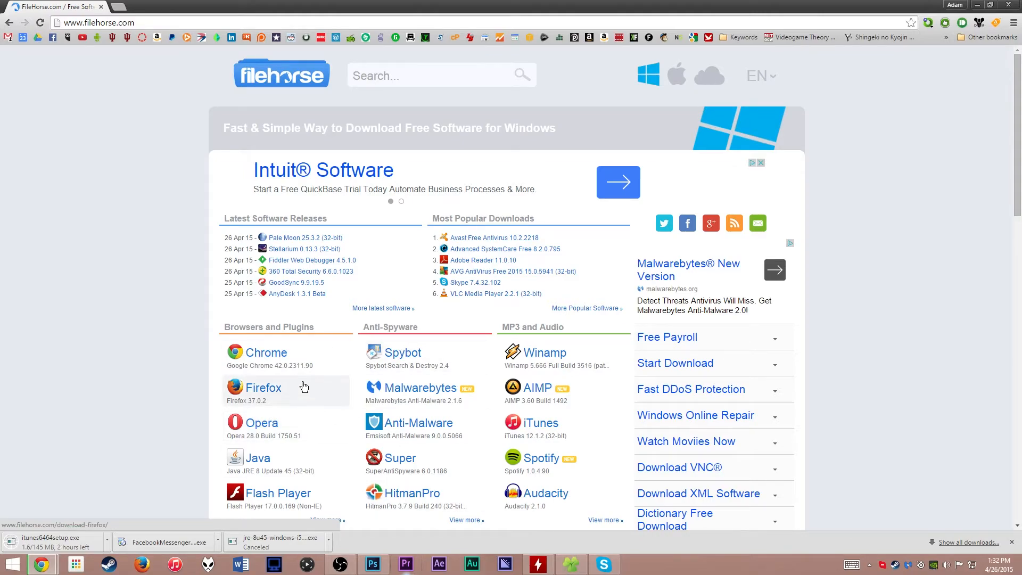
scroll("down", 3)
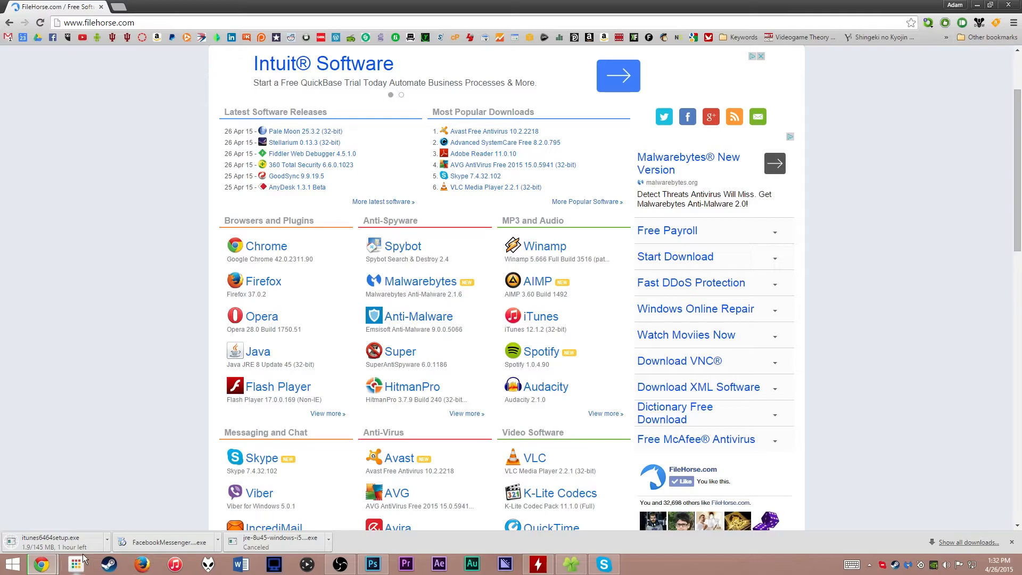
mouse_move(269, 260)
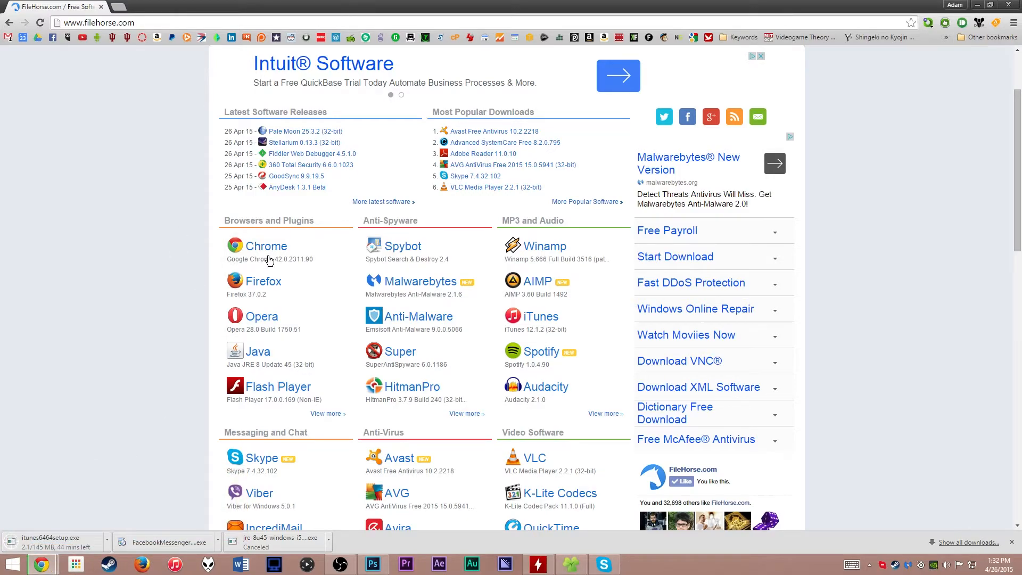
mouse_move(398, 291)
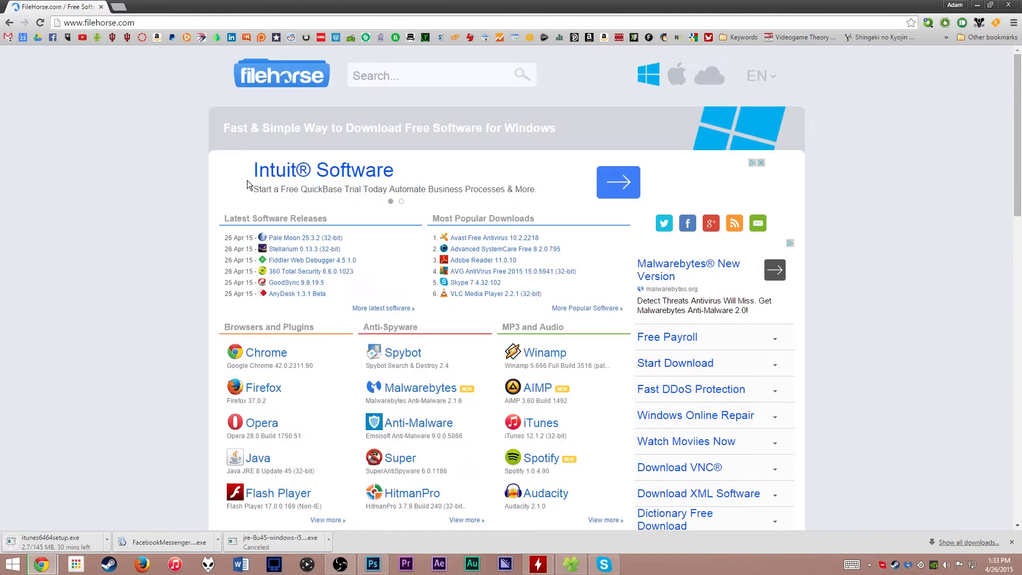
mouse_move(105, 396)
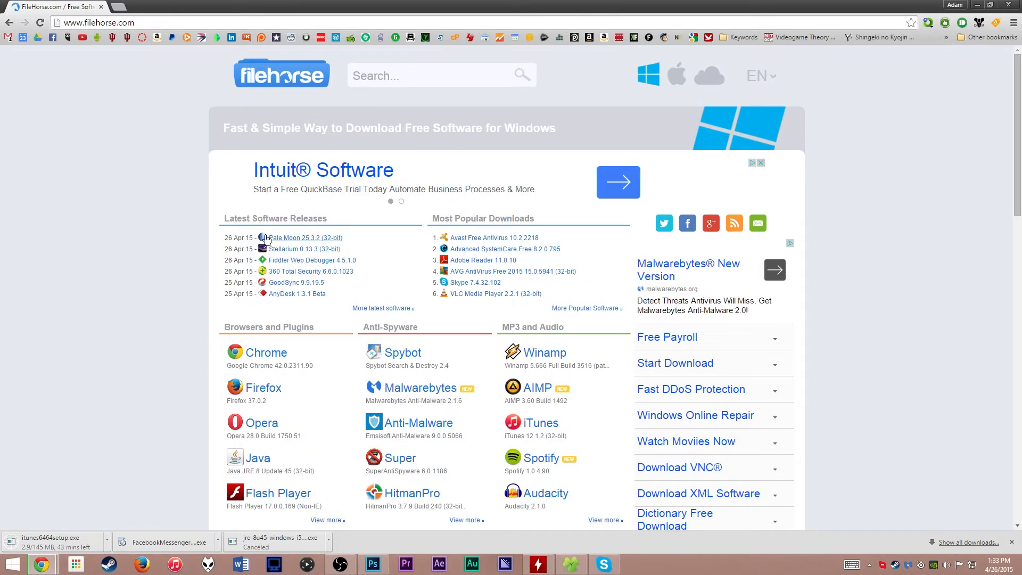
mouse_move(329, 210)
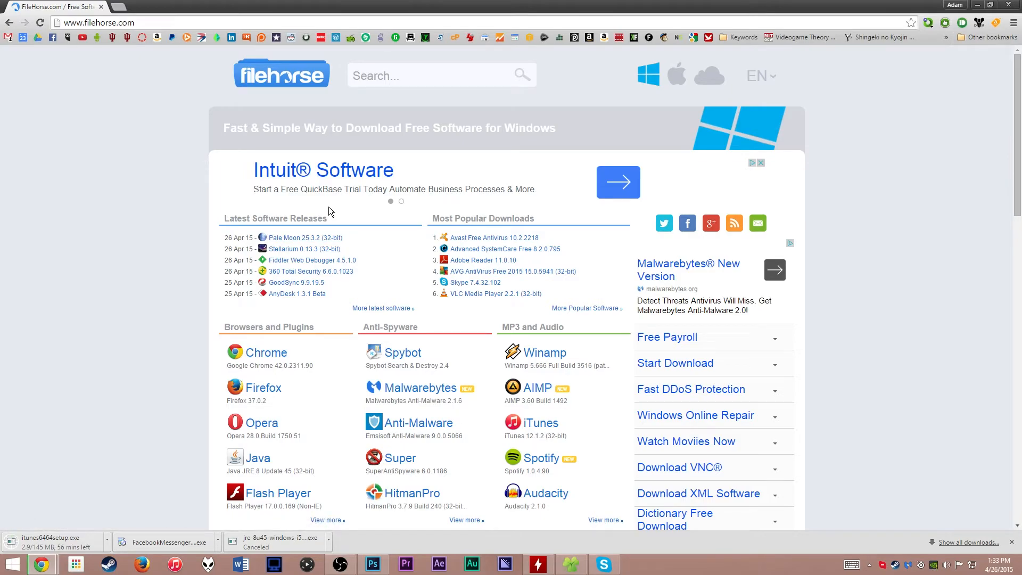
Open Latest Software Releases from the home page and page through to page 3.
left_click(383, 308)
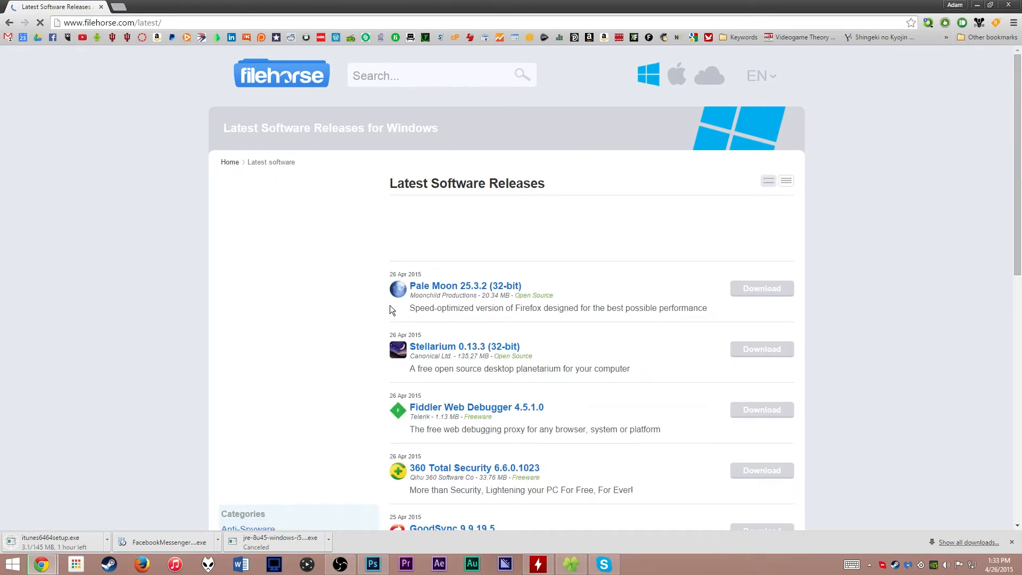
scroll("down", 3)
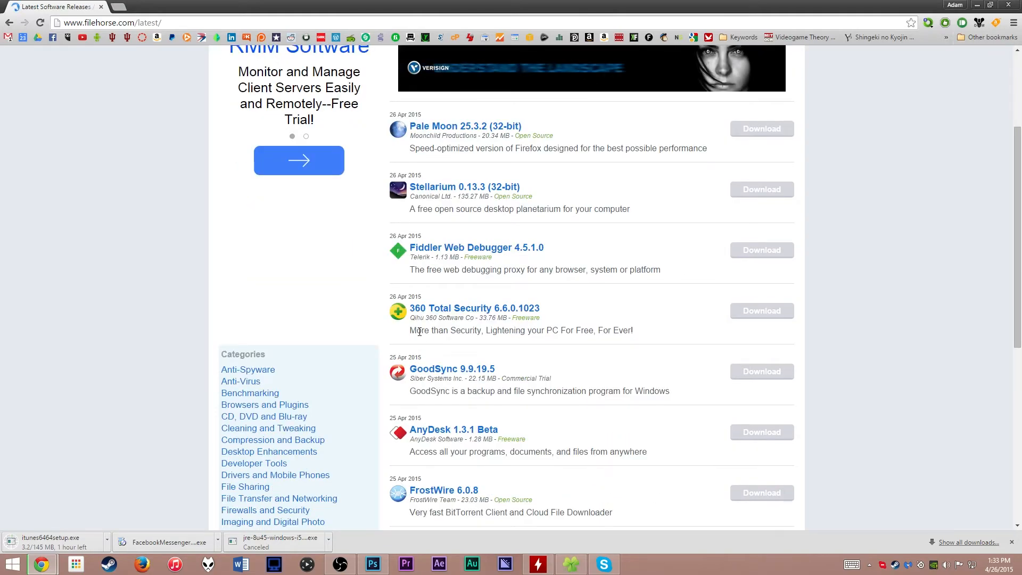
scroll("down", 3)
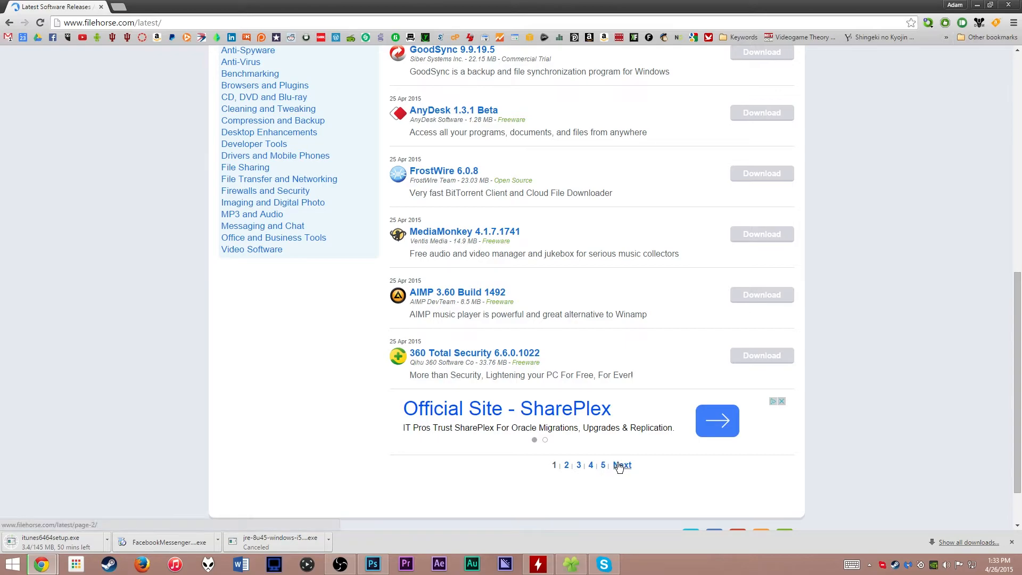
left_click(621, 465)
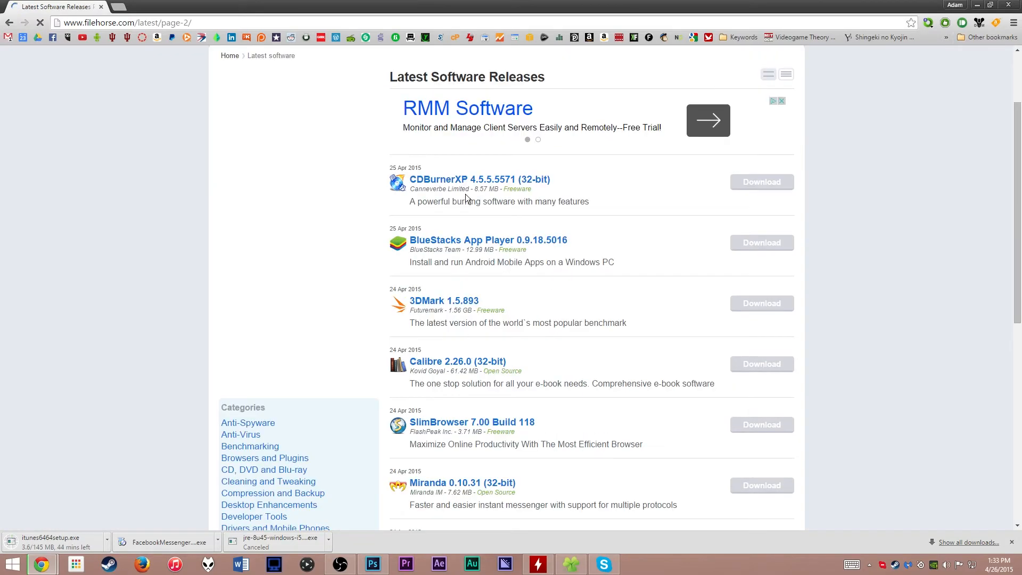
mouse_move(454, 259)
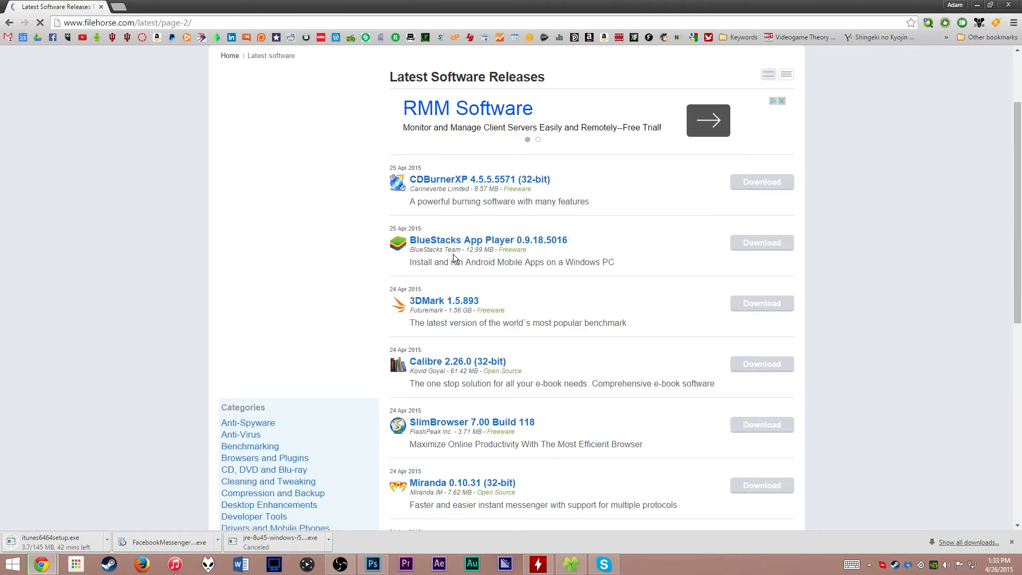
scroll("down", 3)
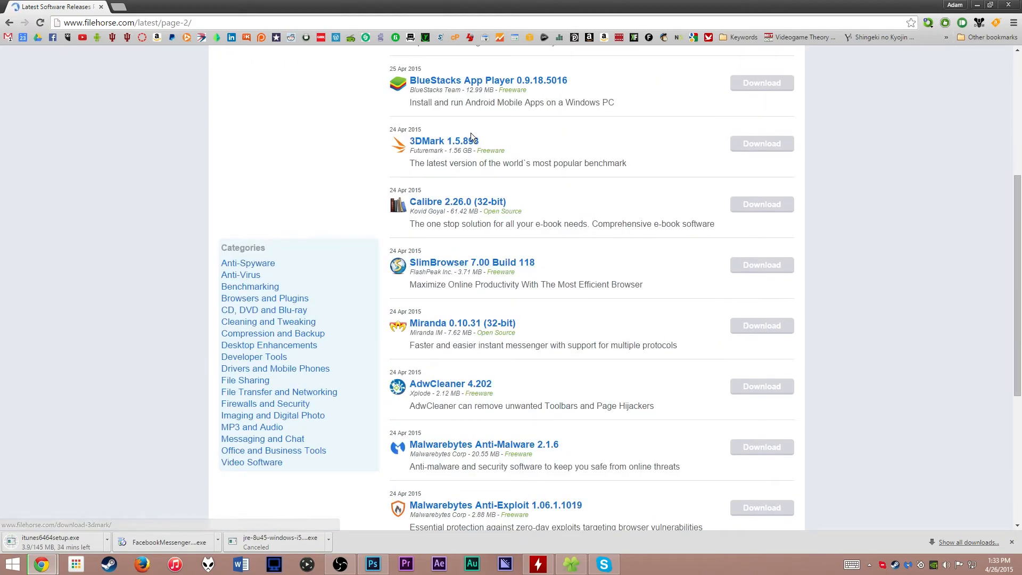
scroll("down", 3)
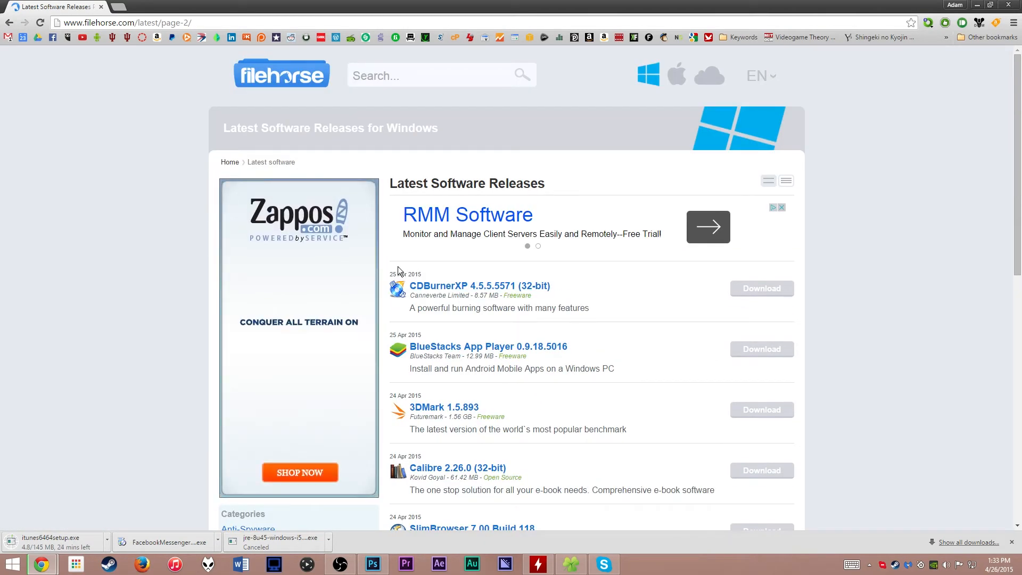
scroll("down", 3)
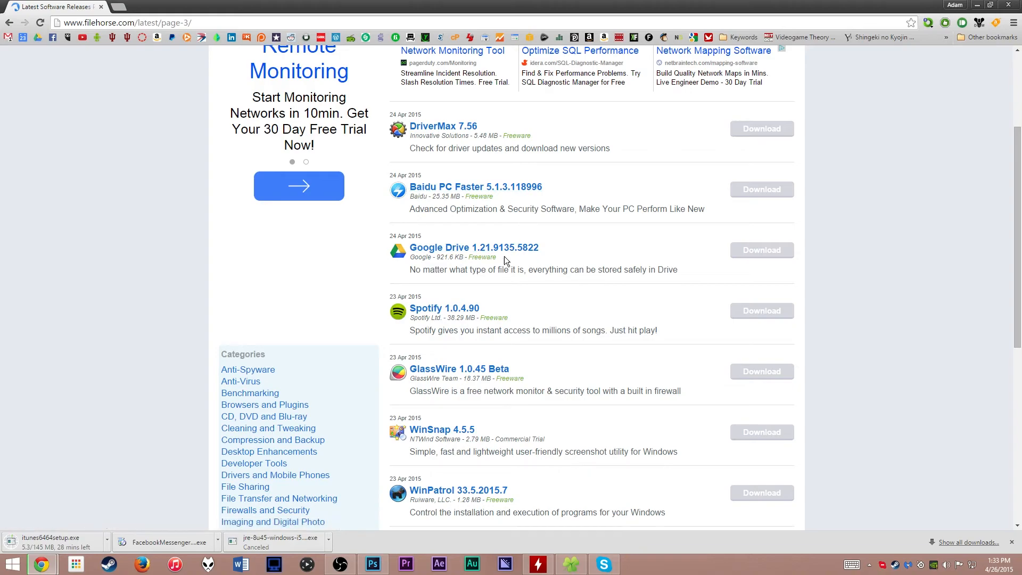
mouse_move(510, 380)
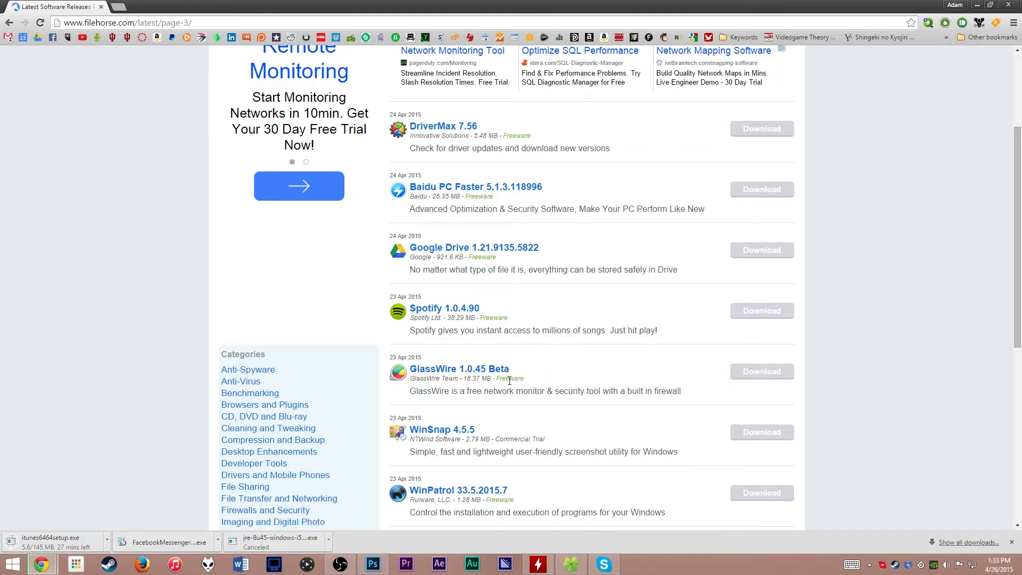
mouse_move(555, 449)
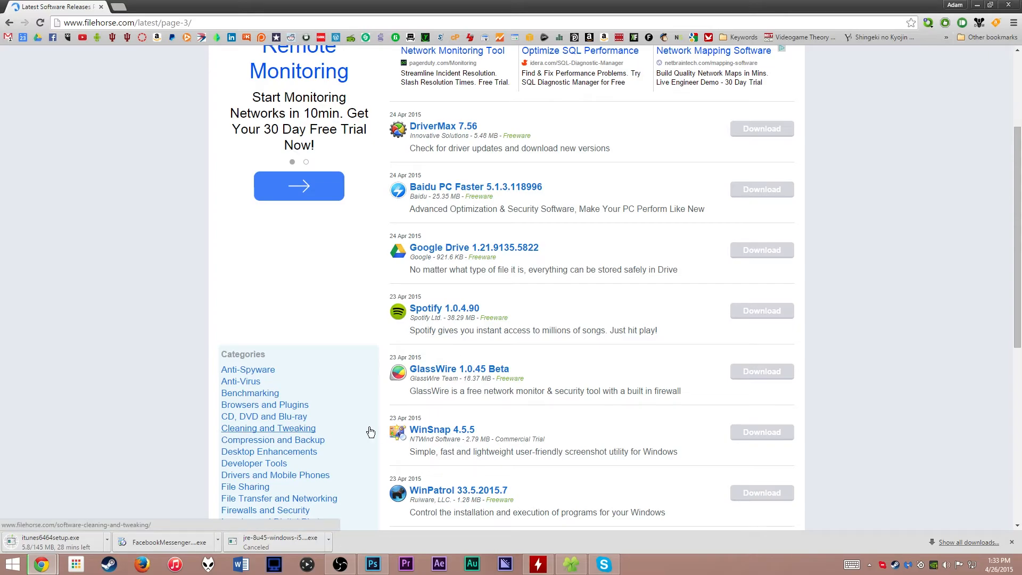
scroll("down", 3)
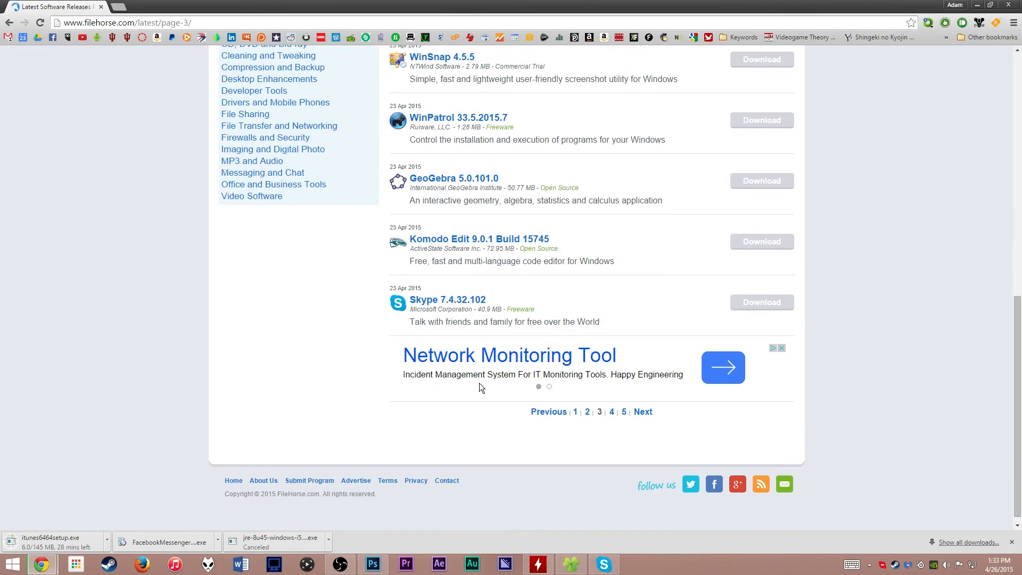
scroll("up", 3)
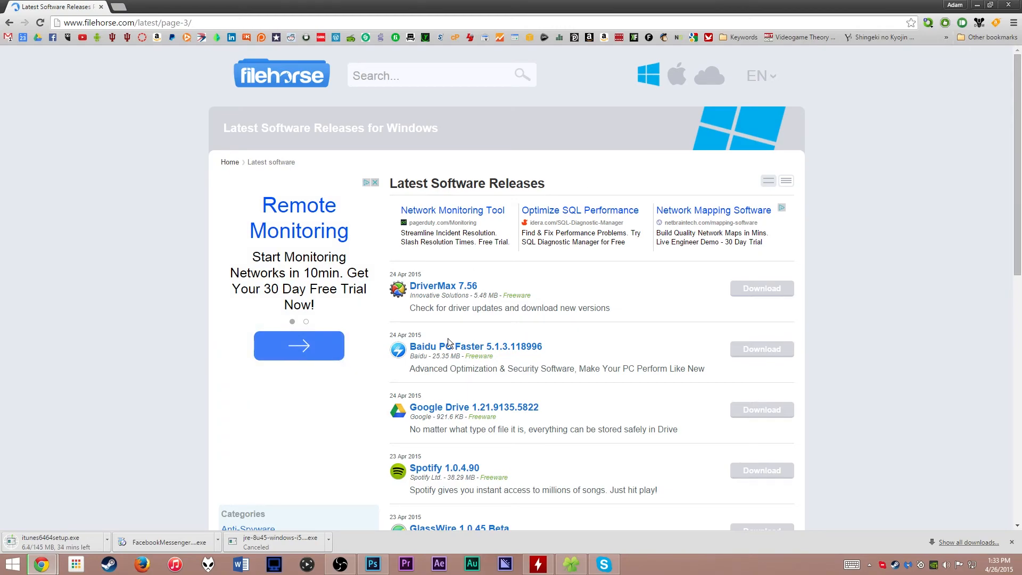
Return to FileHorse's Windows free-software homepage via the logo and scroll through its category listings.
left_click(281, 73)
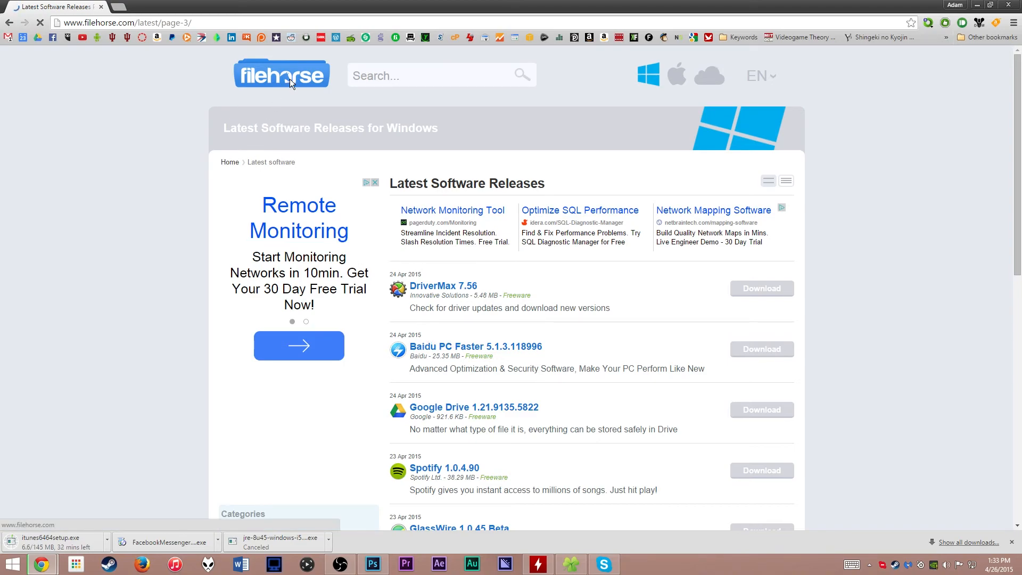
left_click(281, 73)
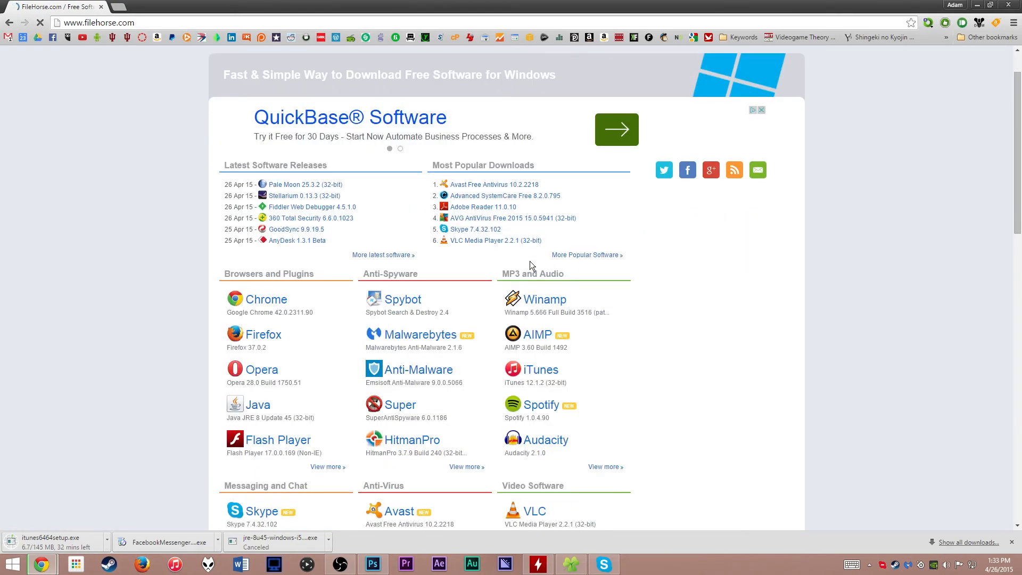
scroll("down", 3)
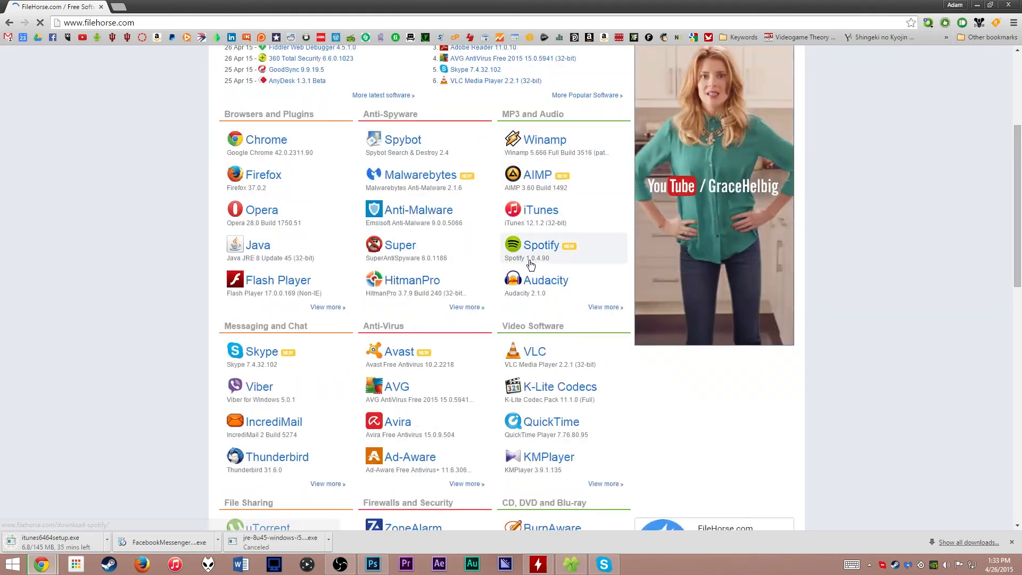
scroll("down", 3)
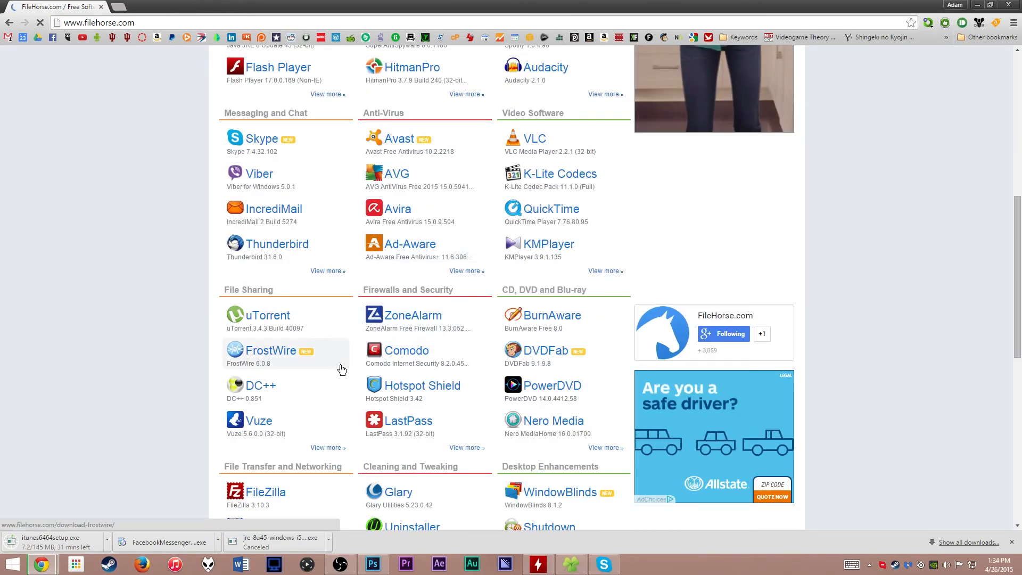
scroll("down", 3)
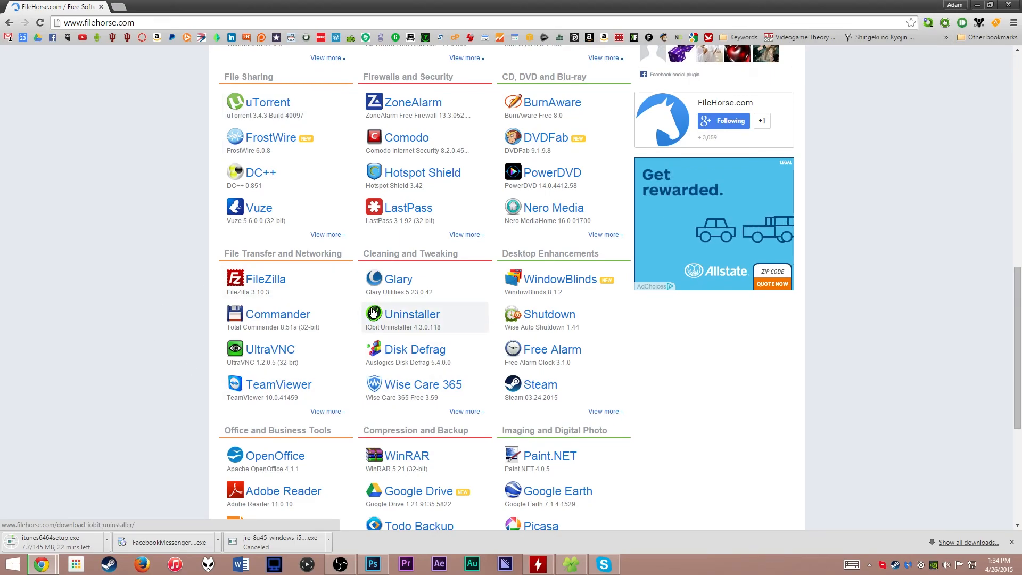
scroll("up", 3)
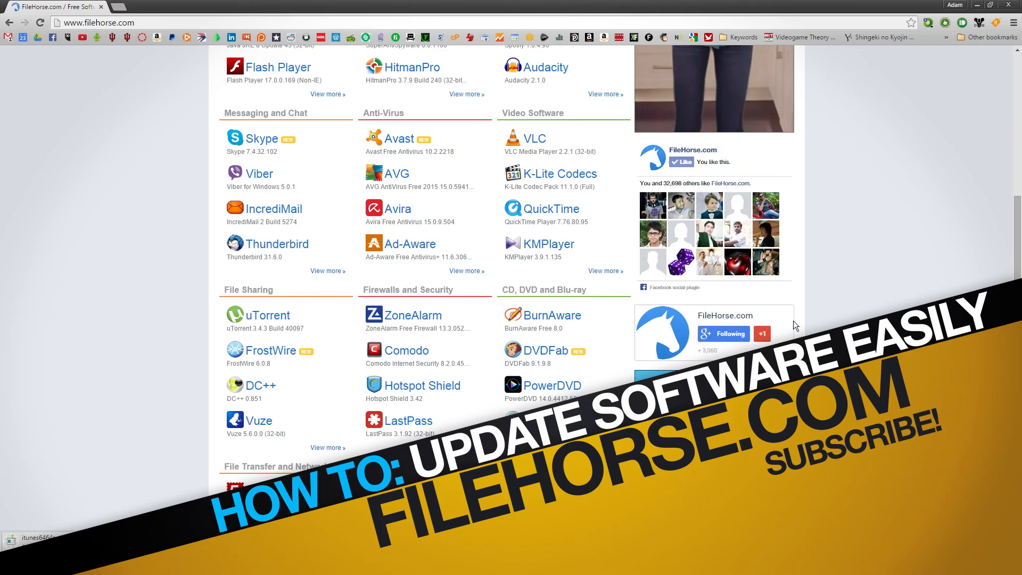
scroll("up", 3)
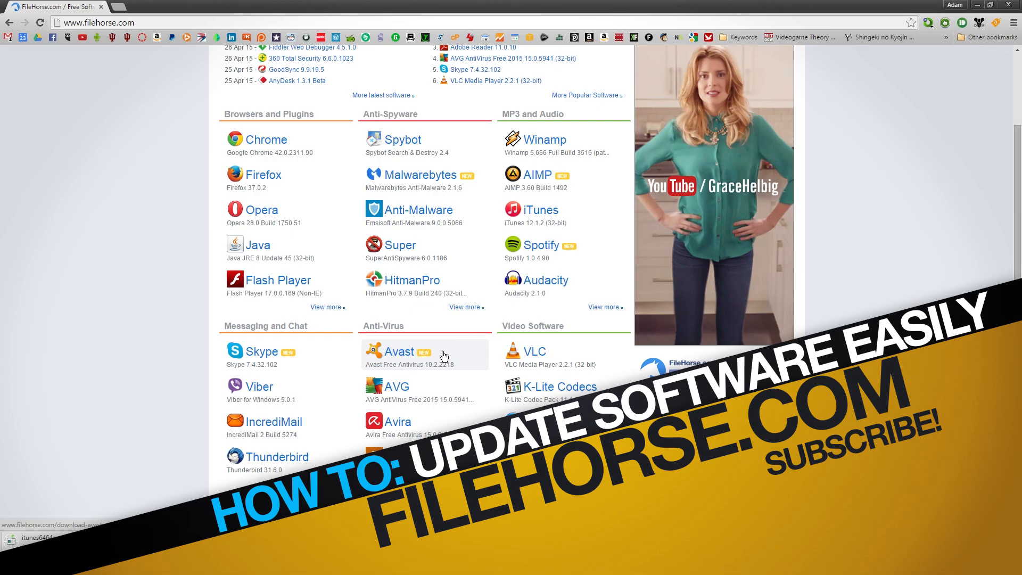